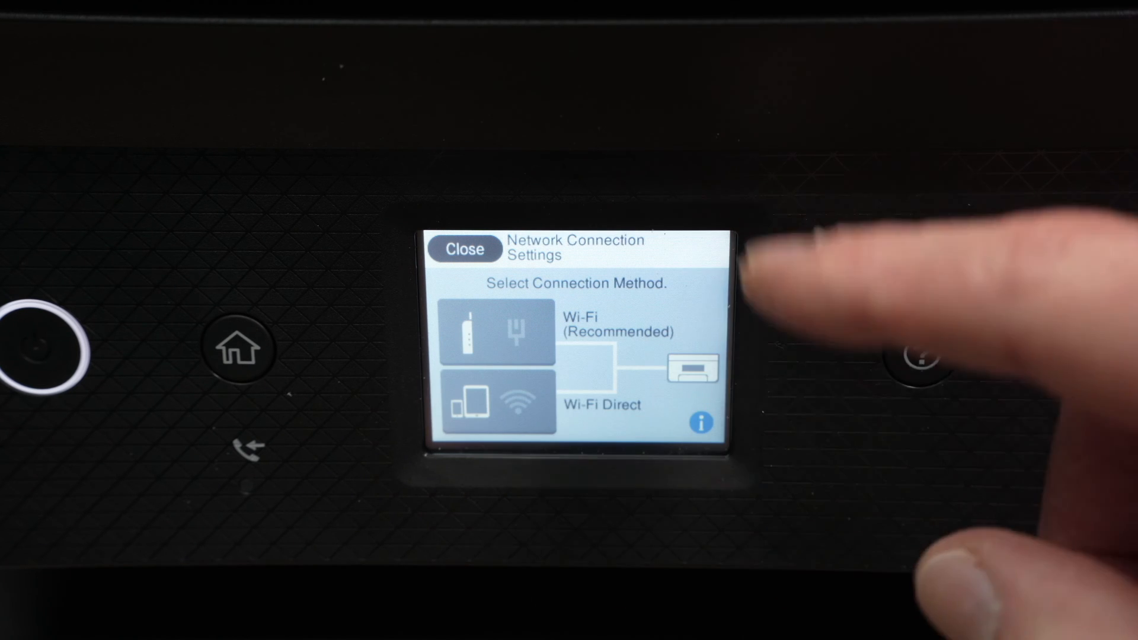
Go through General Settings > Network Settings > Wi-Fi Setup and start the wireless router setup.
left_click(464, 249)
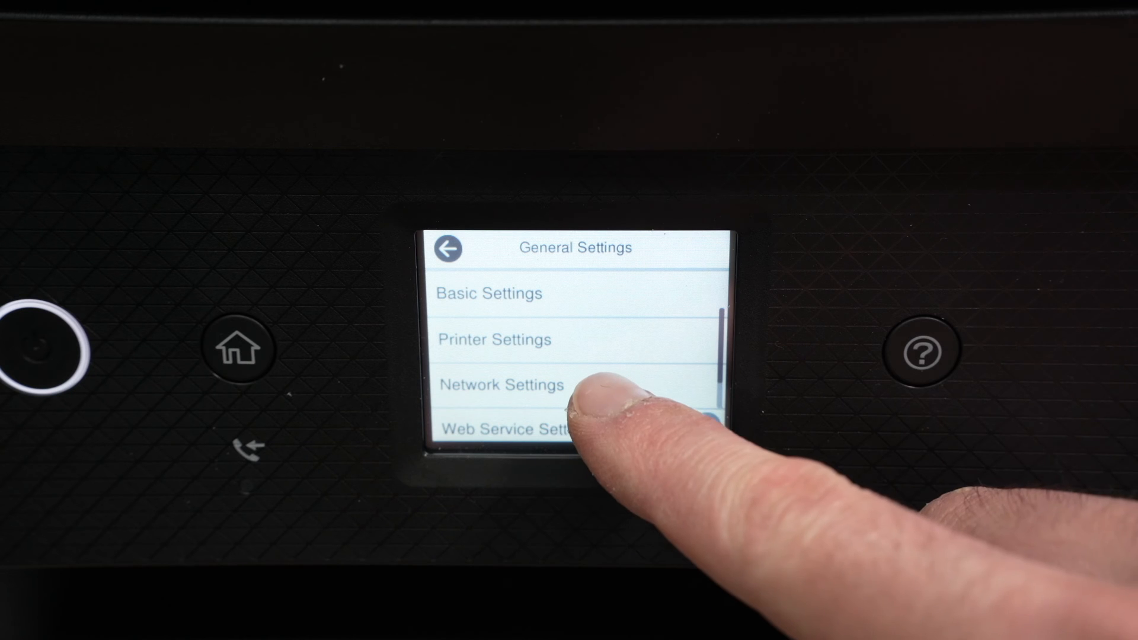
left_click(525, 384)
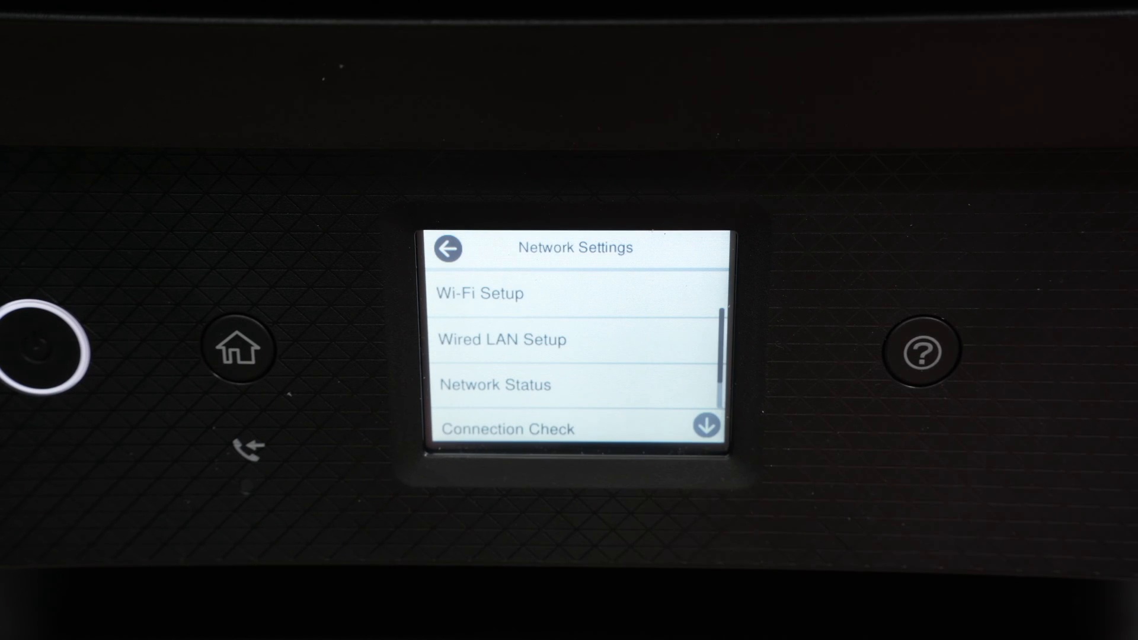
left_click(480, 294)
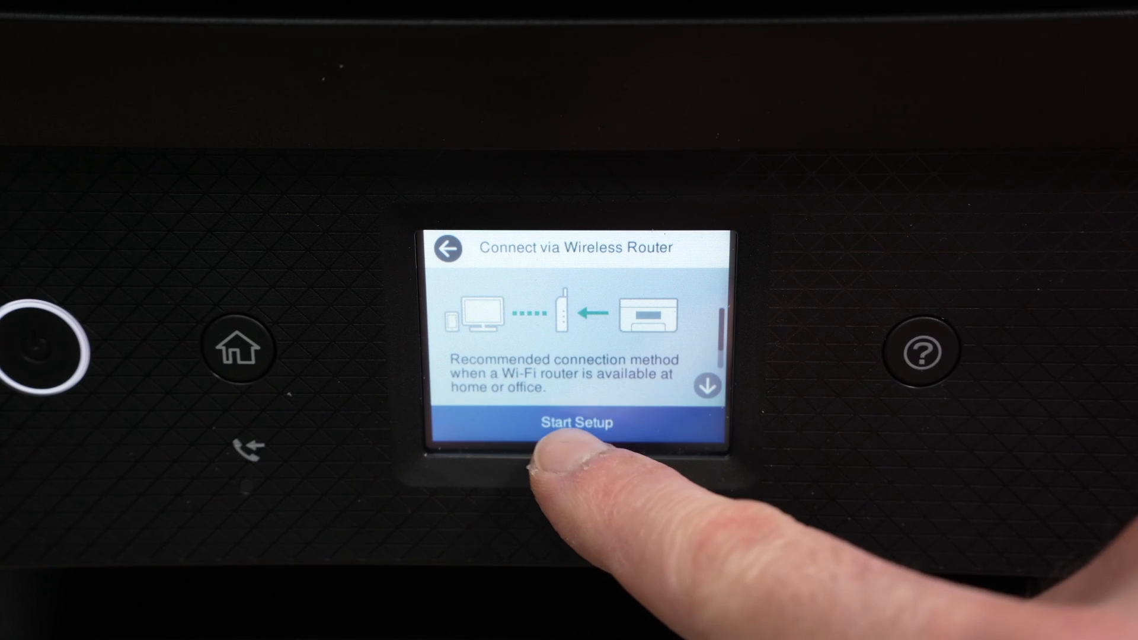
left_click(577, 422)
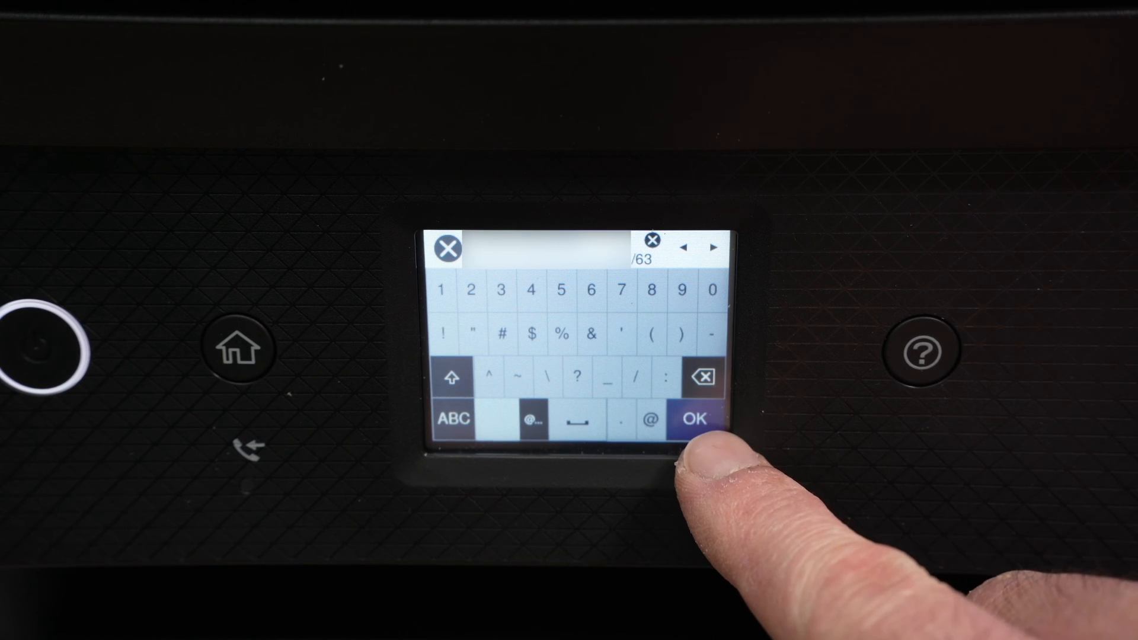
Confirm the Magic Mamaliga Wi-Fi password with OK and start connecting the printer.
left_click(696, 417)
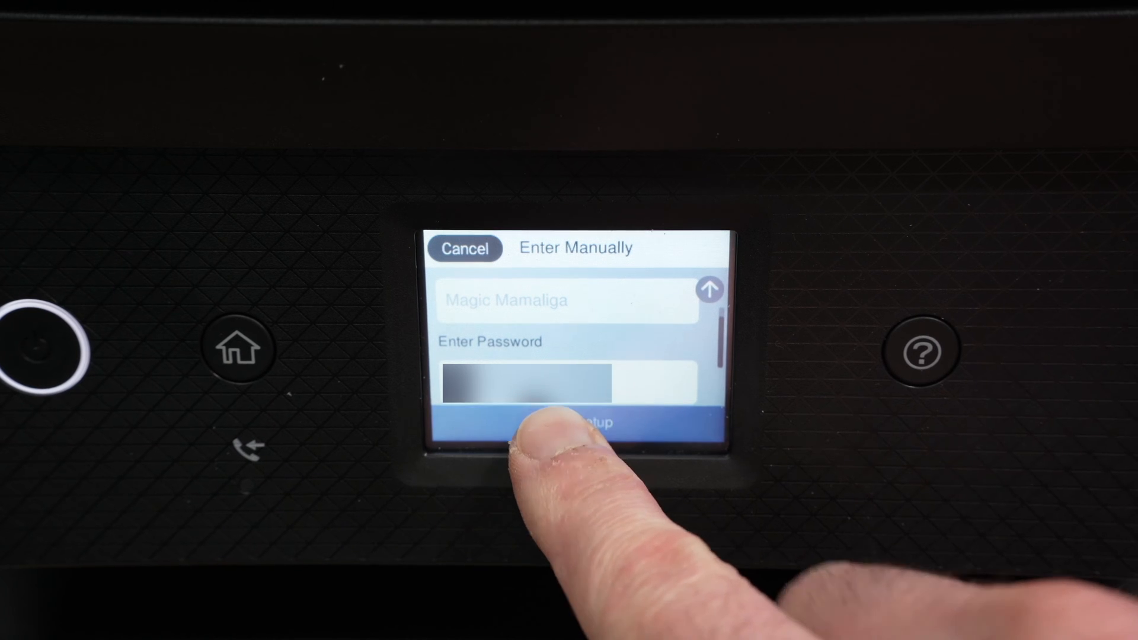
left_click(596, 422)
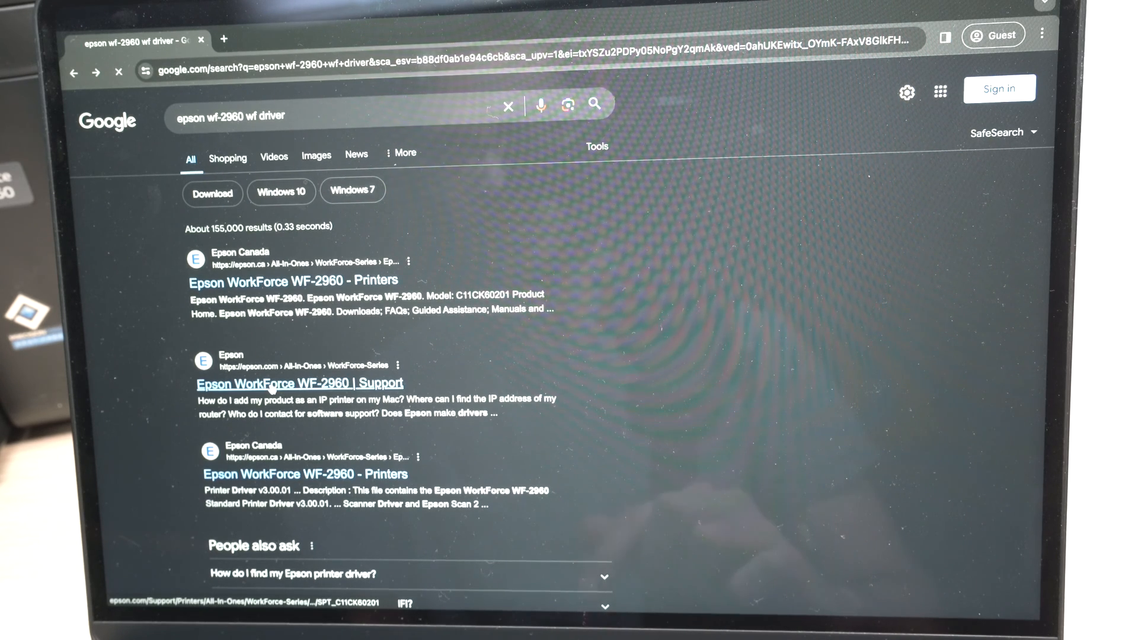
Follow the 'Epson WorkForce WF-2960 | Support' result to Epson's support page.
left_click(300, 383)
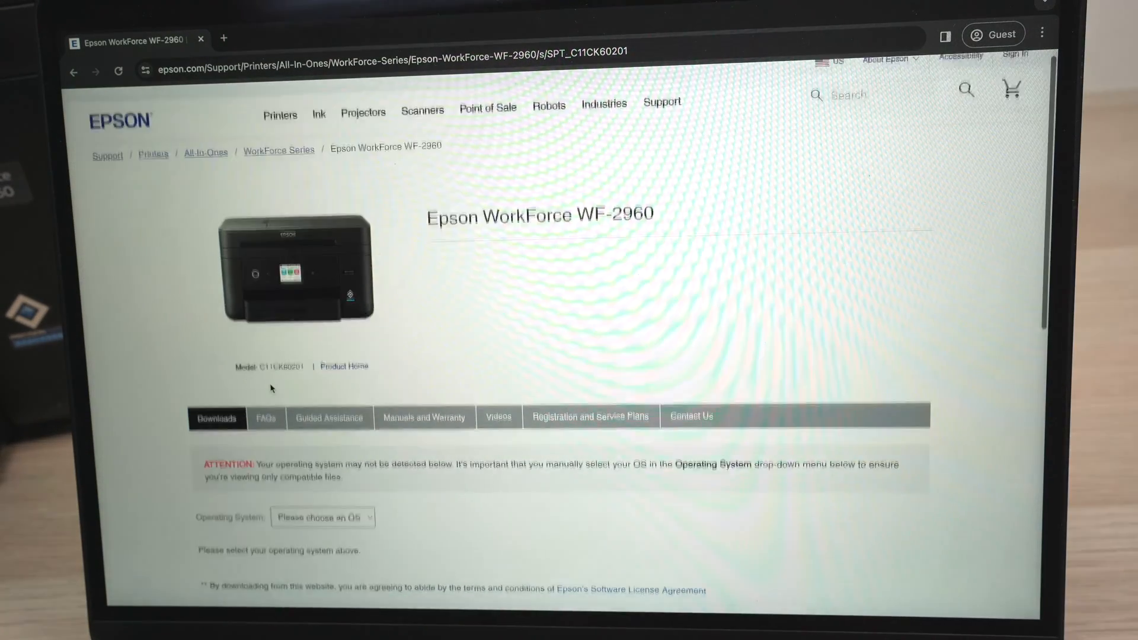
Check the Mac's system version in About This Mac before choosing an operating system.
scroll("down", 3)
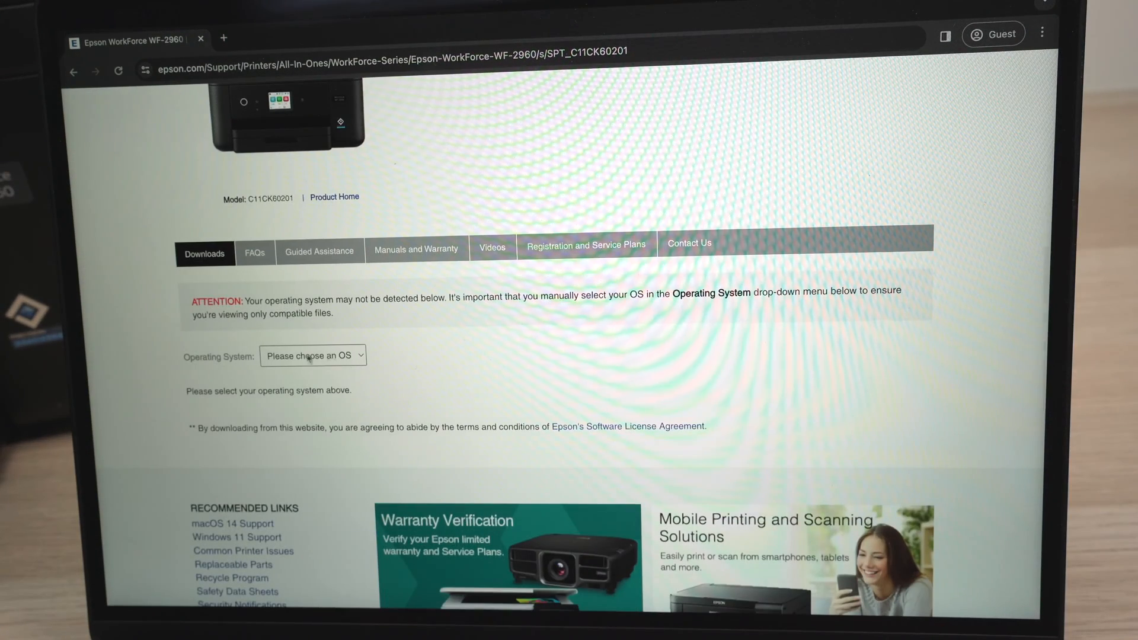
left_click(313, 355)
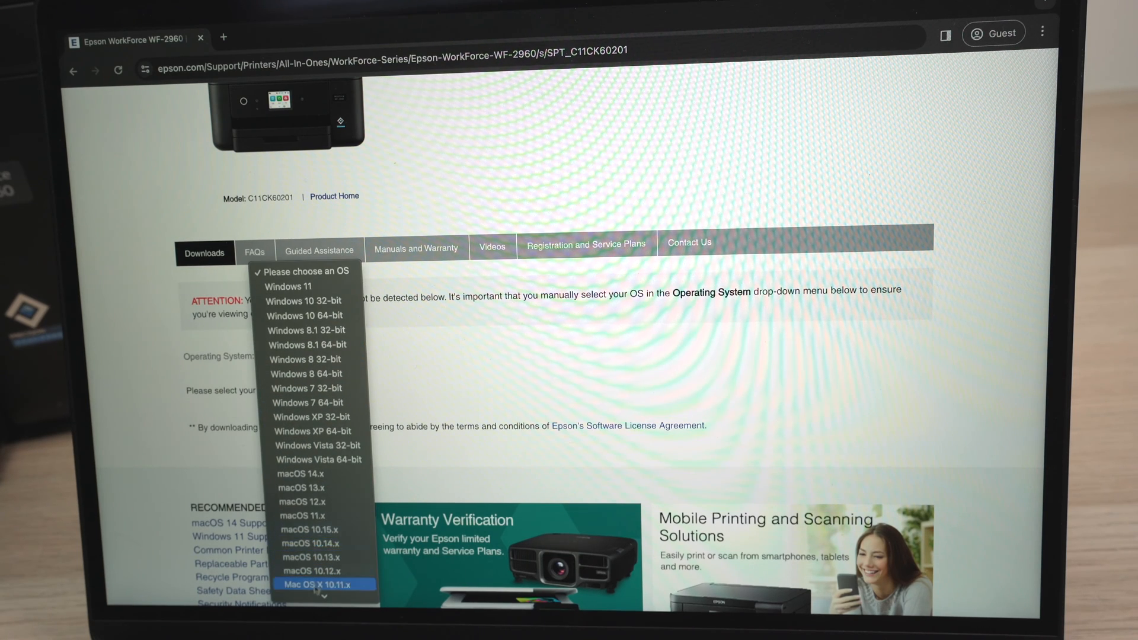
mouse_move(319, 488)
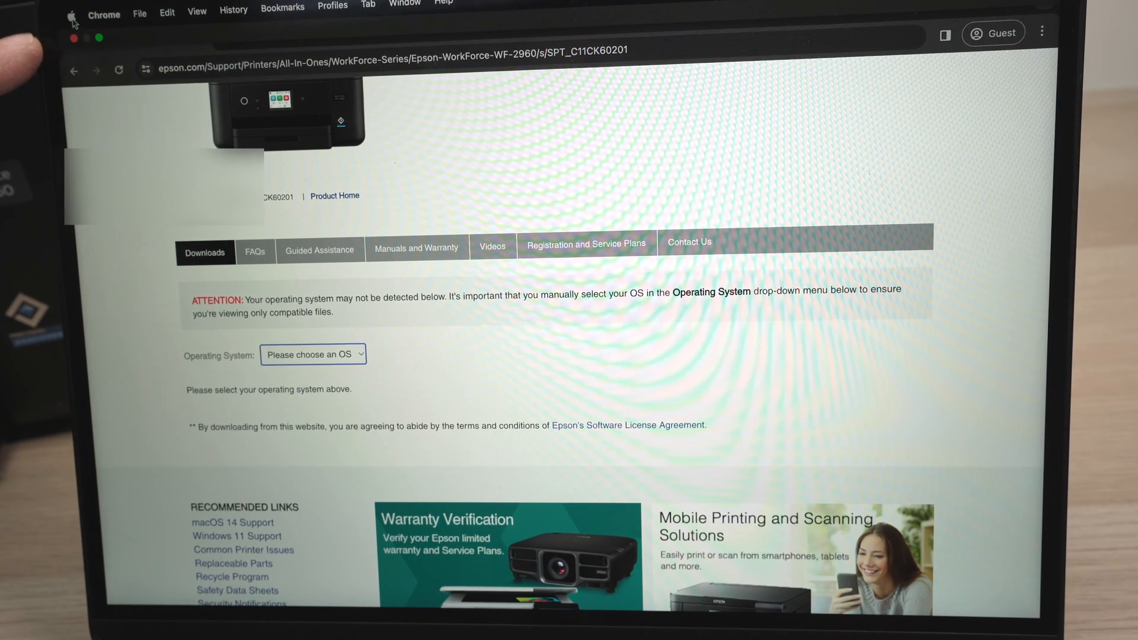
left_click(72, 13)
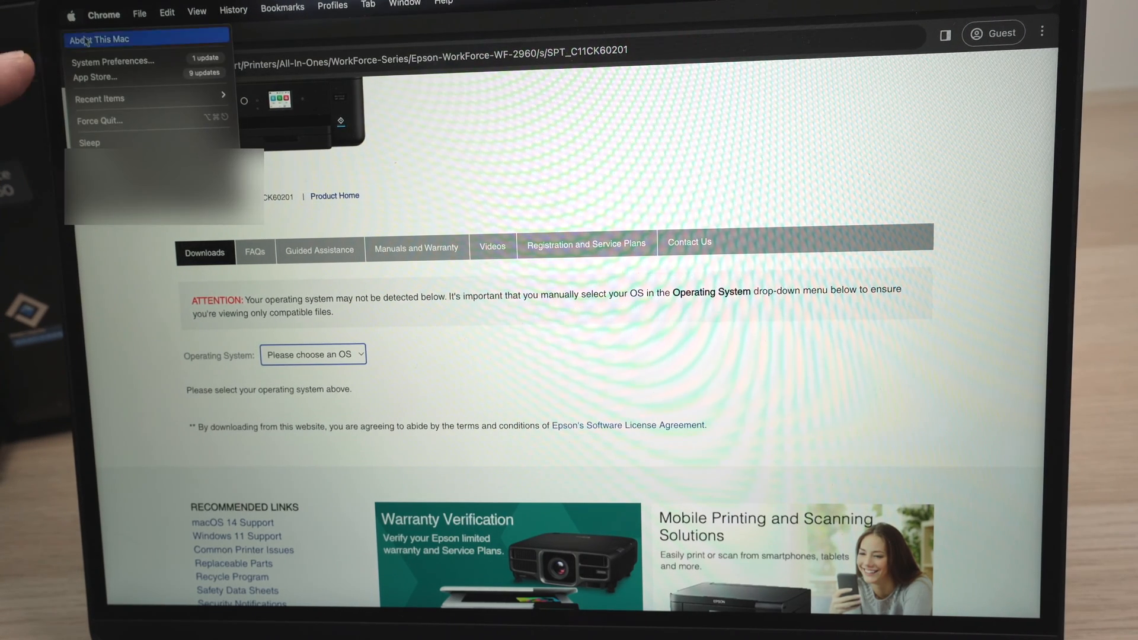
left_click(101, 39)
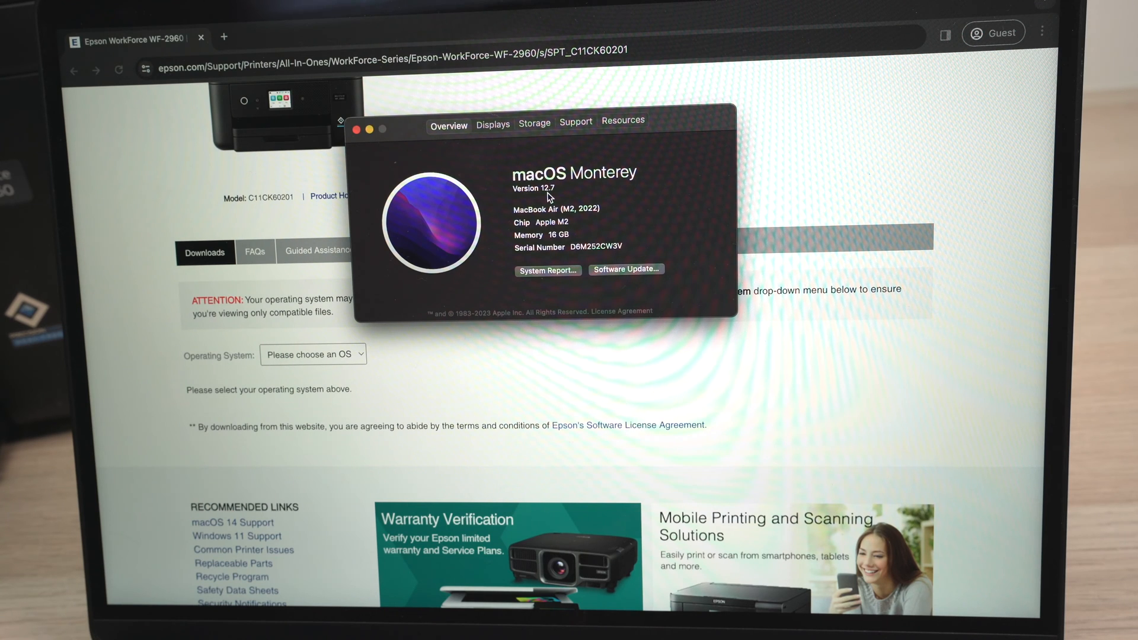
left_click(366, 130)
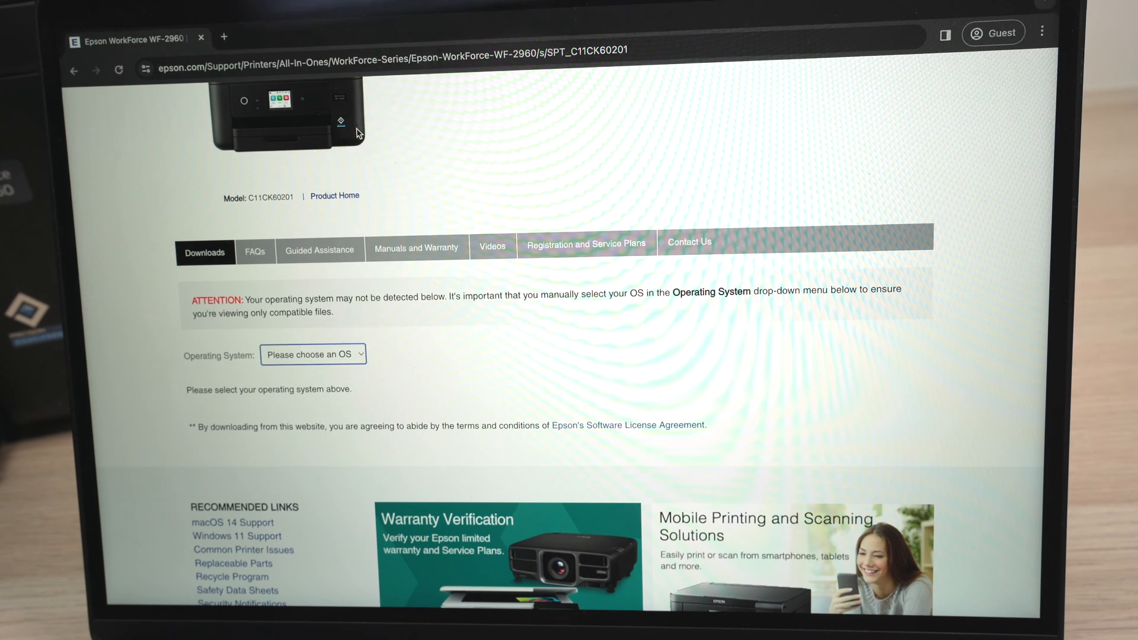
Choose macOS 12.x as the operating system to reveal the Combo Package Installer download.
left_click(313, 353)
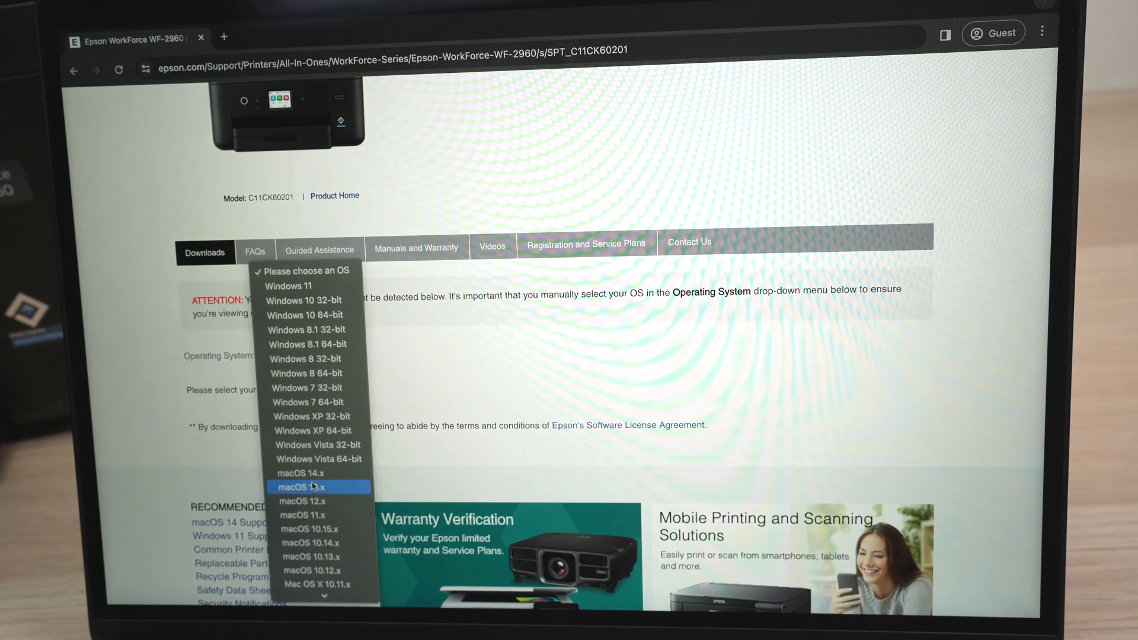
mouse_move(319, 500)
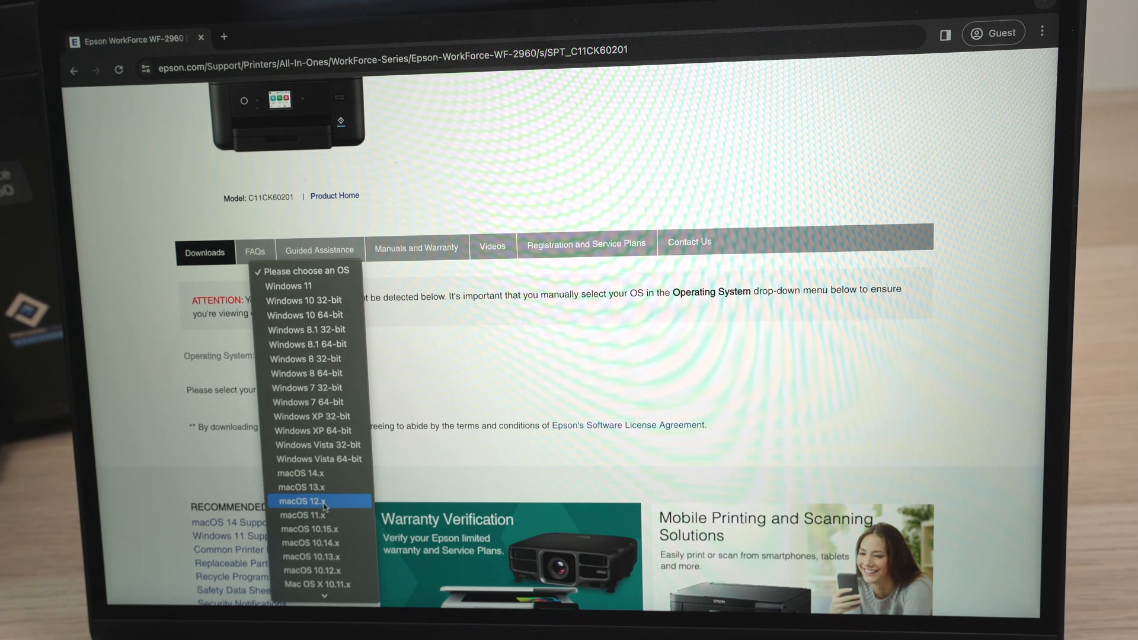
left_click(303, 500)
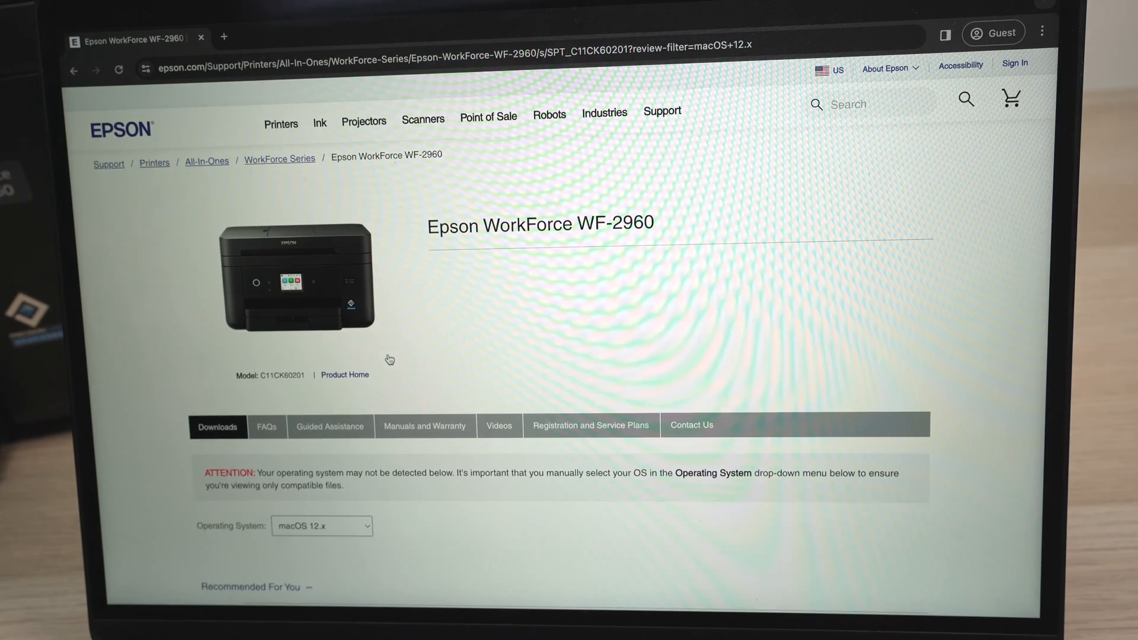
scroll("down", 3)
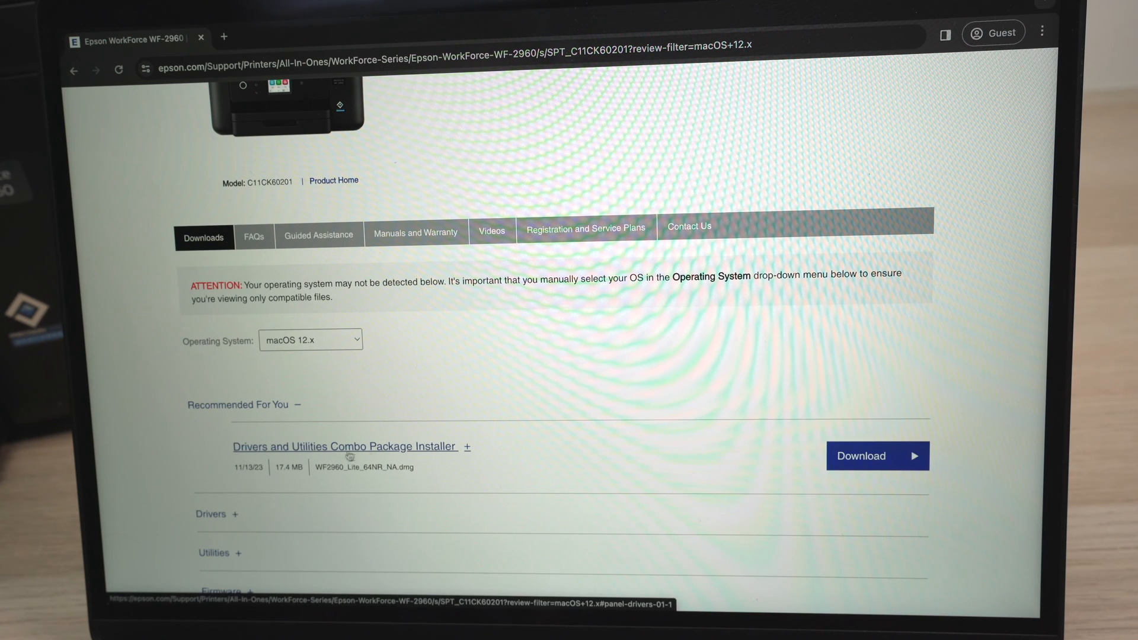
mouse_move(817, 474)
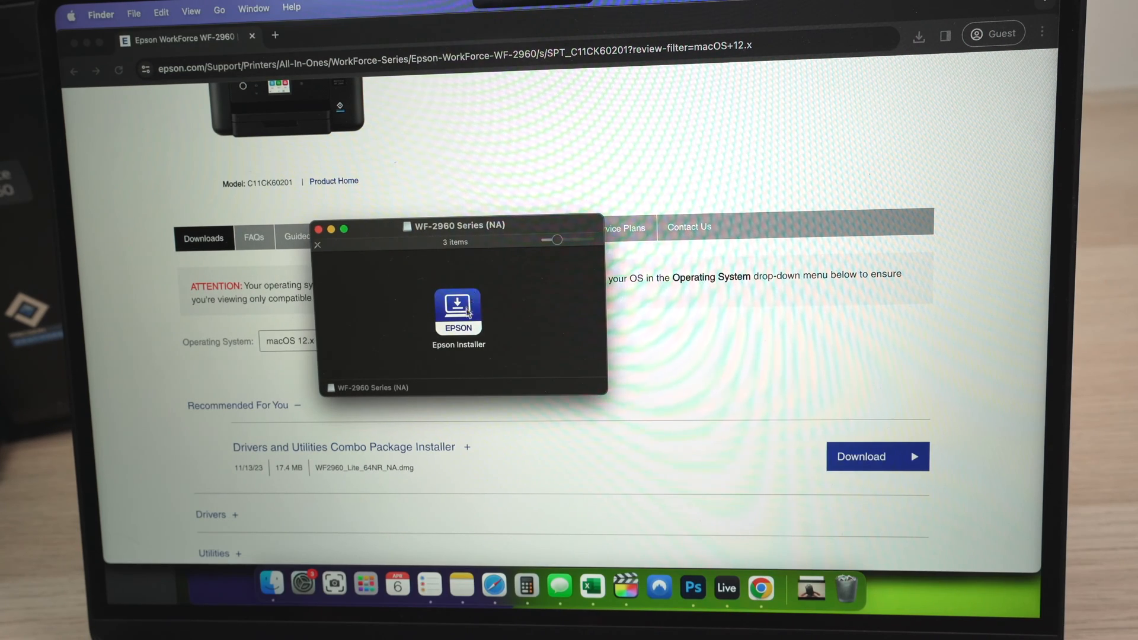
Launch Epson Installer from the WF-2960 disk image and approve it as an internet download.
left_click(458, 312)
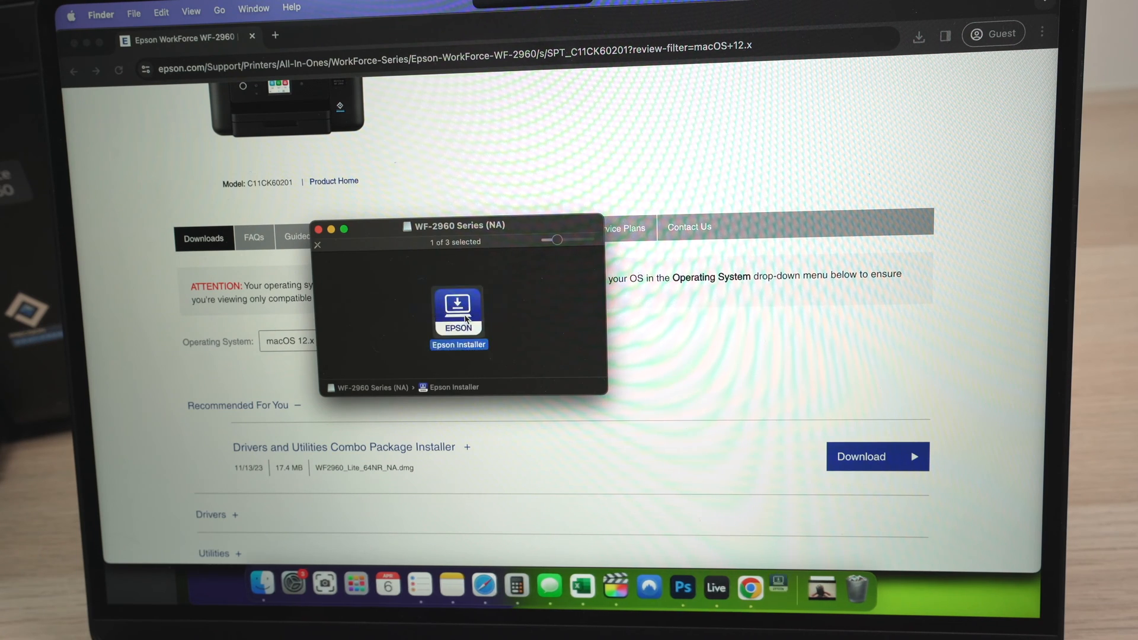
double_click(458, 312)
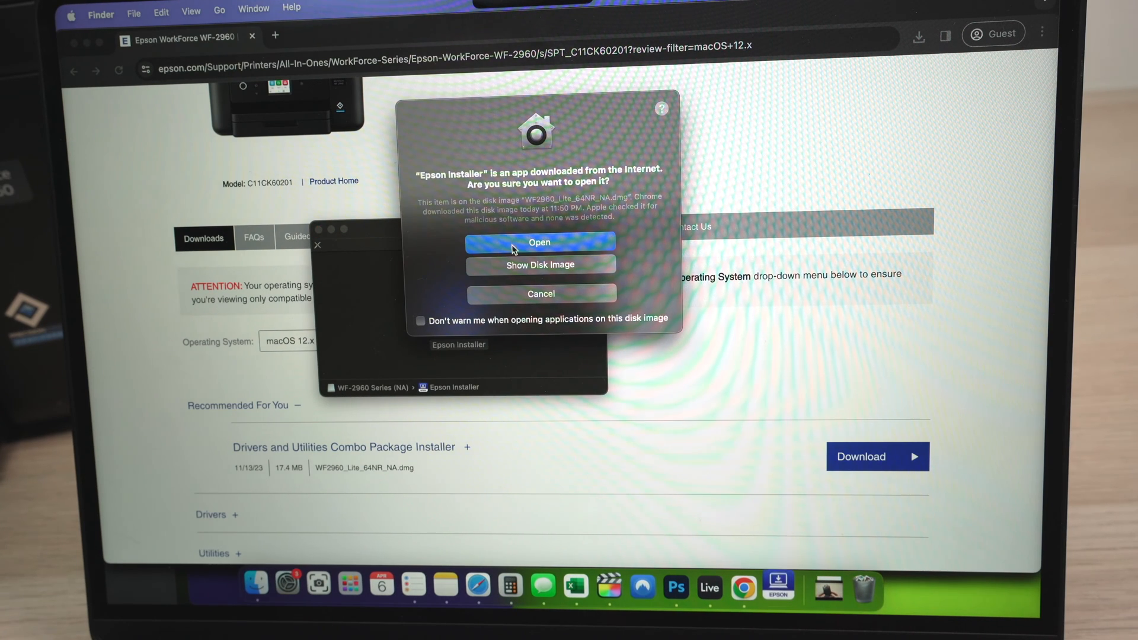
left_click(541, 242)
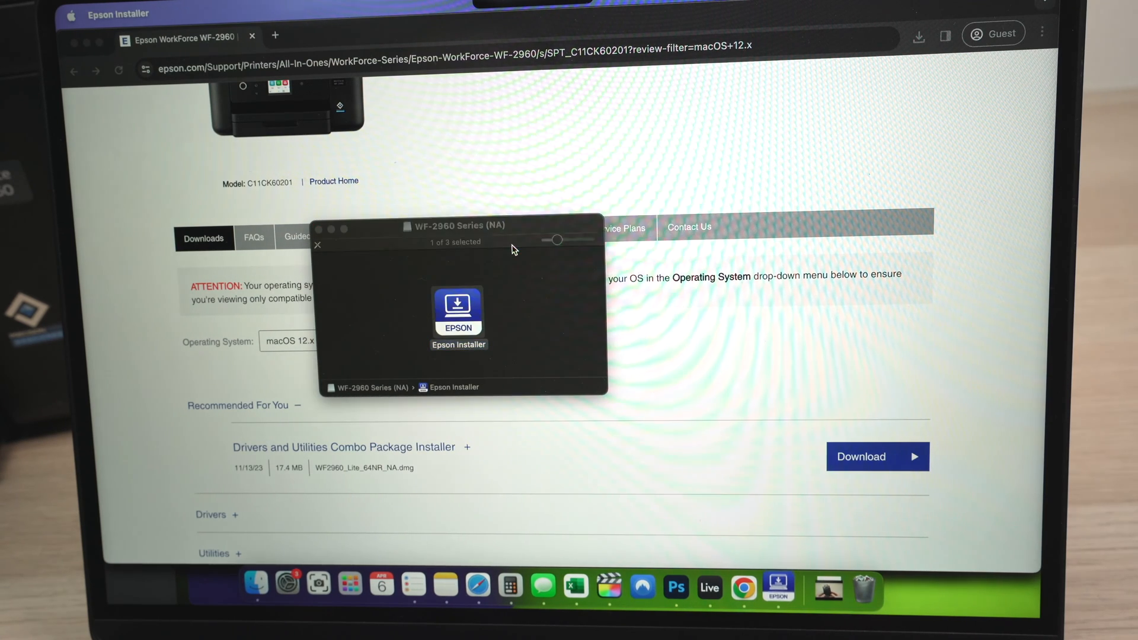
double_click(457, 313)
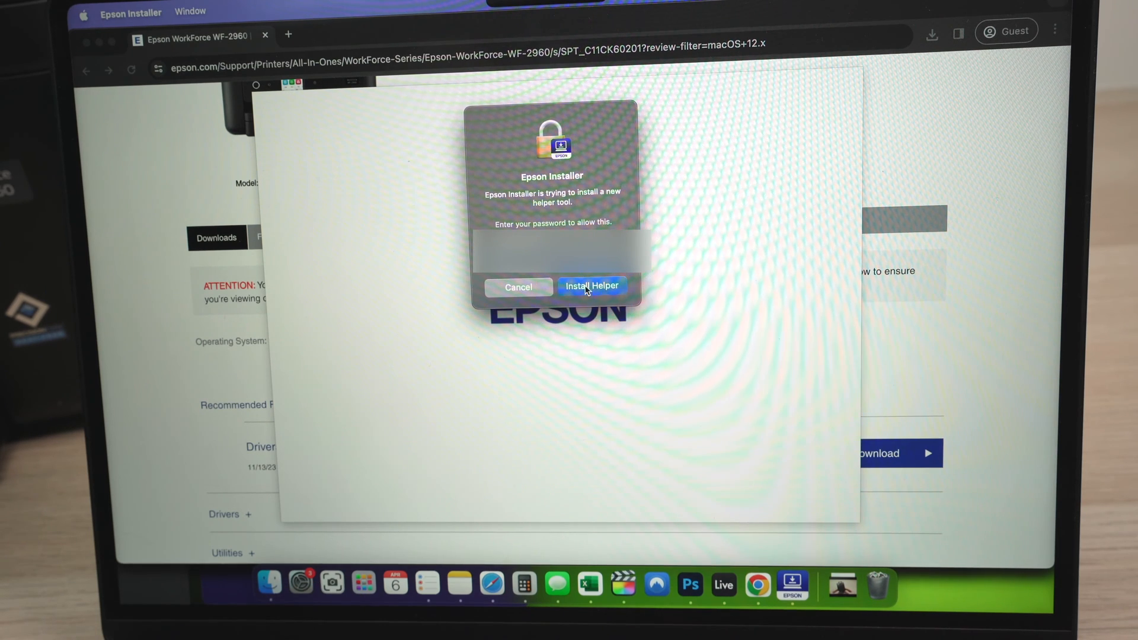
Authorize the helper tool, dismiss the welcome notice and accept the license agreement.
left_click(593, 286)
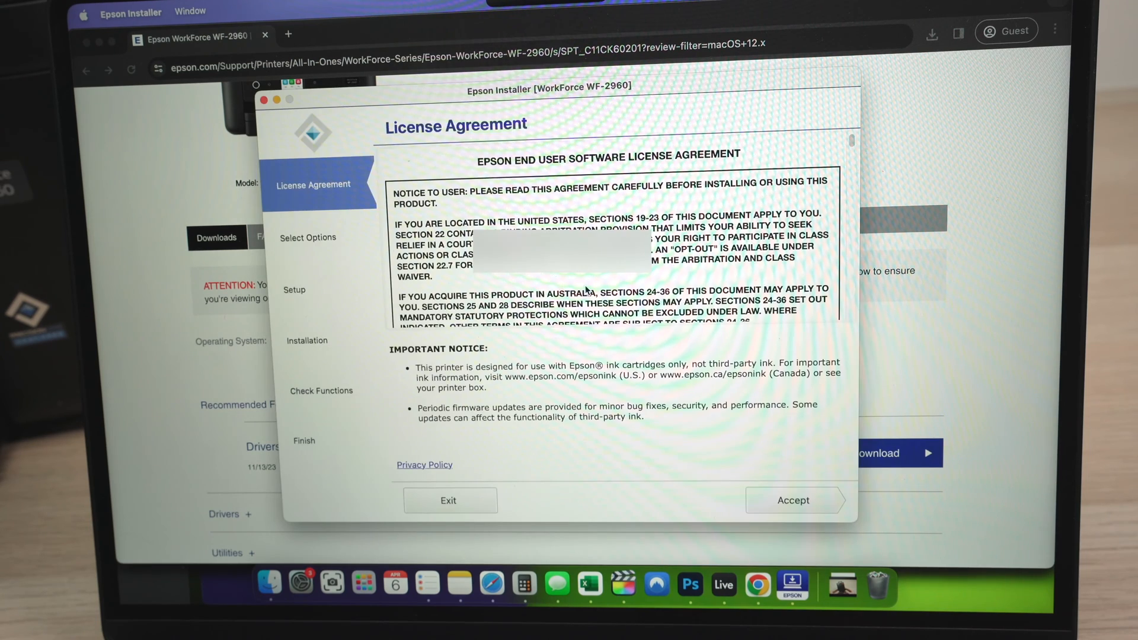
left_click(793, 501)
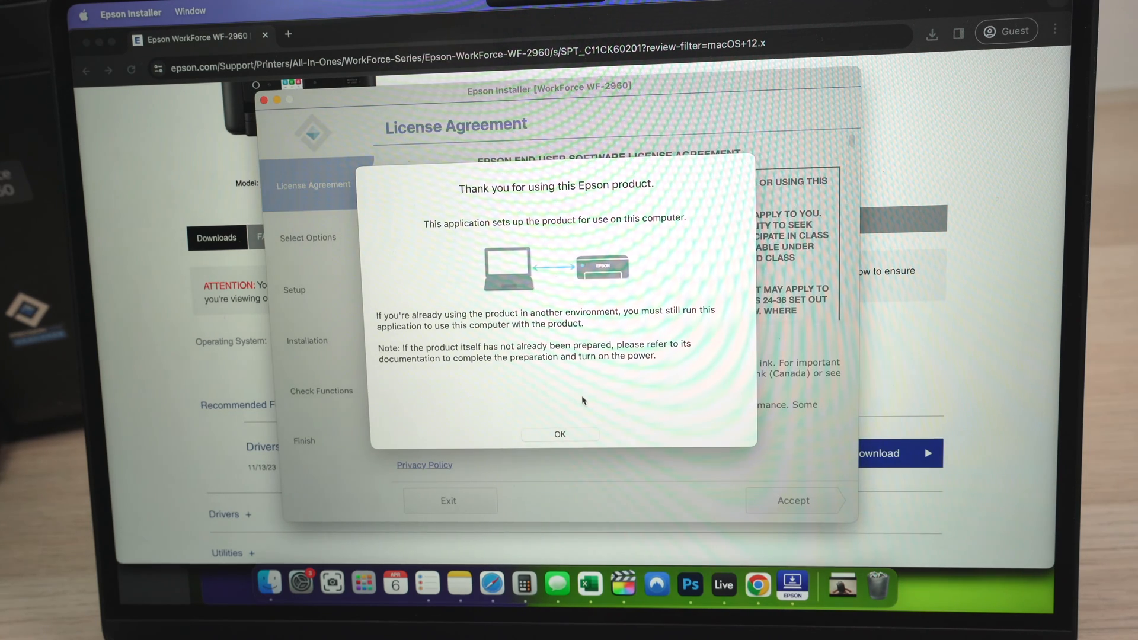
left_click(559, 434)
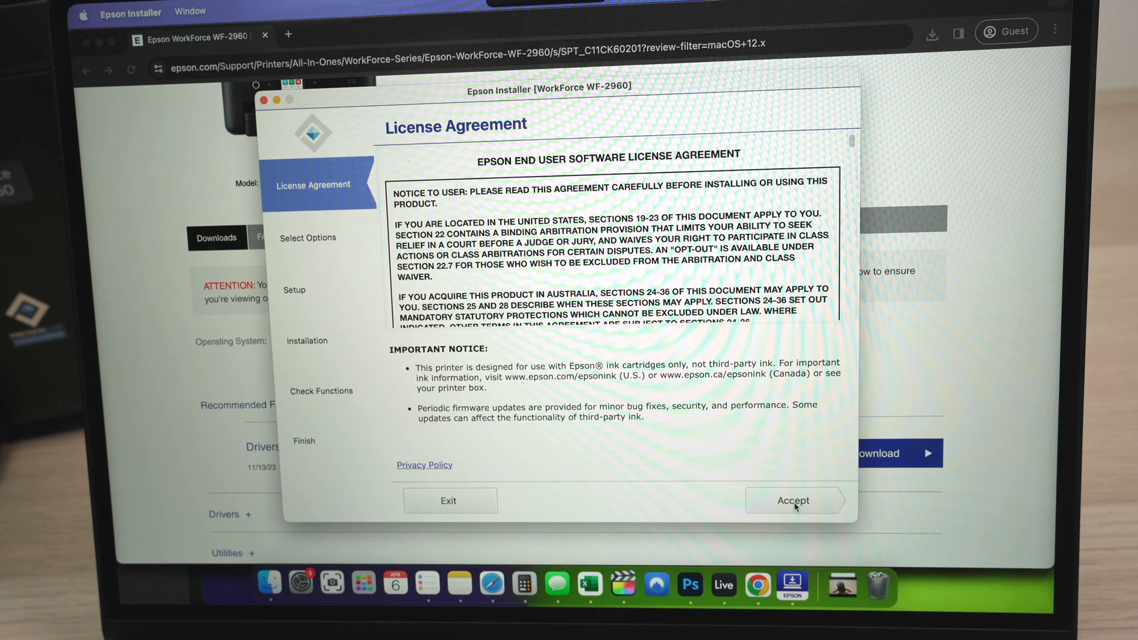
left_click(793, 501)
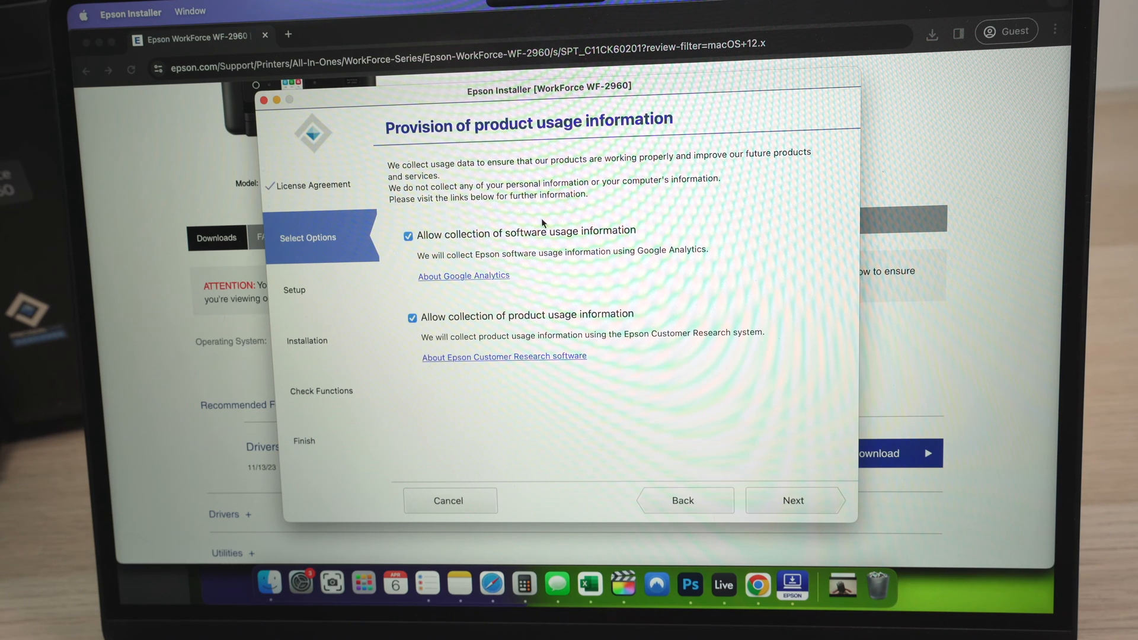
Turn off both software and product usage-information sharing and continue.
left_click(408, 234)
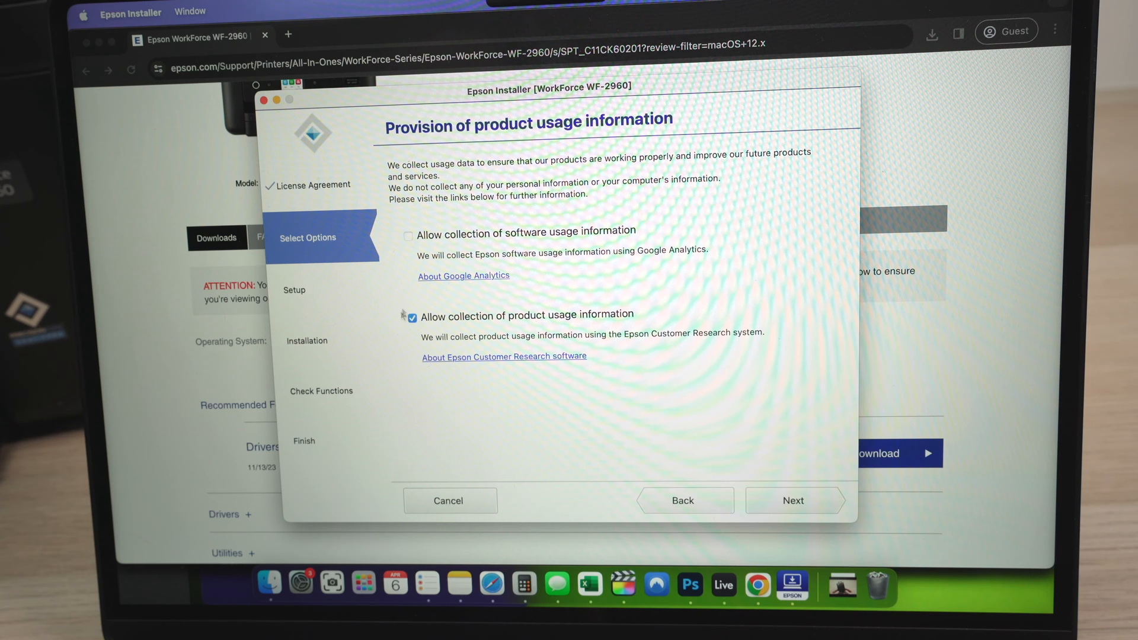
left_click(412, 318)
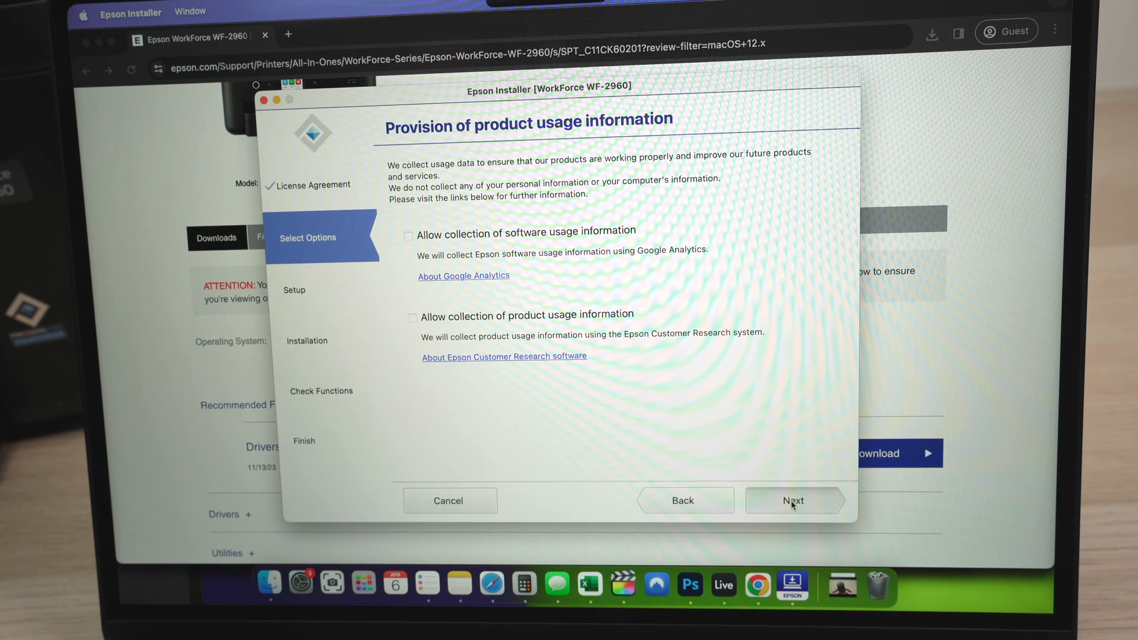
left_click(793, 500)
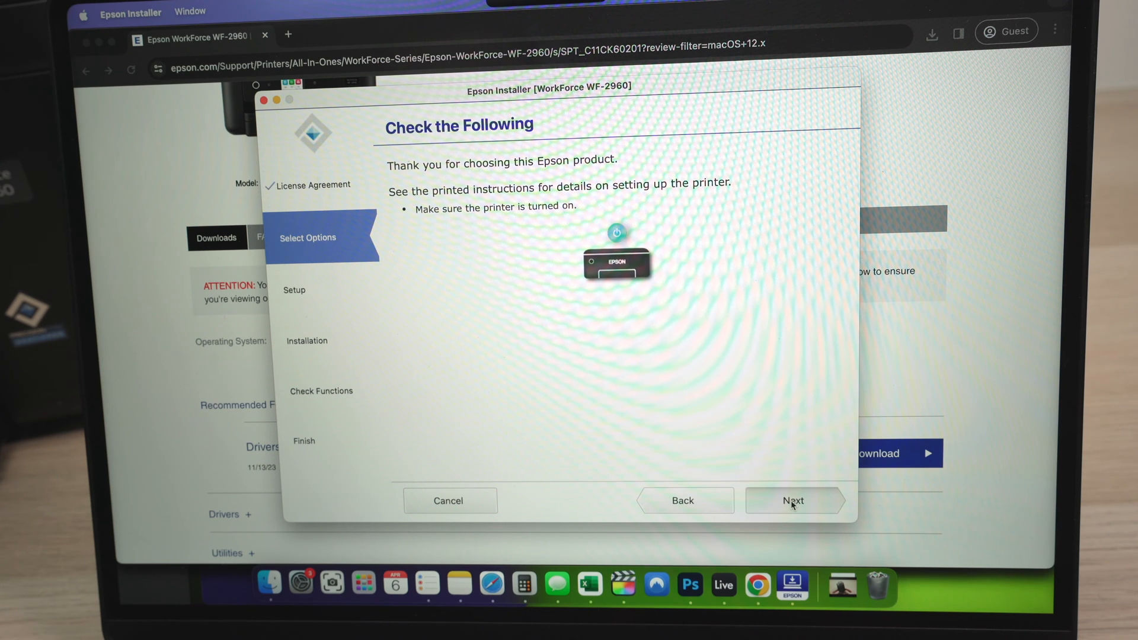
Choose Wi-Fi as the connection method and continue with the found WF-2960 Series printer.
left_click(793, 500)
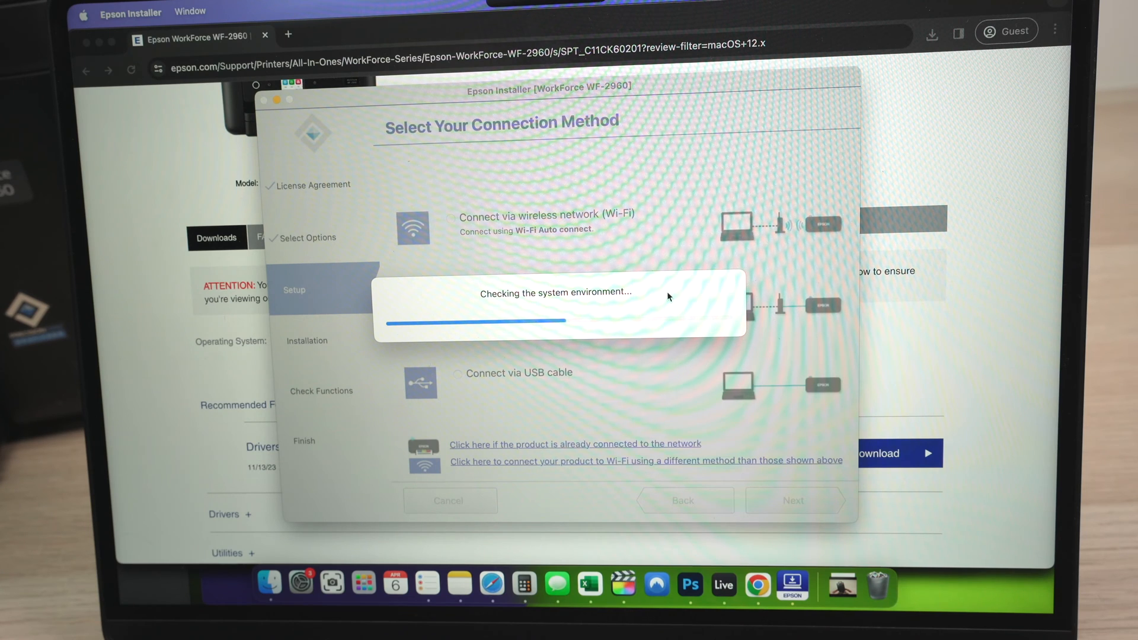
left_click(451, 217)
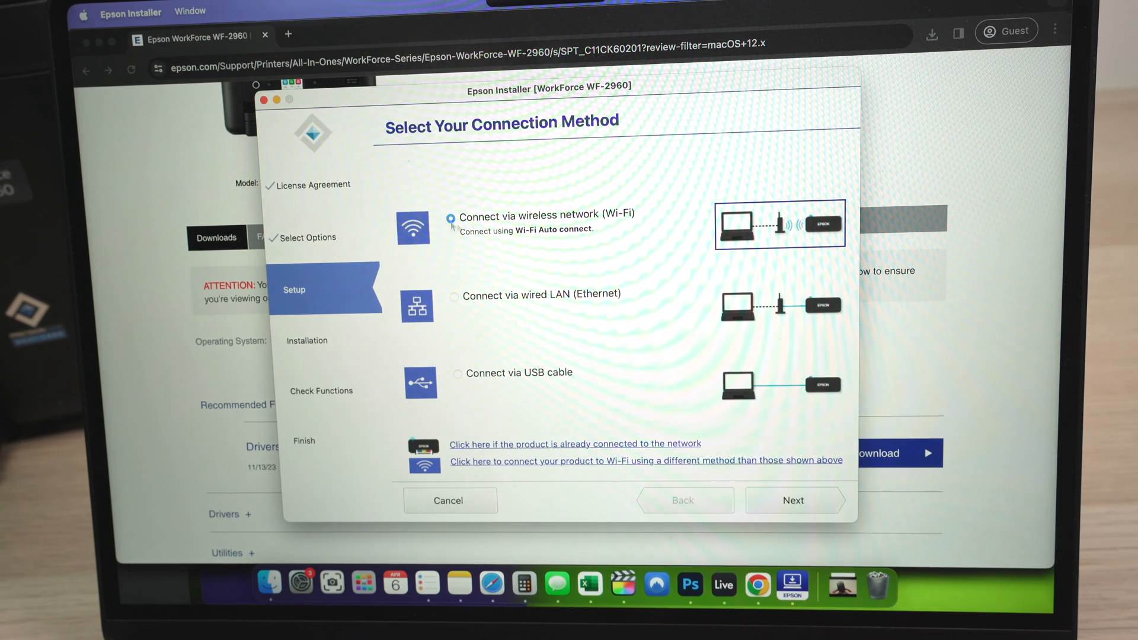
left_click(793, 500)
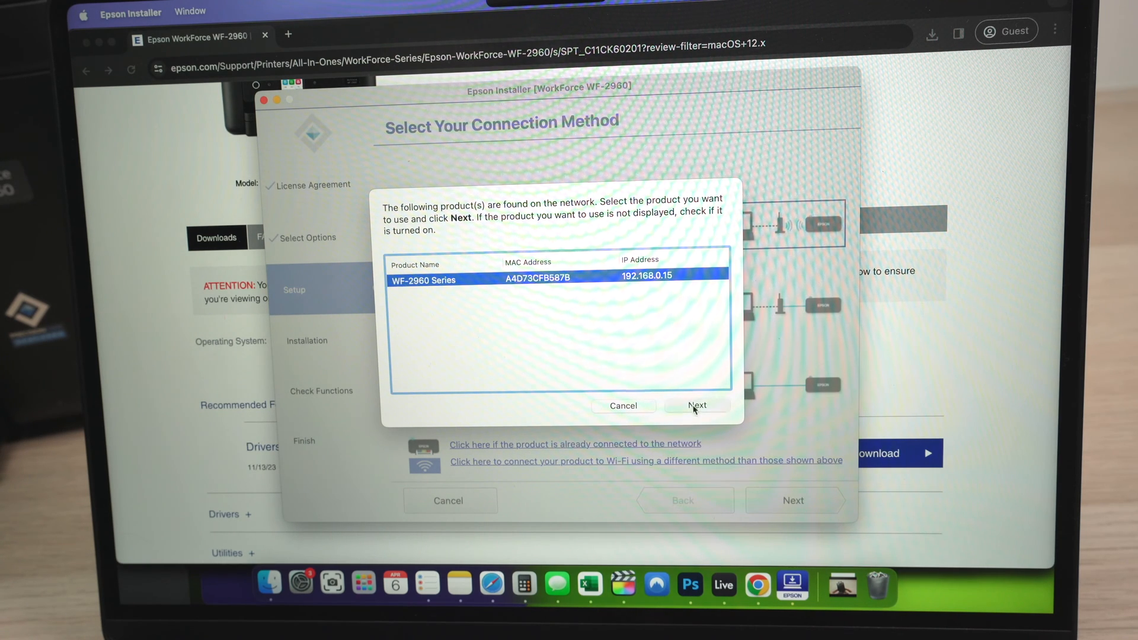
left_click(697, 405)
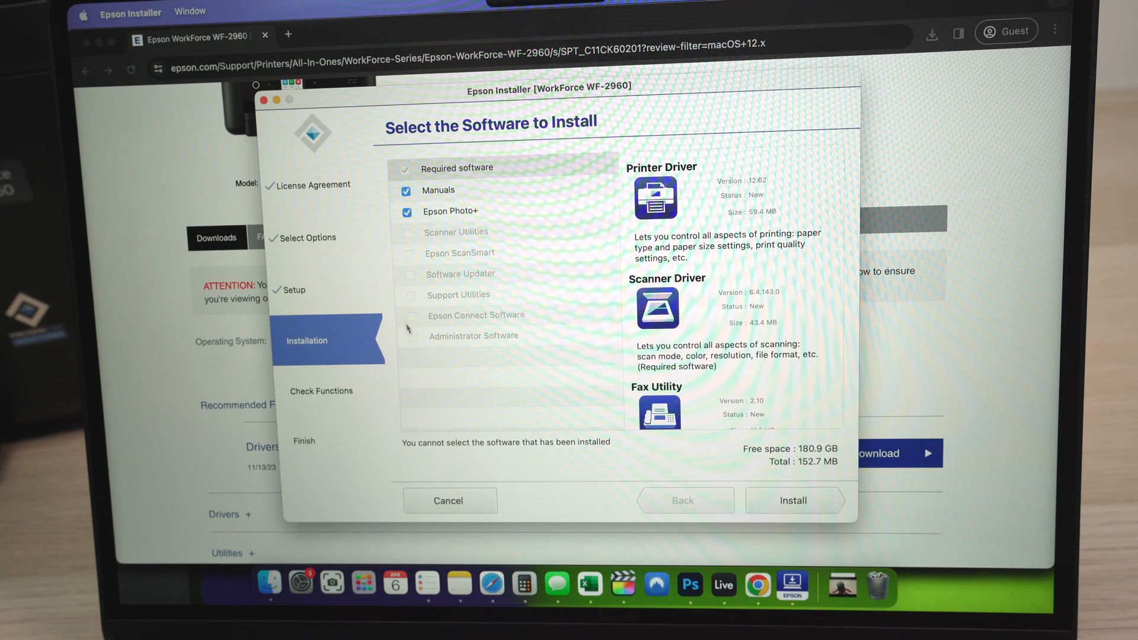
mouse_move(536, 339)
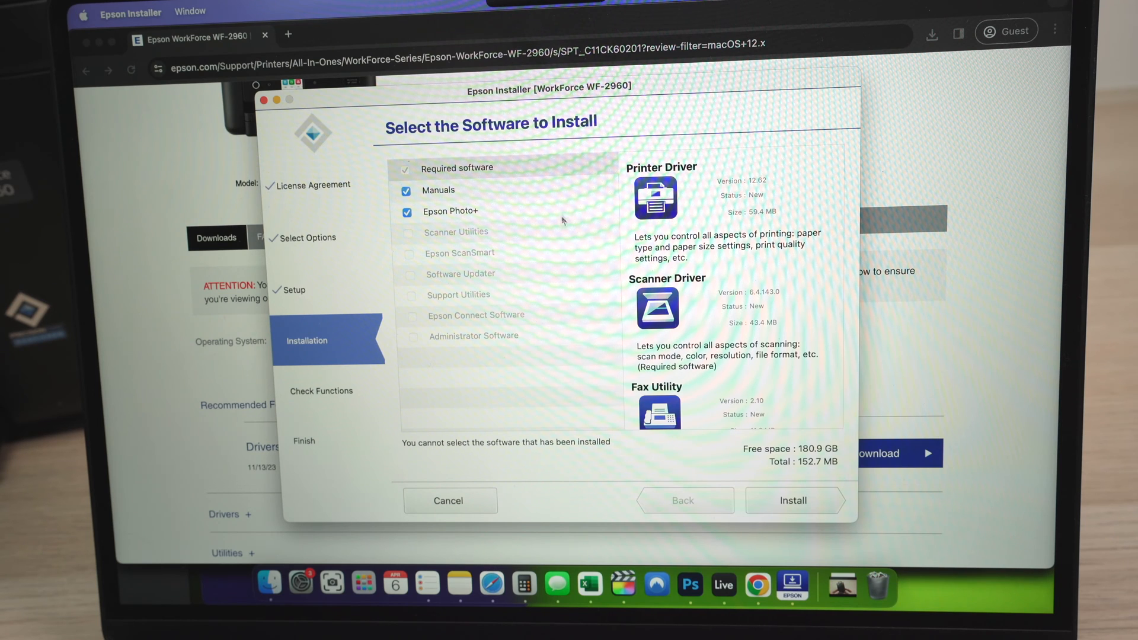
mouse_move(427, 174)
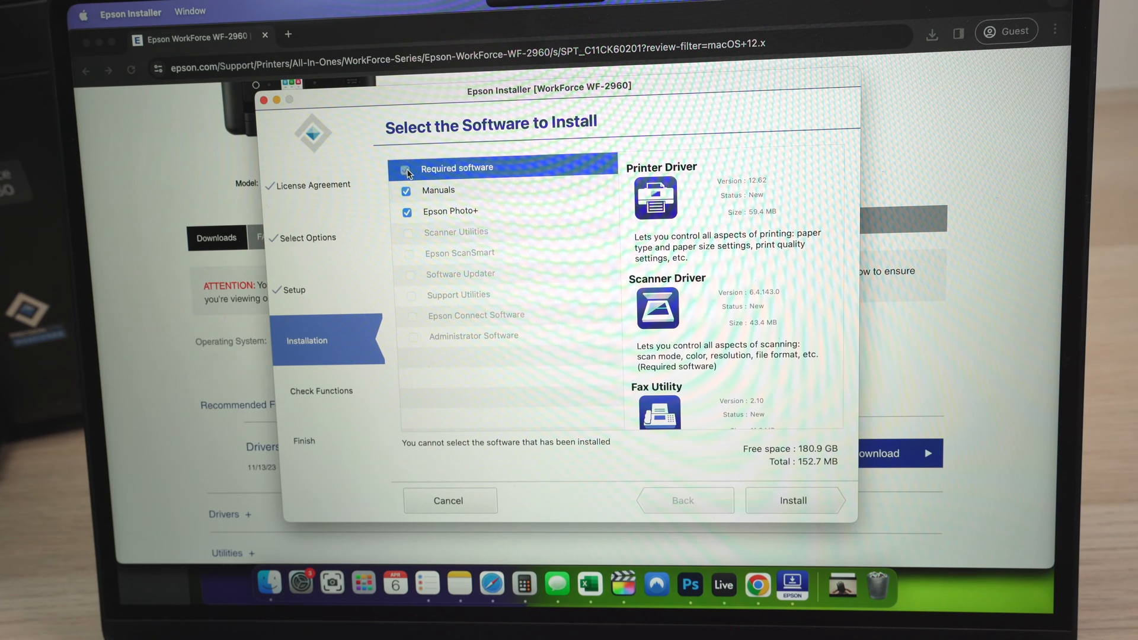
Exclude Manuals and Epson Photo+ from the software list and start the installation.
left_click(405, 168)
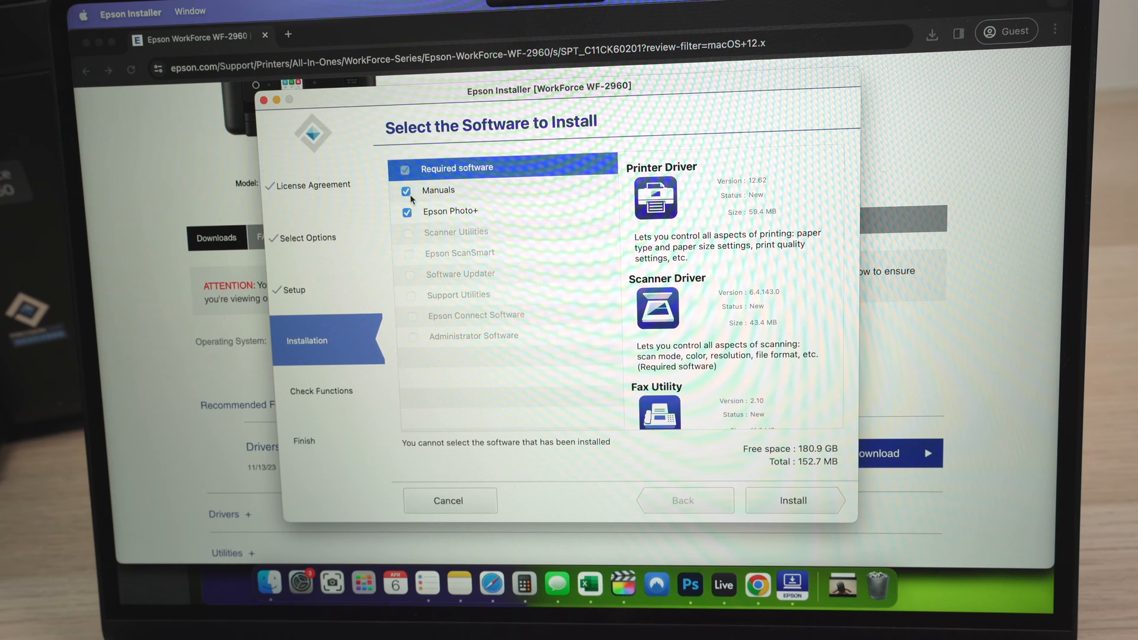
left_click(407, 190)
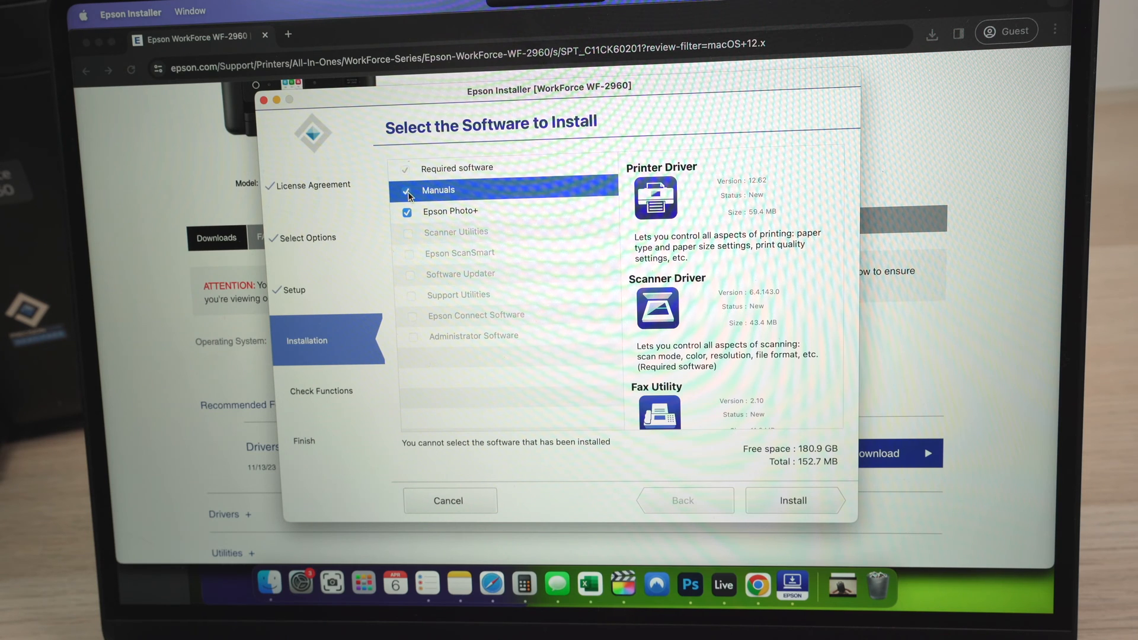
left_click(406, 191)
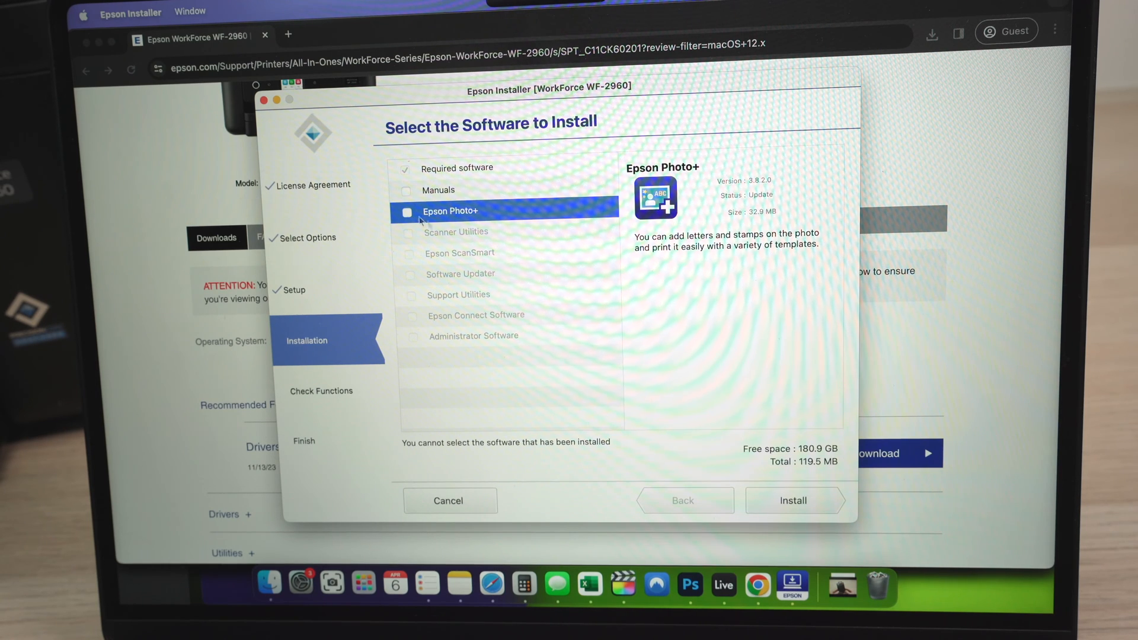
left_click(793, 500)
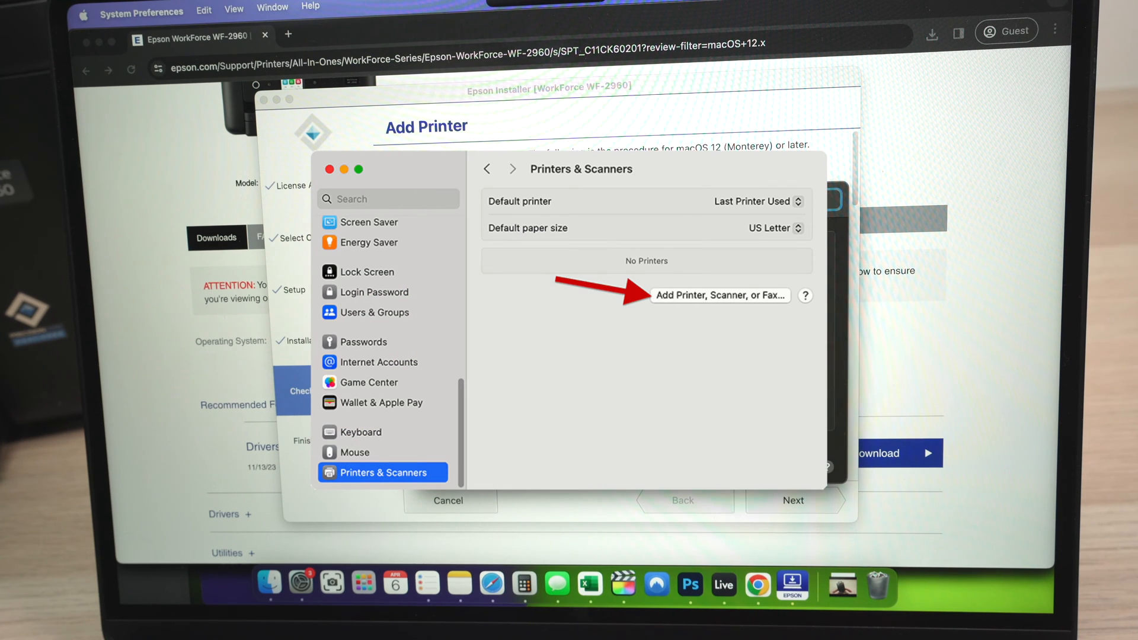
Add the EPSON WF-2960 Series from the found printers in Printers & Scanners.
left_click(721, 296)
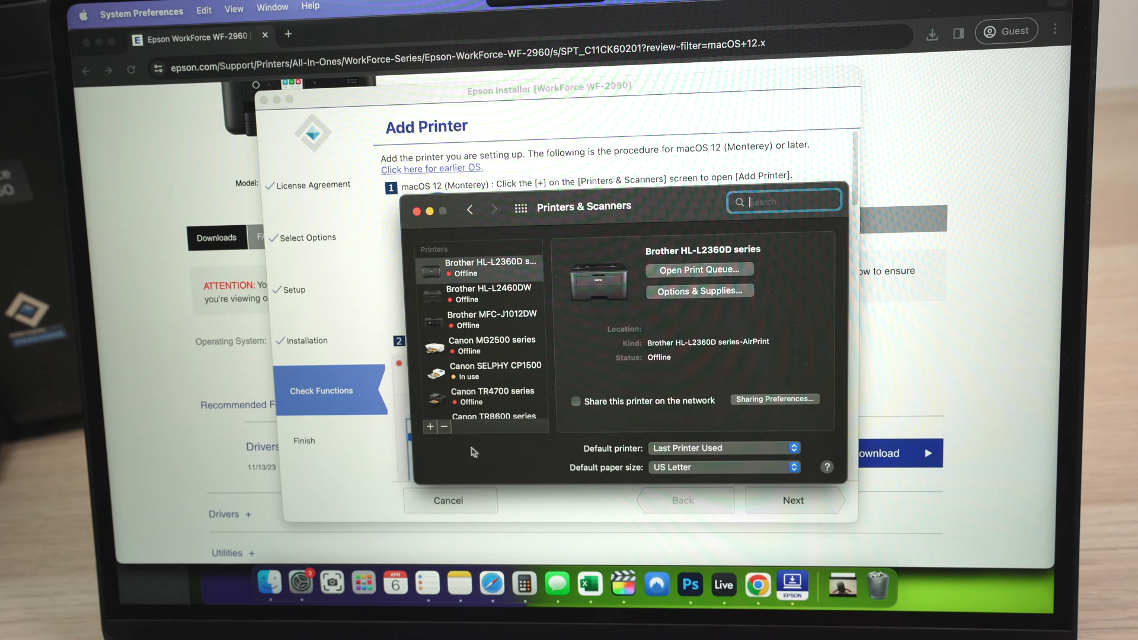
mouse_move(430, 426)
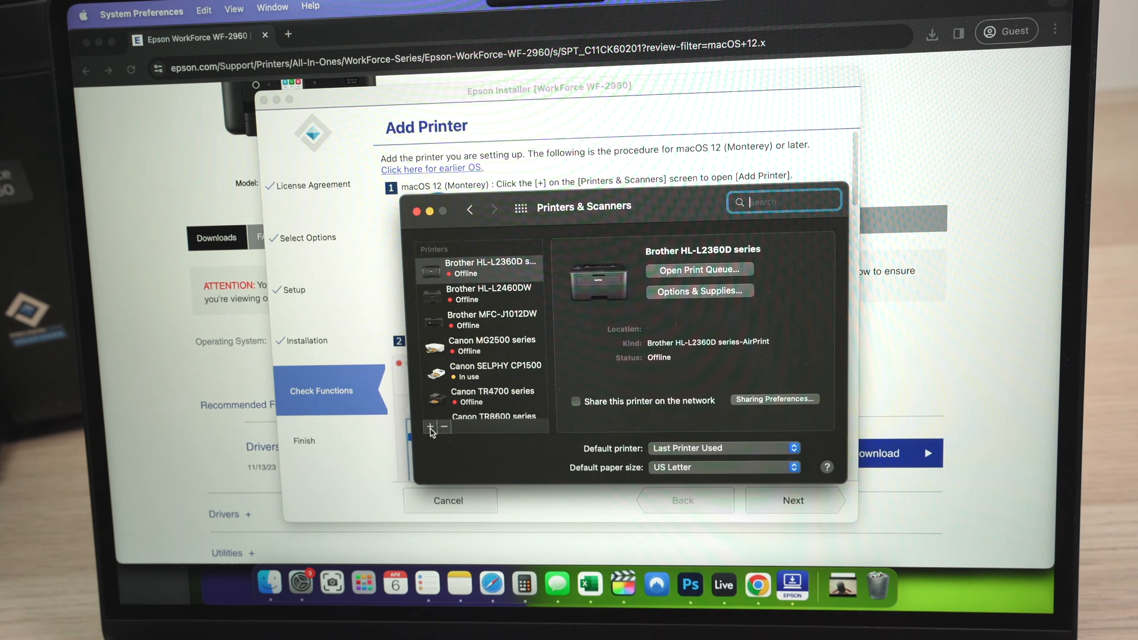
left_click(429, 426)
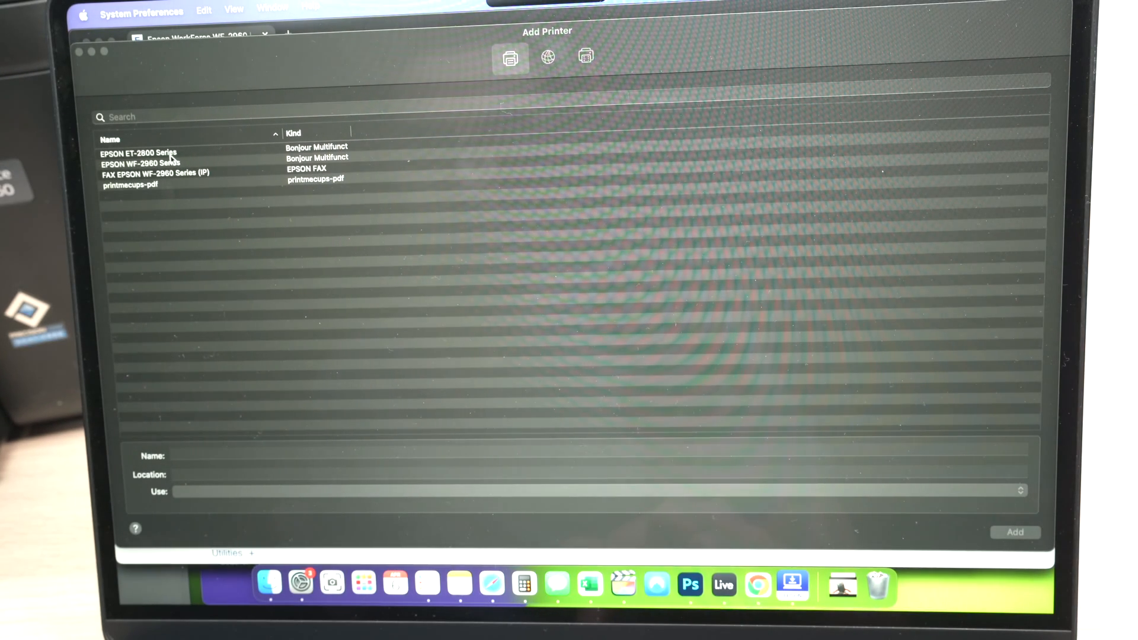
left_click(142, 163)
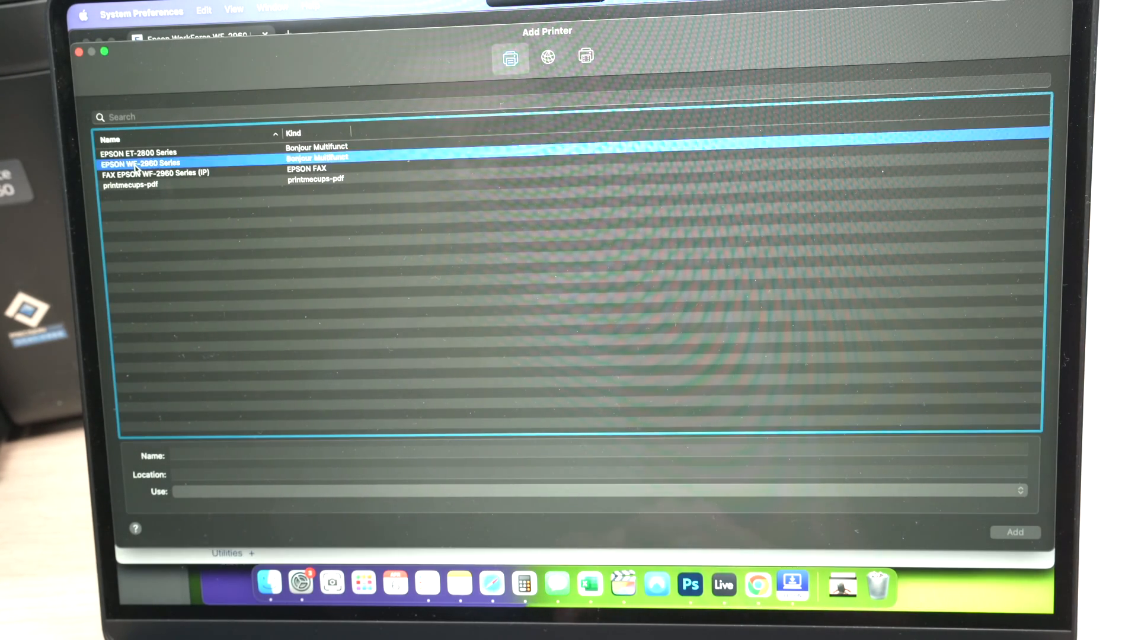
left_click(136, 163)
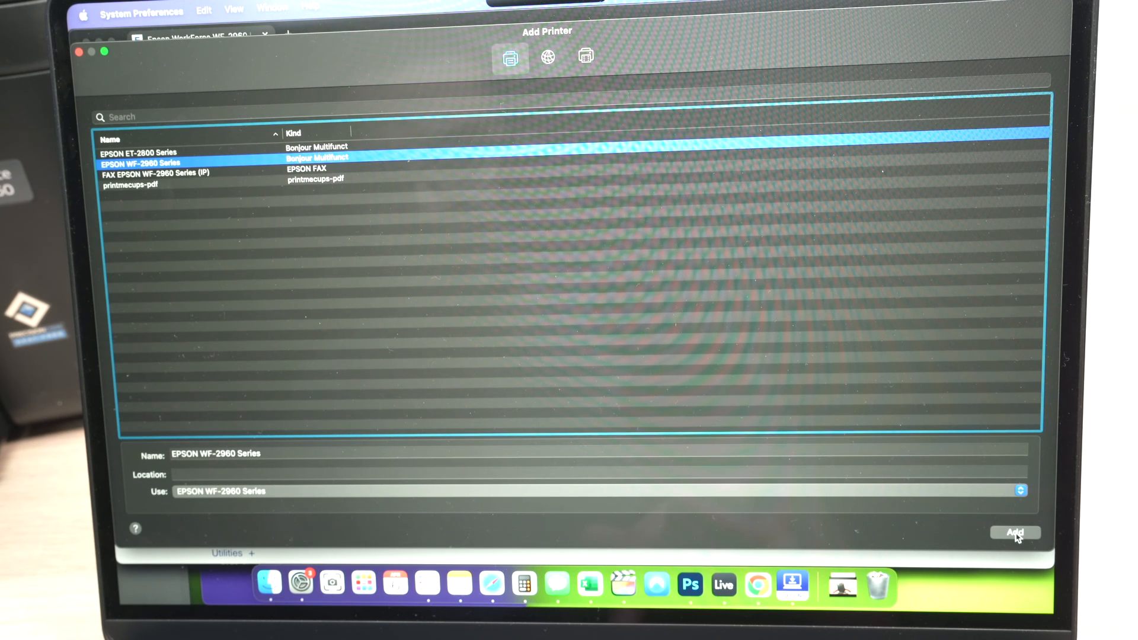
left_click(1014, 532)
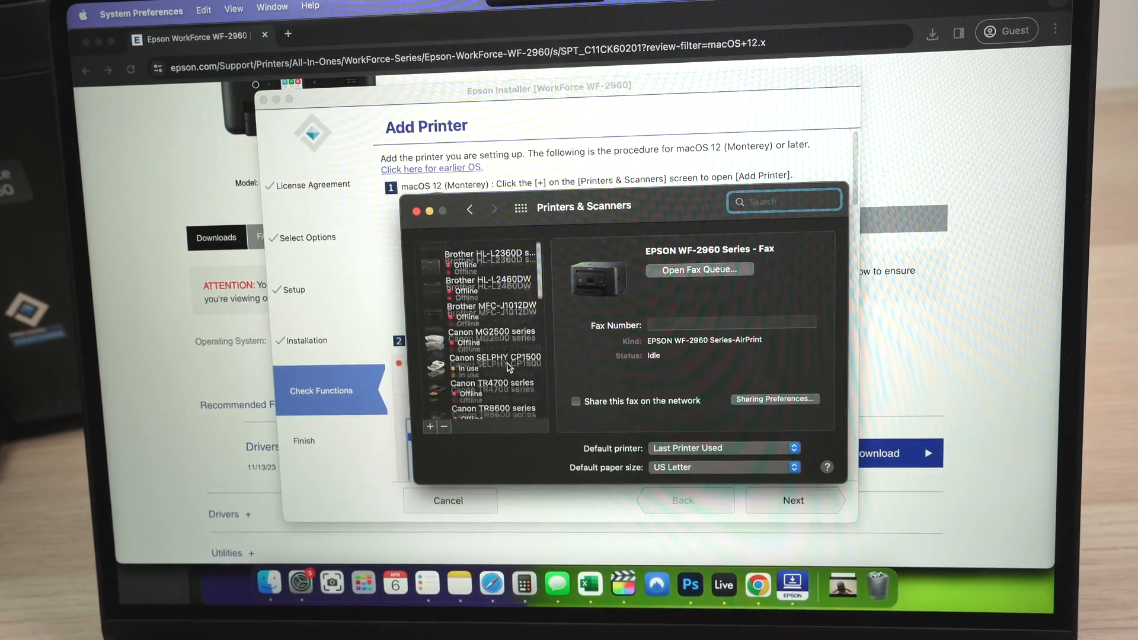
scroll("down", 3)
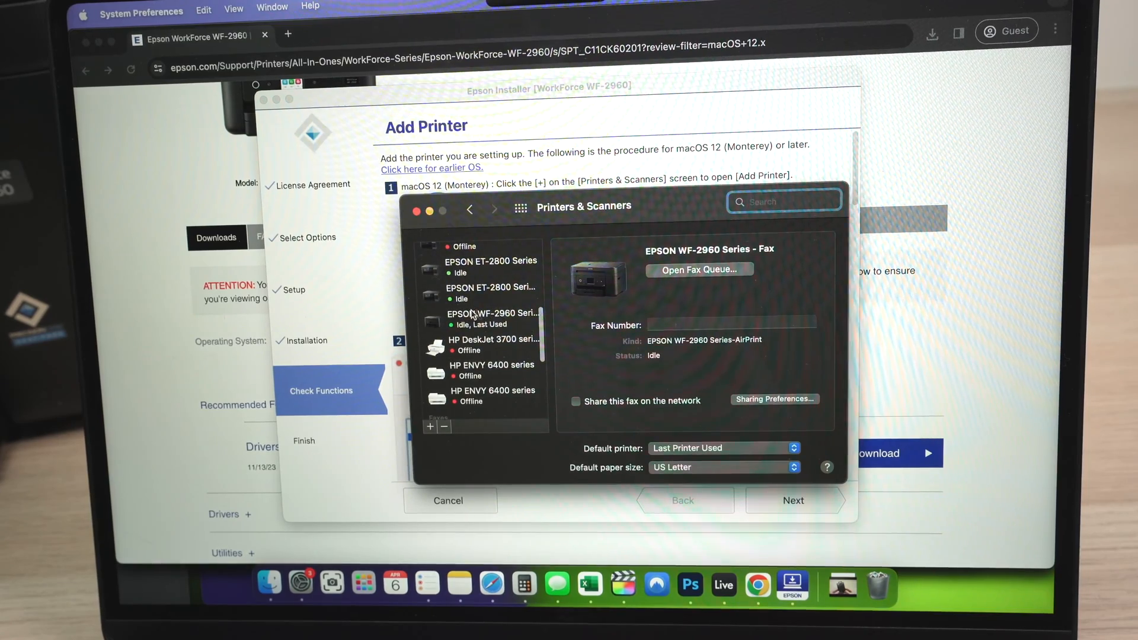
mouse_move(461, 230)
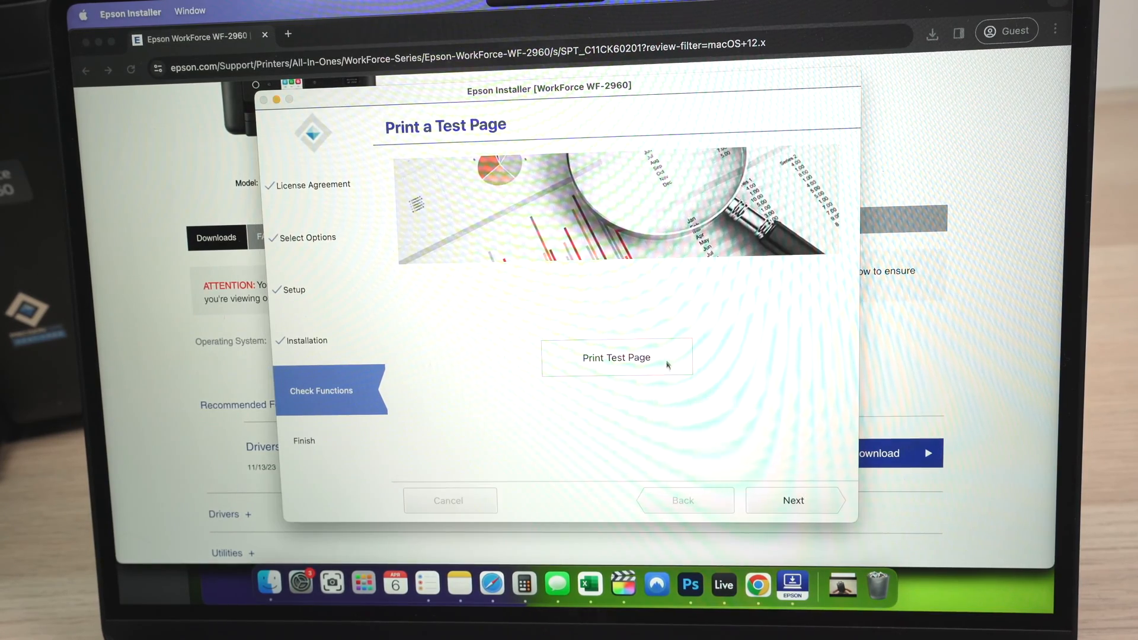
mouse_move(652, 343)
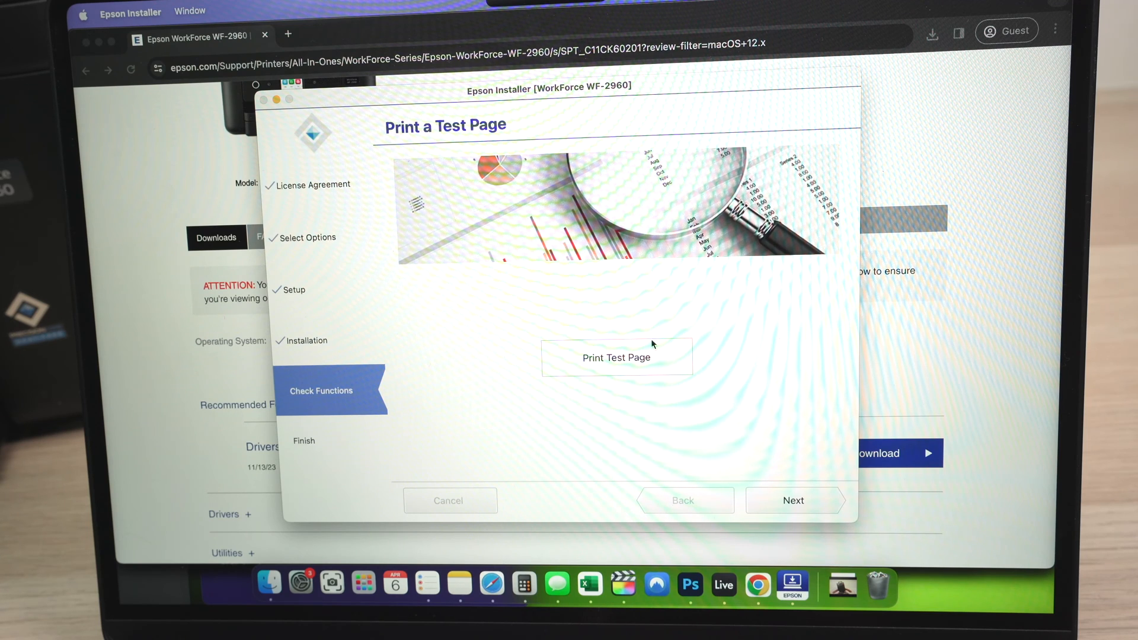
mouse_move(783, 488)
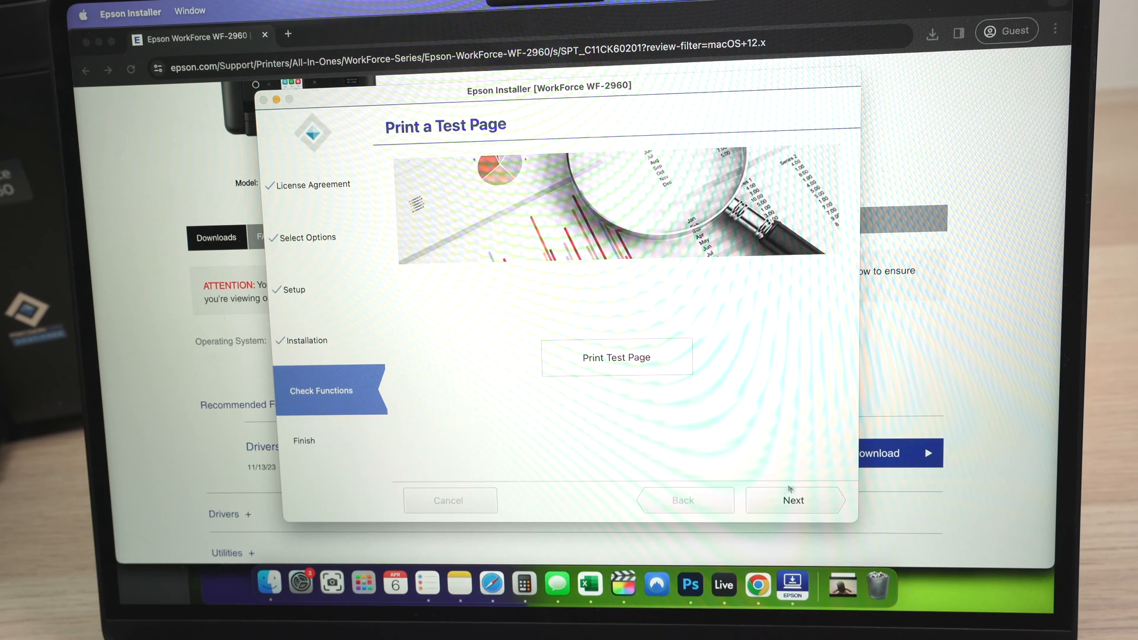
Skip the test page, untick the extended service plan reminder and finish the installer.
left_click(795, 501)
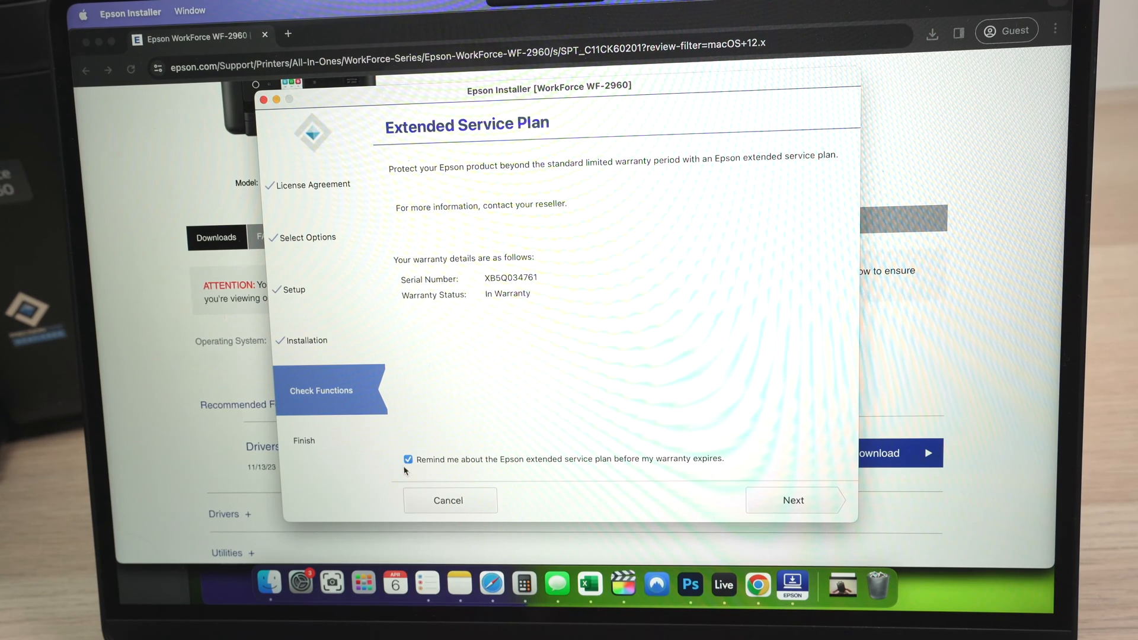
left_click(407, 460)
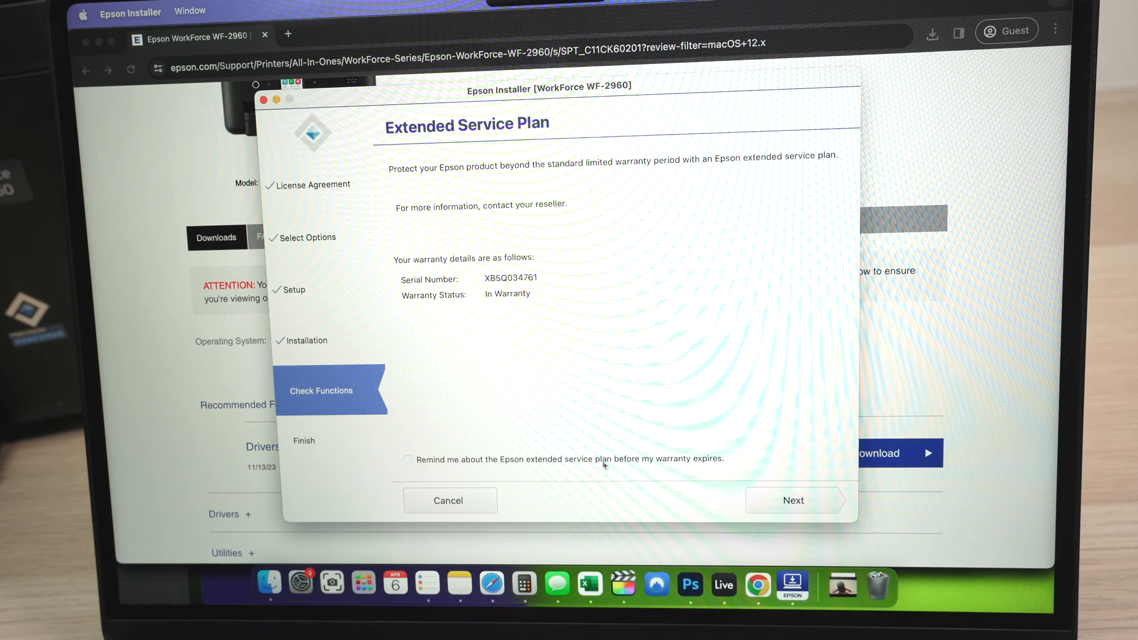
left_click(793, 500)
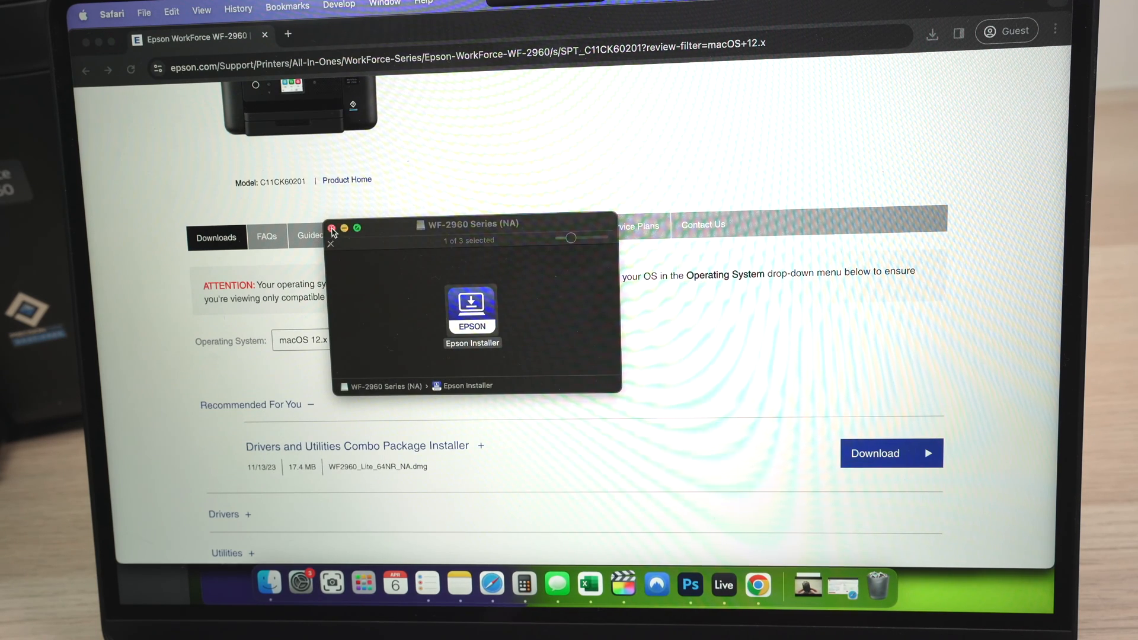
Close the WF-2960 Series (NA) disk window and bring up the test sheet document.
left_click(332, 229)
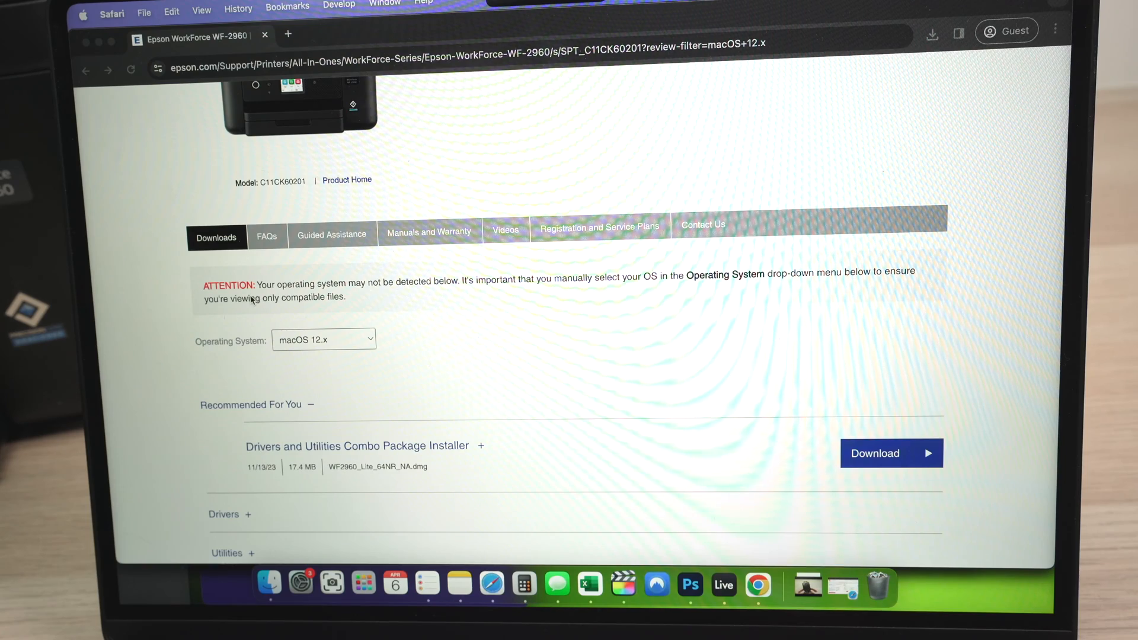
left_click(268, 583)
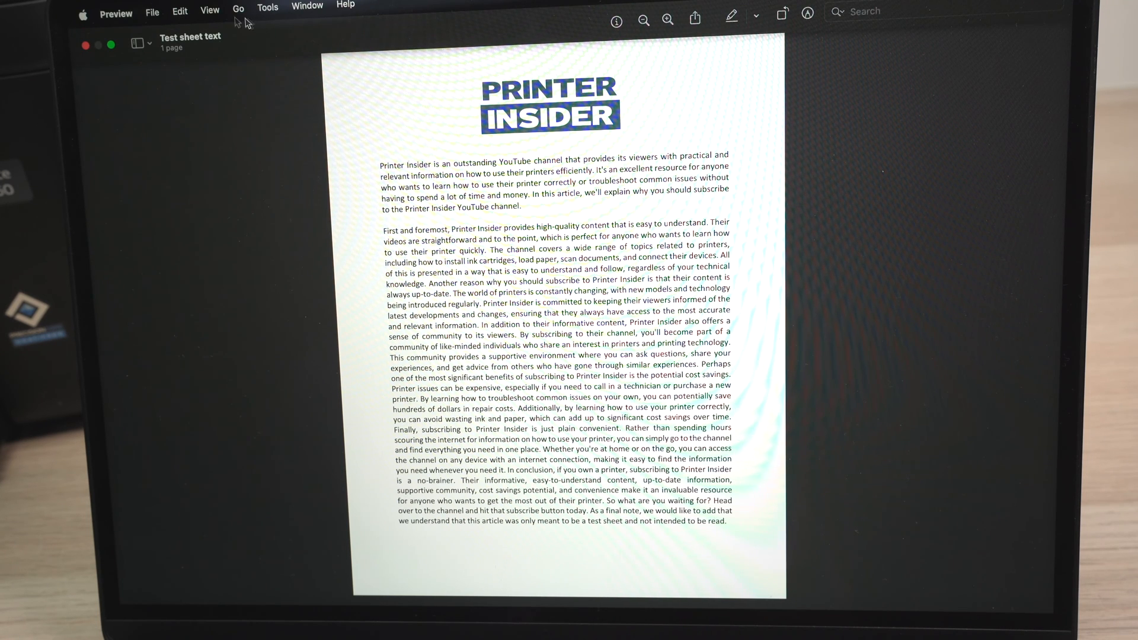
Start a print job for the test sheet and choose EPSON WF-2960 Series as the printer.
left_click(151, 11)
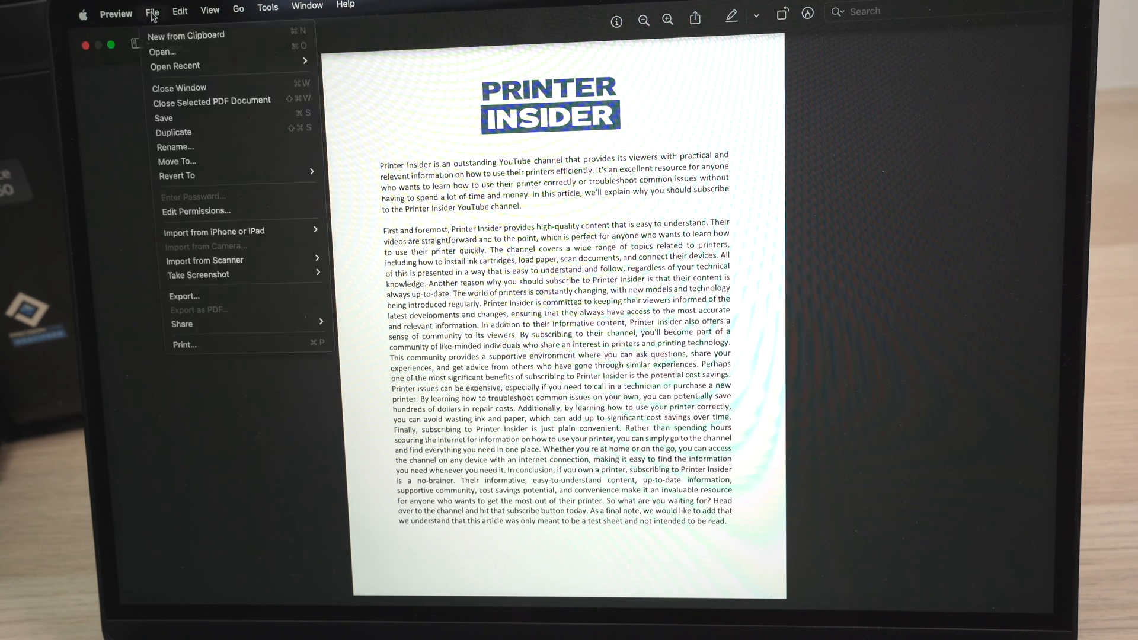
mouse_move(184, 343)
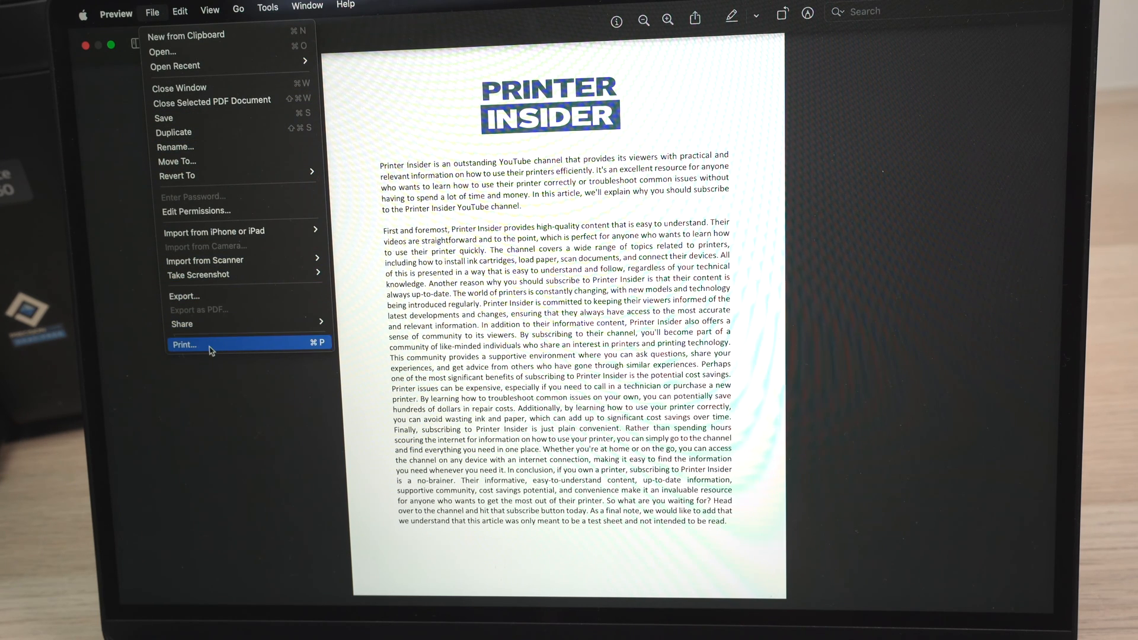
left_click(184, 345)
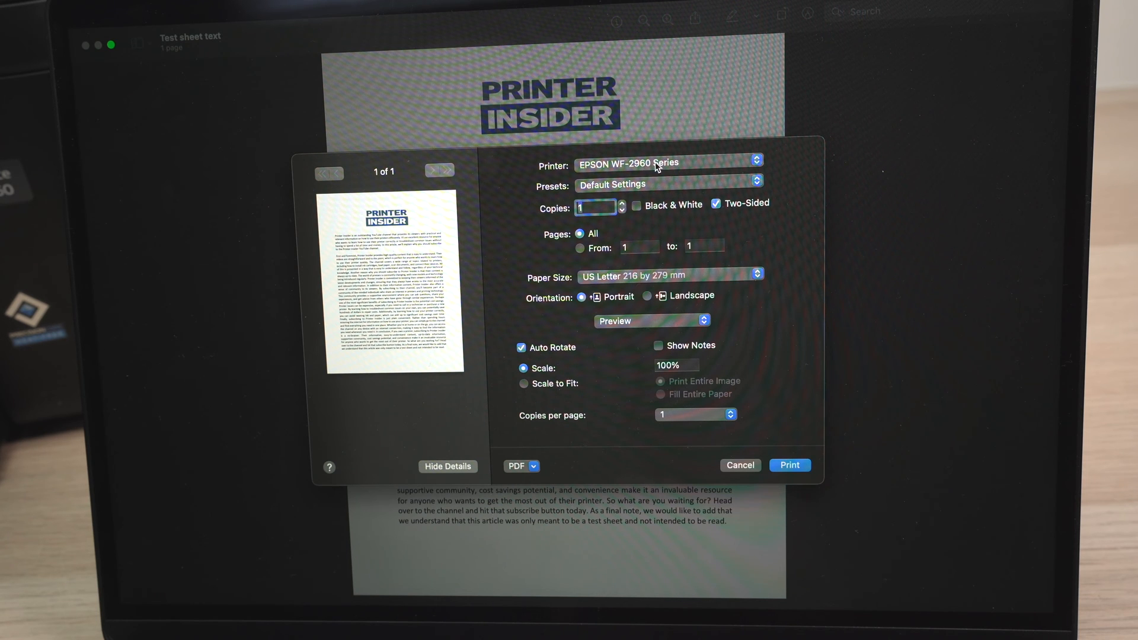
left_click(666, 162)
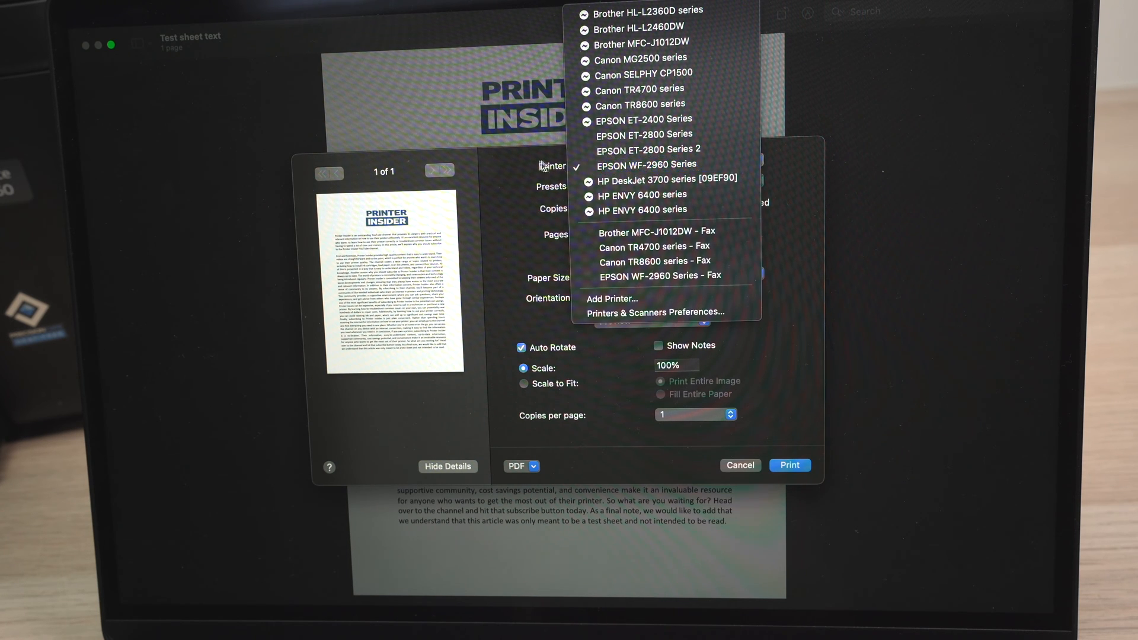
left_click(648, 164)
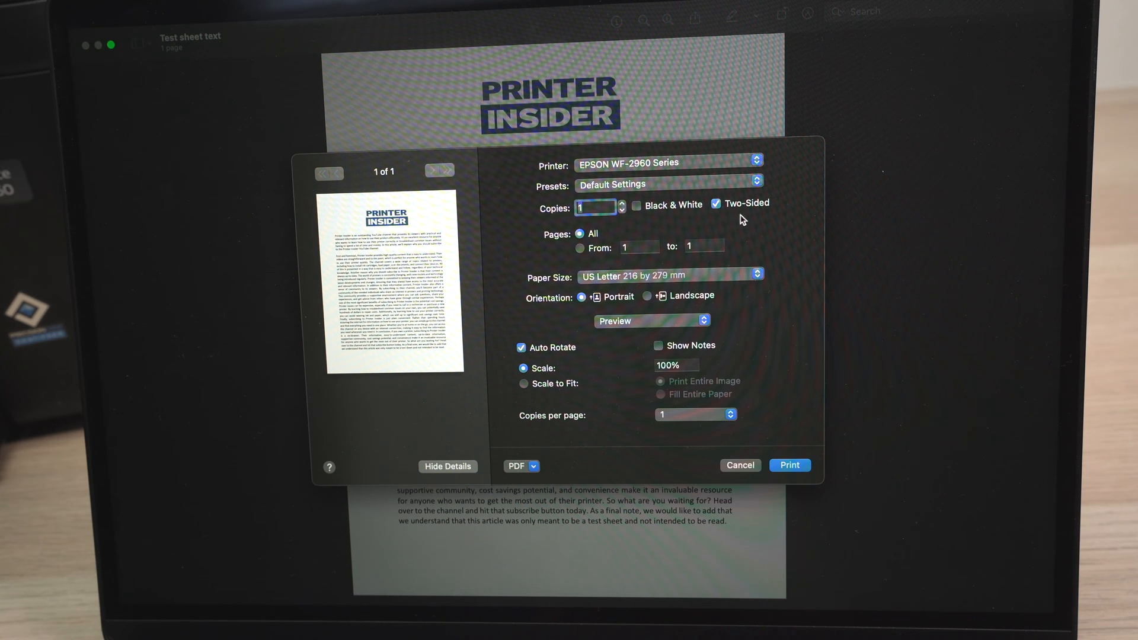
mouse_move(724, 211)
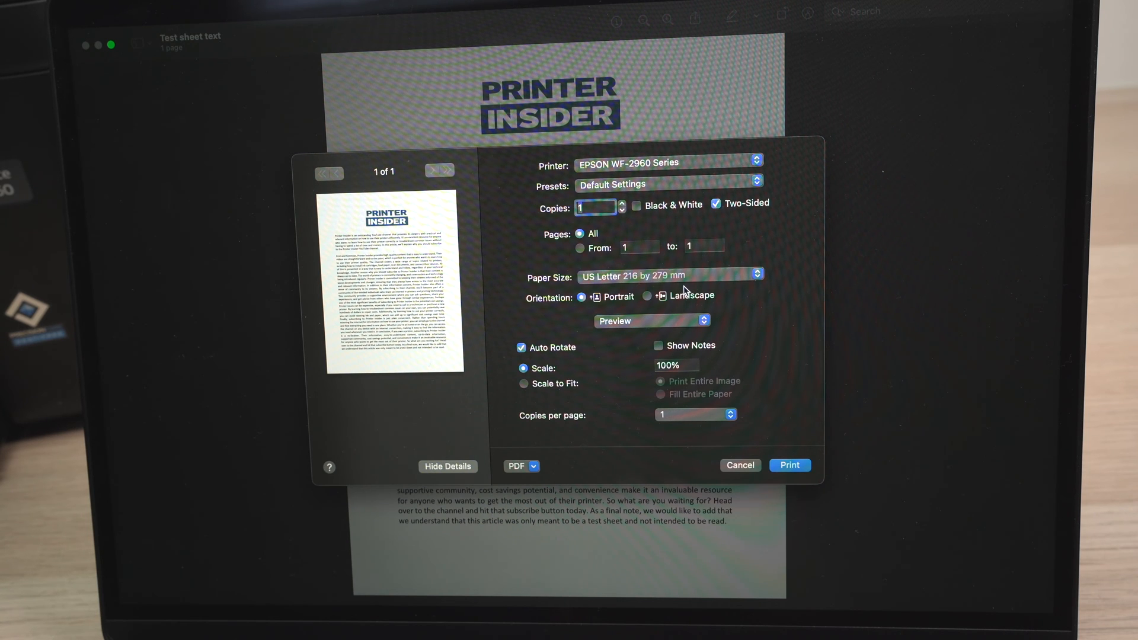
Switch the print sheet to Media & Quality and list the available media types.
left_click(652, 320)
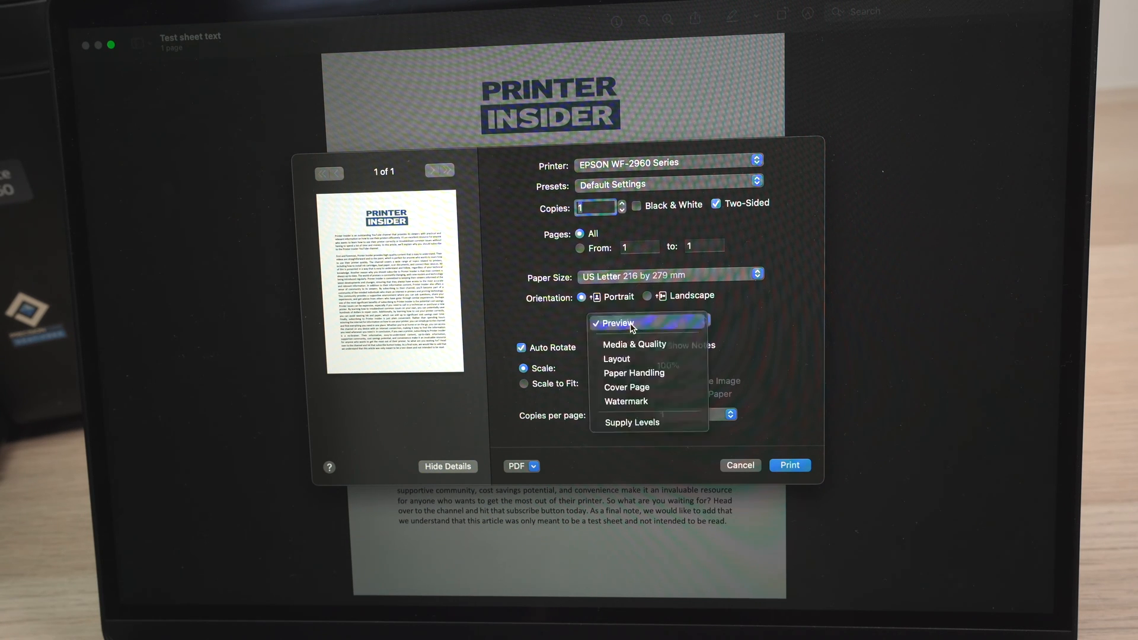
mouse_move(641, 343)
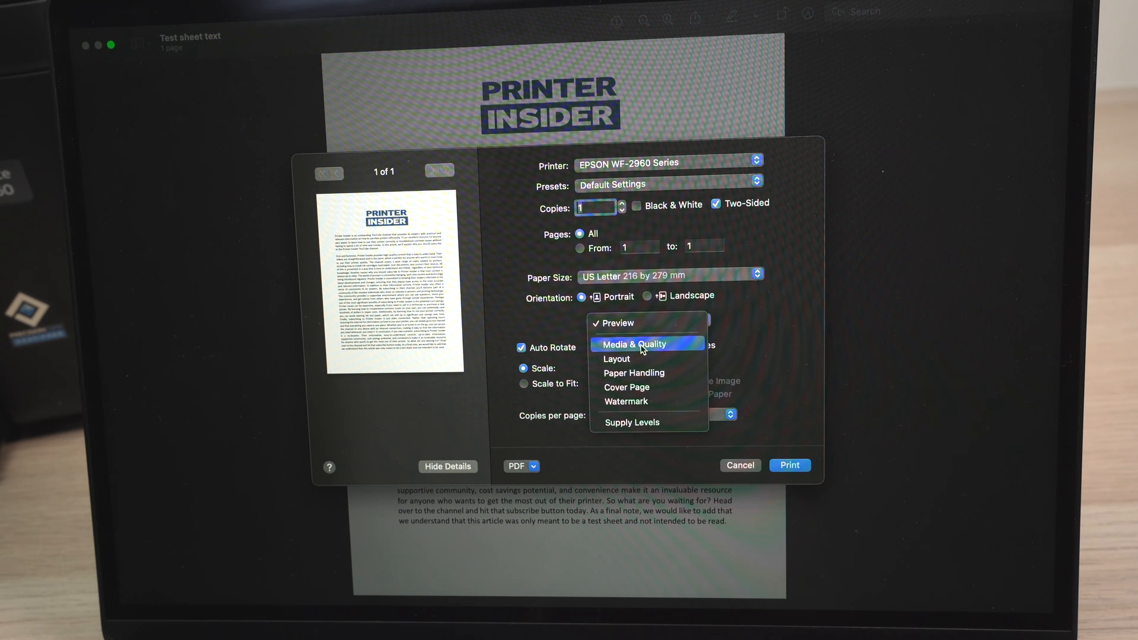
left_click(635, 344)
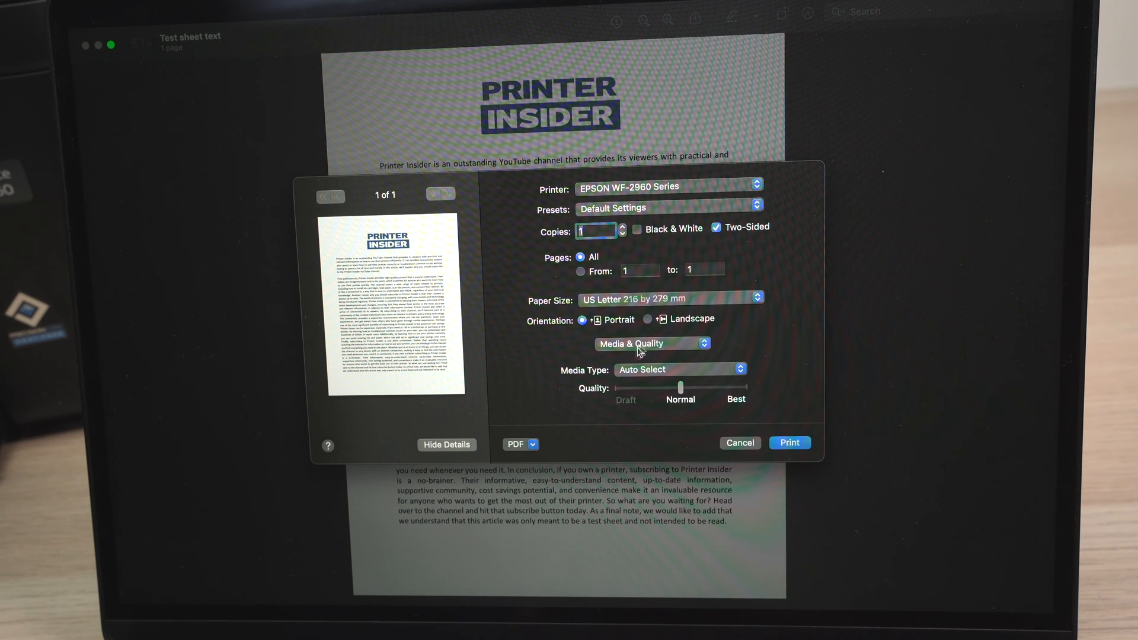
left_click(680, 370)
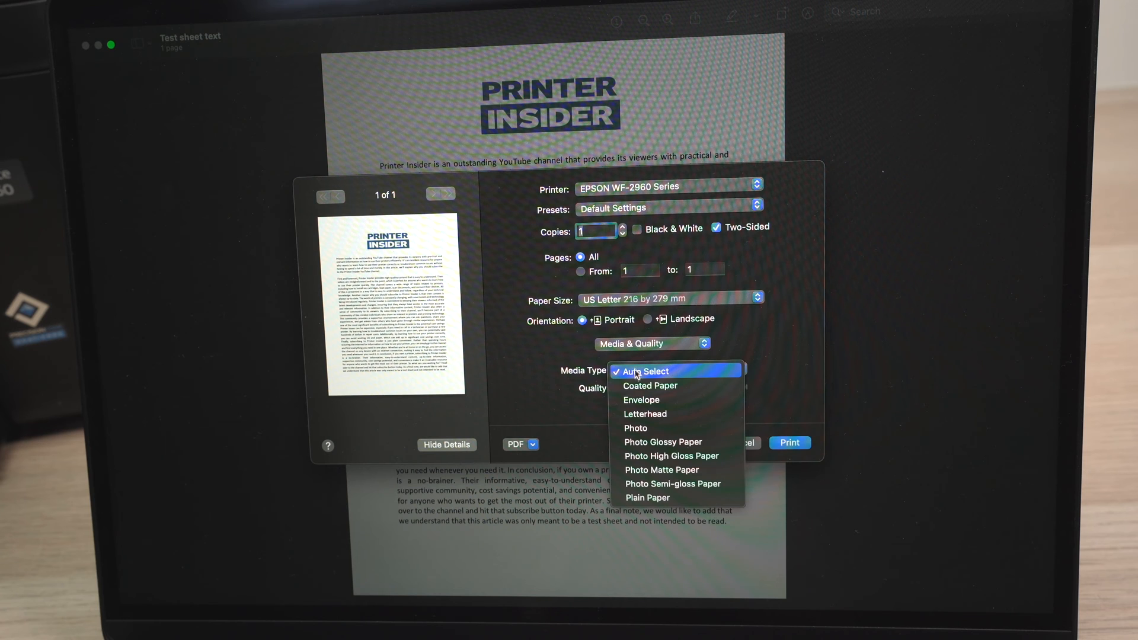
mouse_move(657, 401)
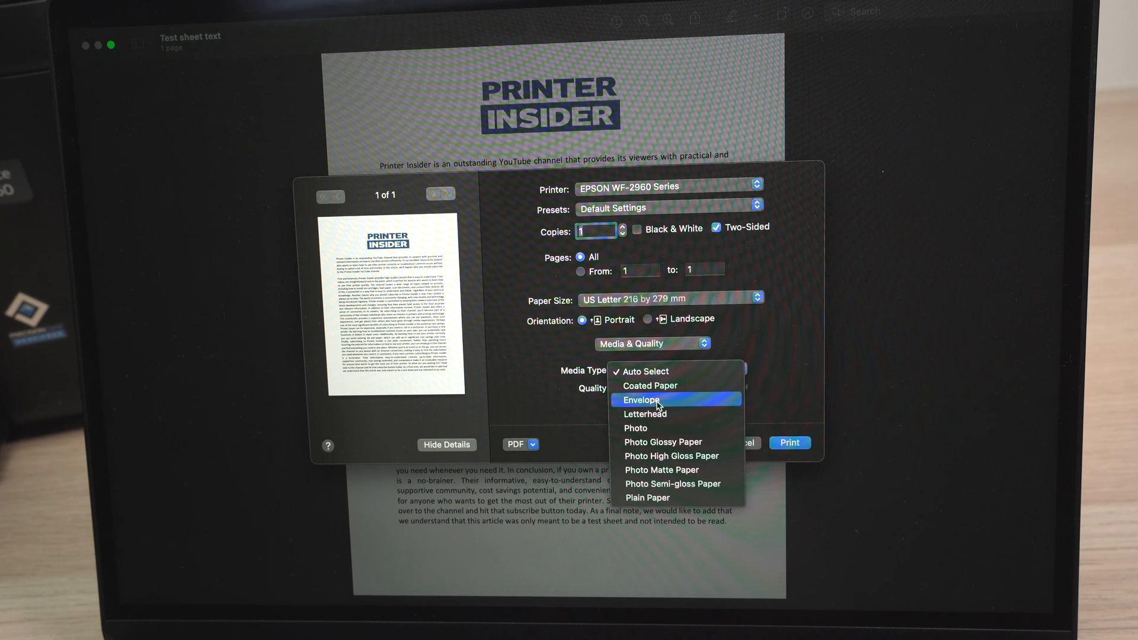
mouse_move(596, 406)
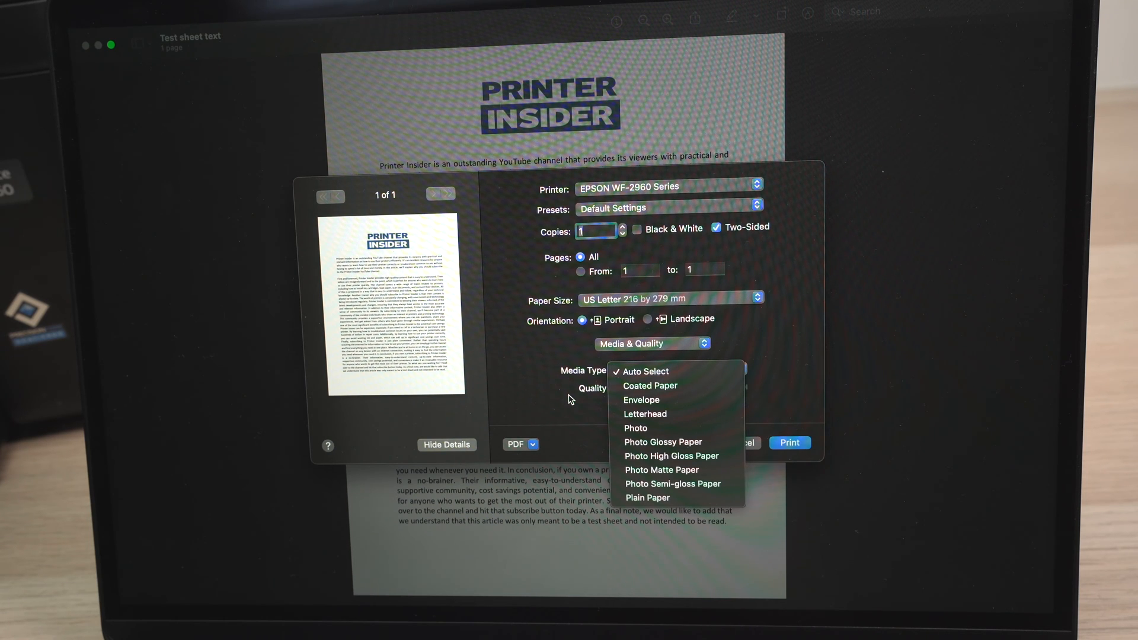
mouse_move(679, 428)
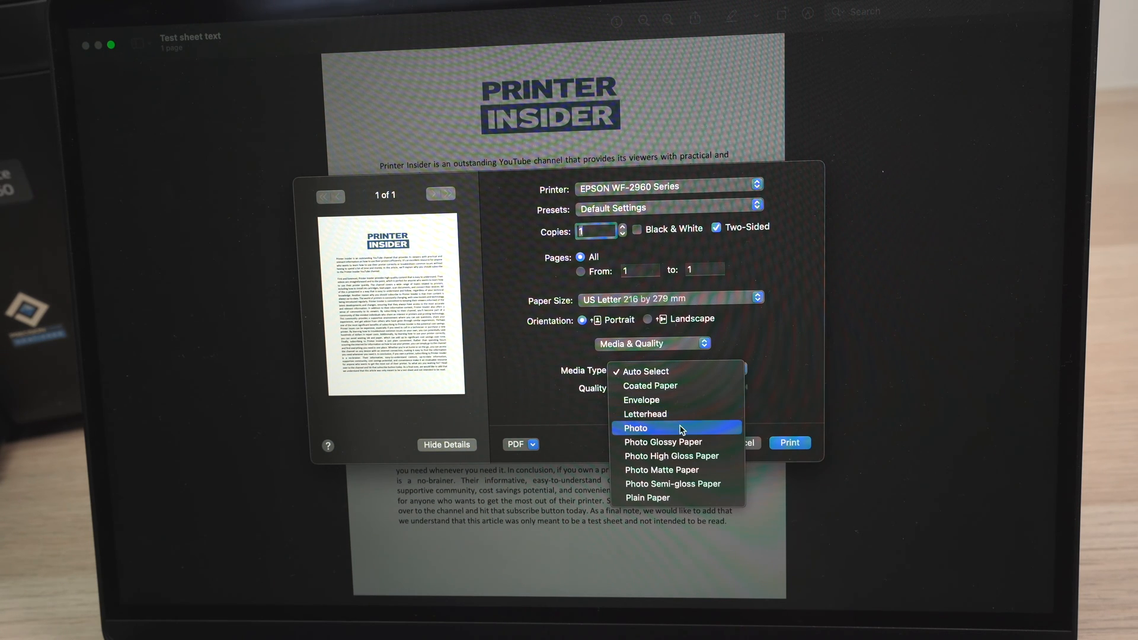
mouse_move(664, 441)
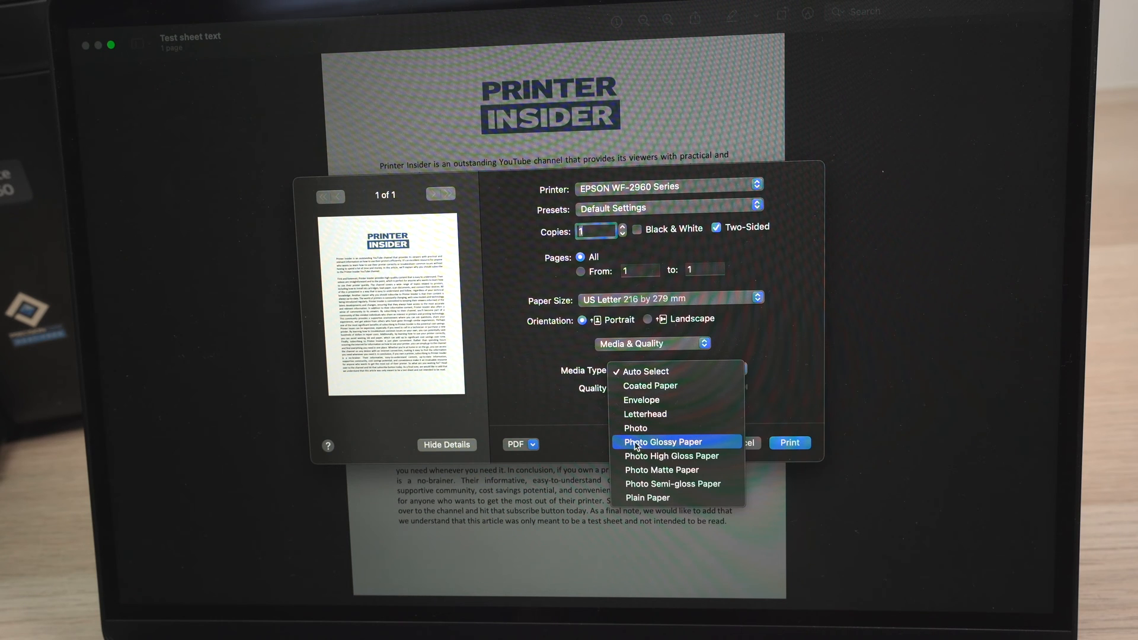
mouse_move(698, 451)
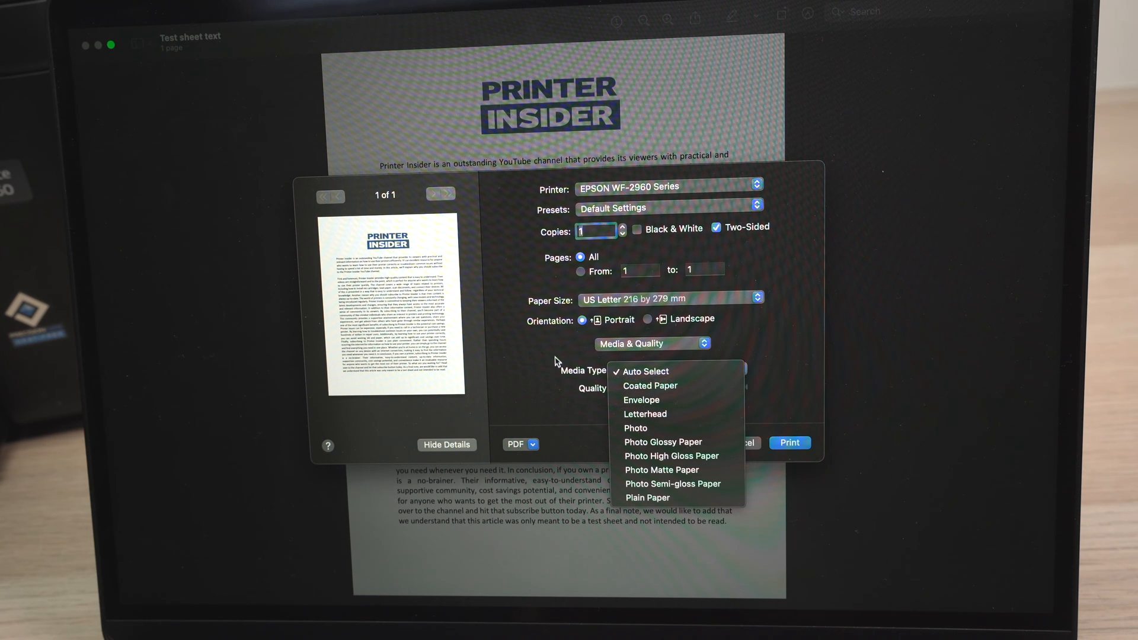
Keep Auto Select media type; try Draft and Best quality, then settle on Normal.
left_click(646, 372)
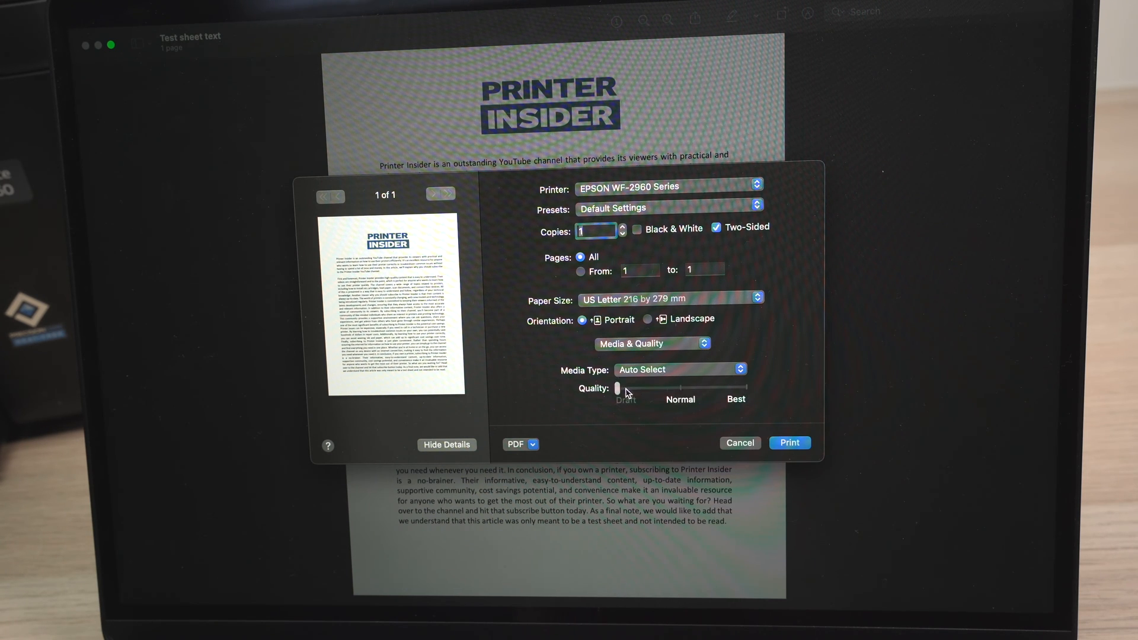
mouse_move(631, 394)
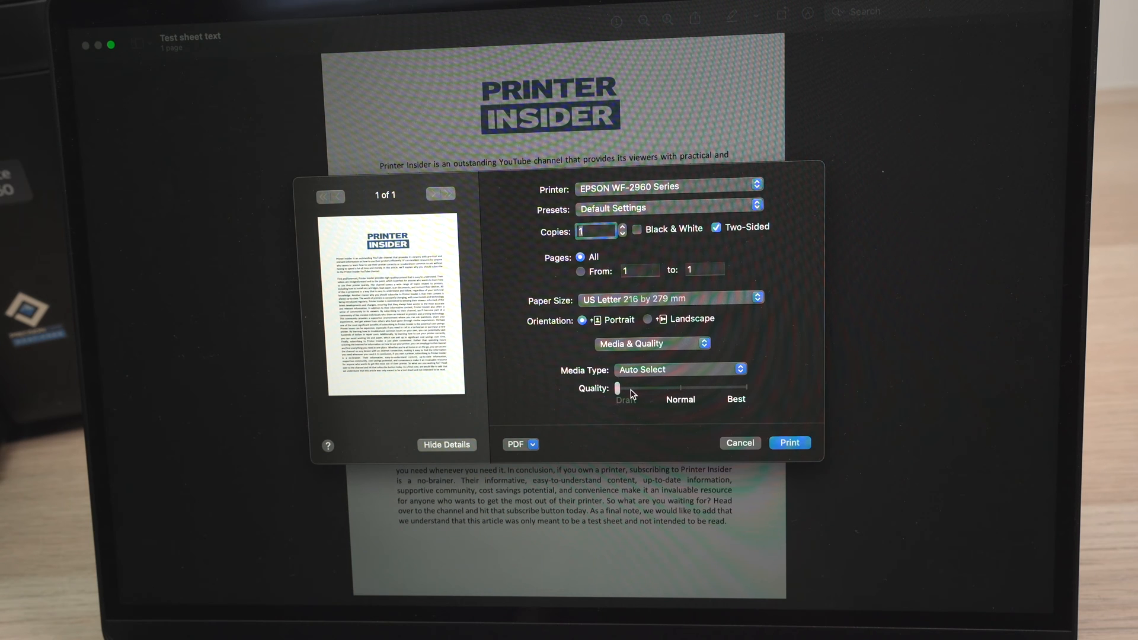
left_click_drag(616, 389, 678, 389)
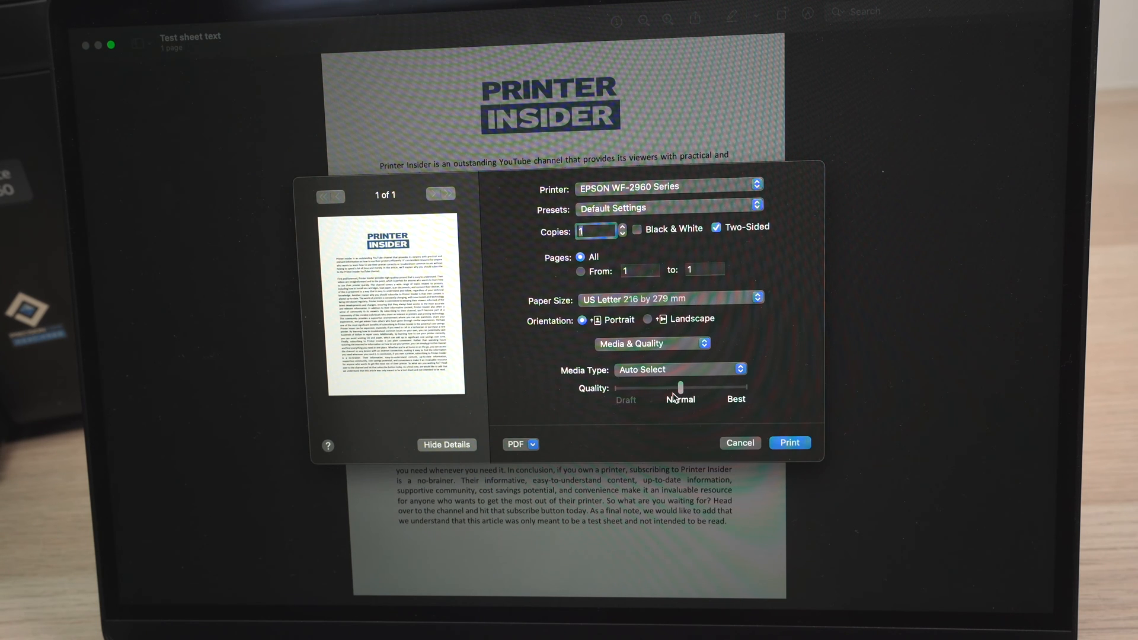
left_click_drag(678, 388, 742, 387)
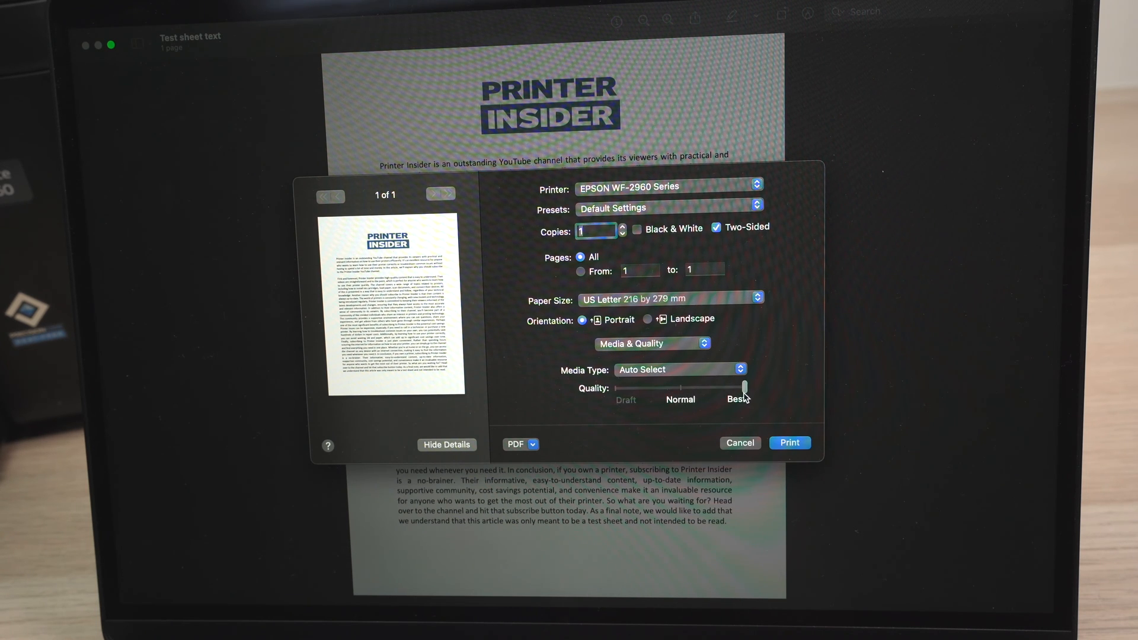
mouse_move(745, 407)
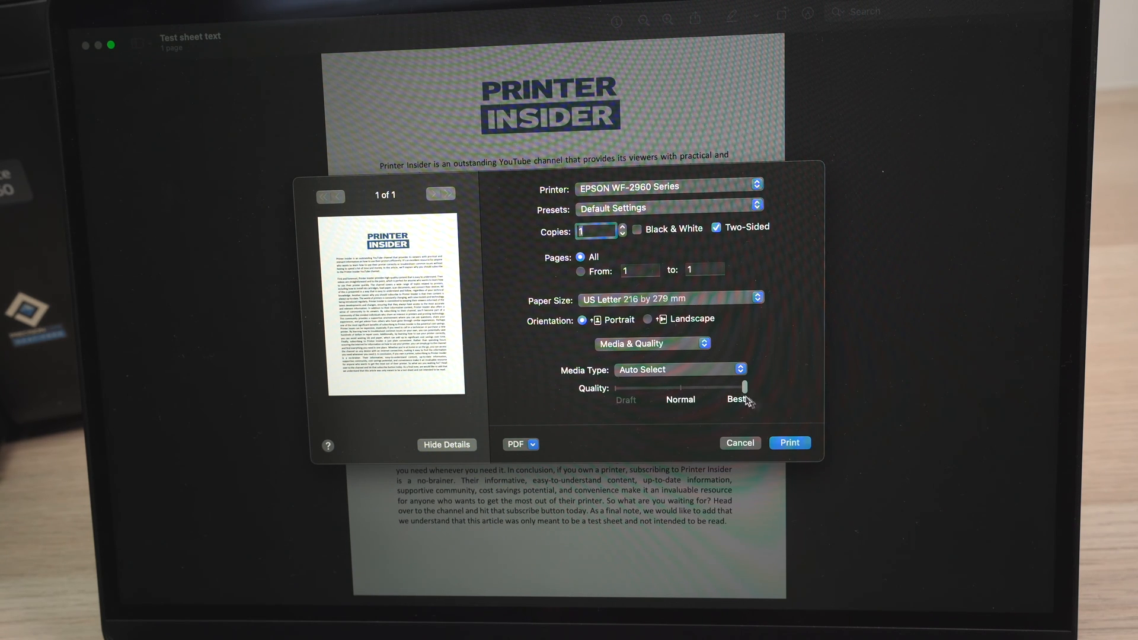
left_click_drag(742, 386, 681, 387)
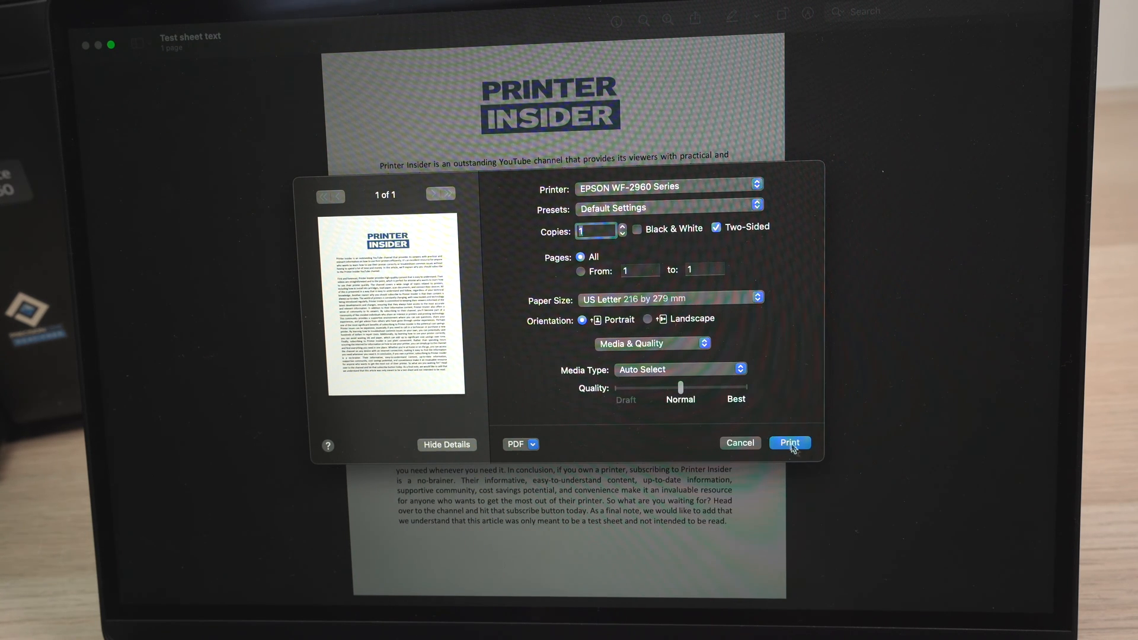
left_click(790, 443)
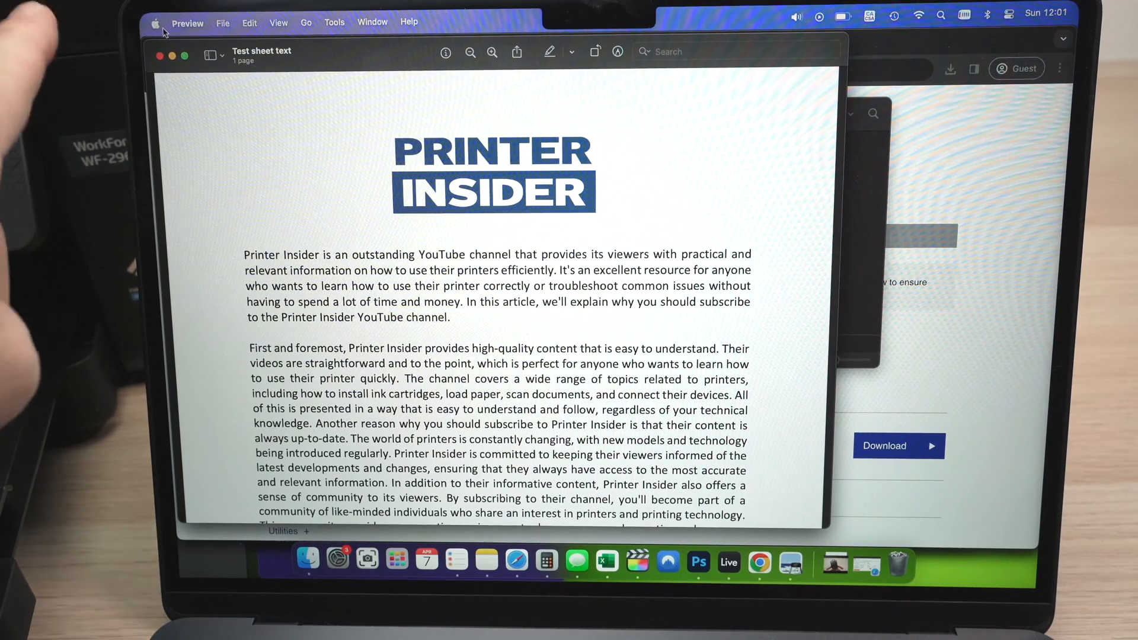
In System Preferences Printers & Scanners, select EPSON WF-2960 Series to show its details.
left_click(157, 23)
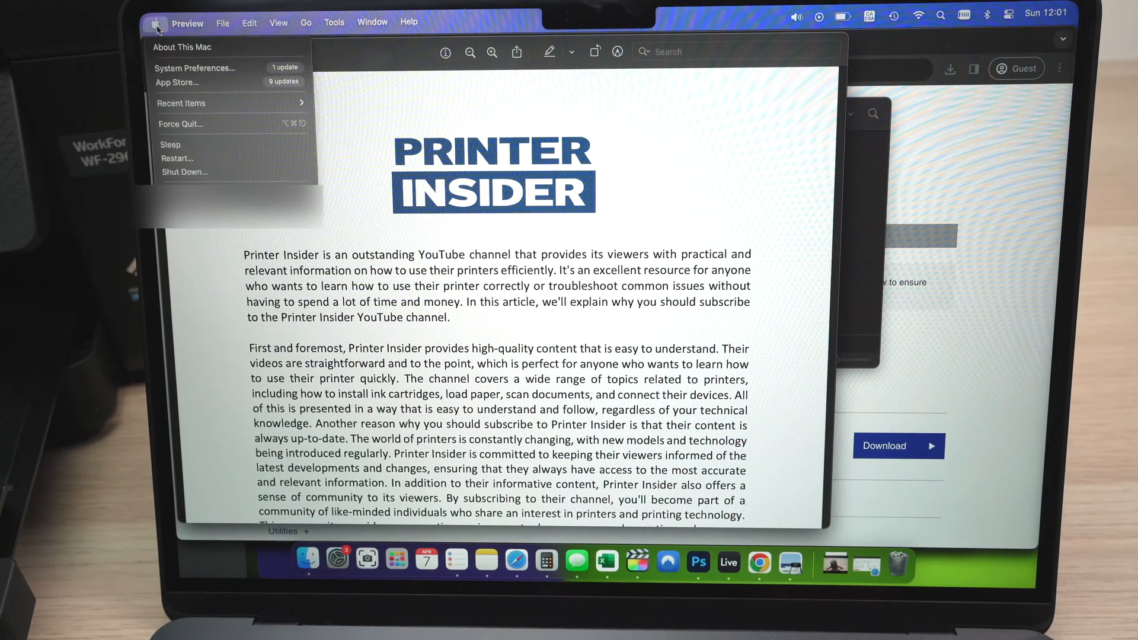
mouse_move(166, 68)
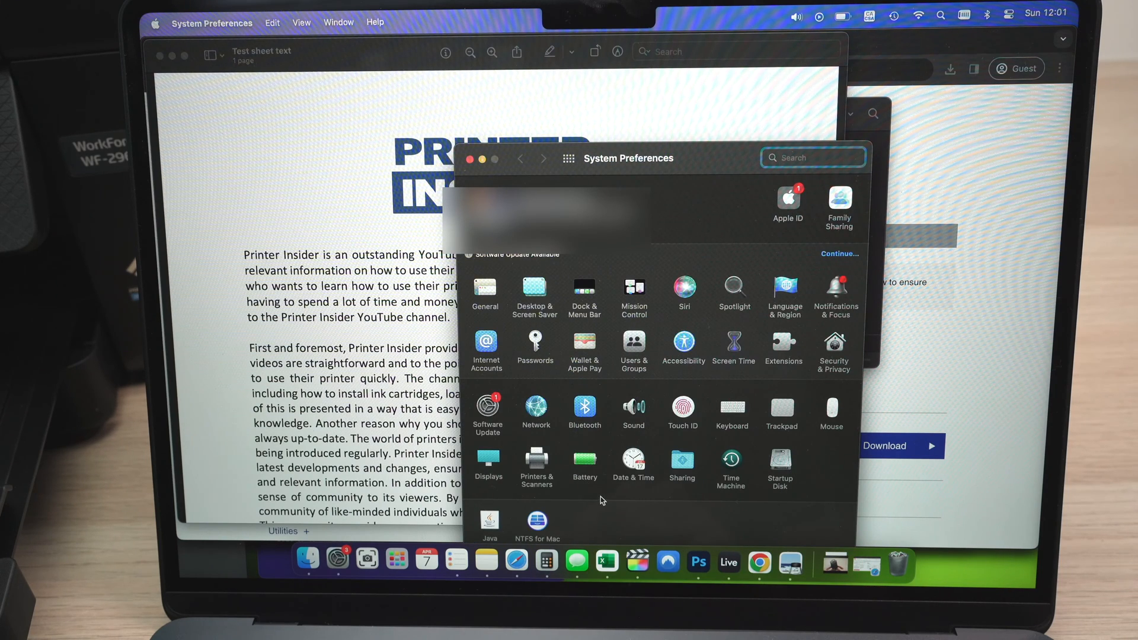
left_click(536, 460)
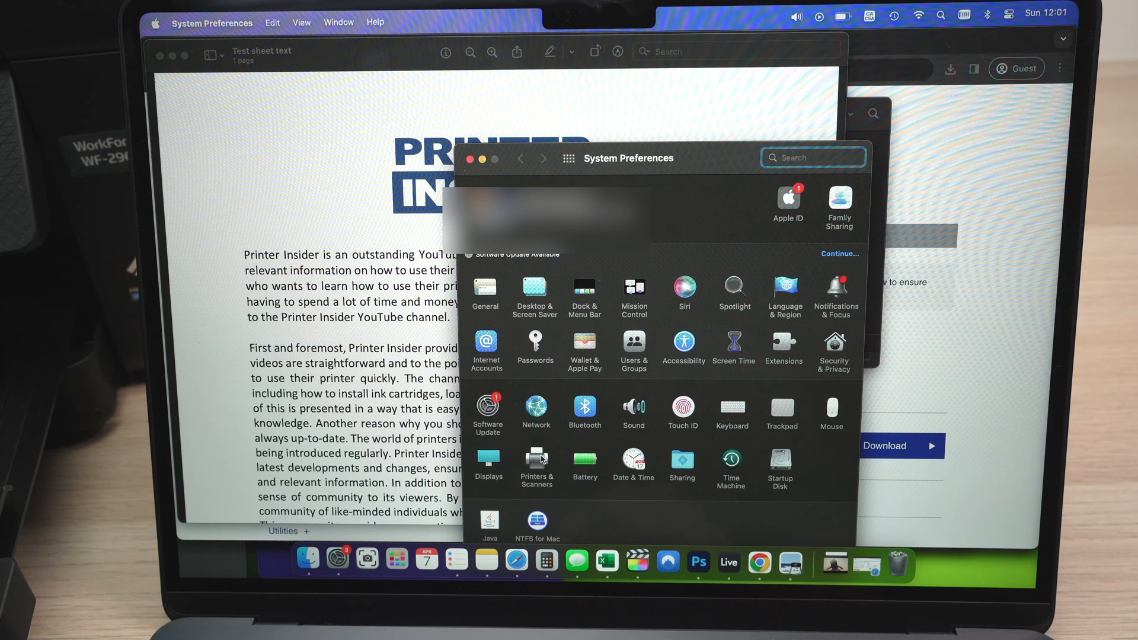
left_click(535, 462)
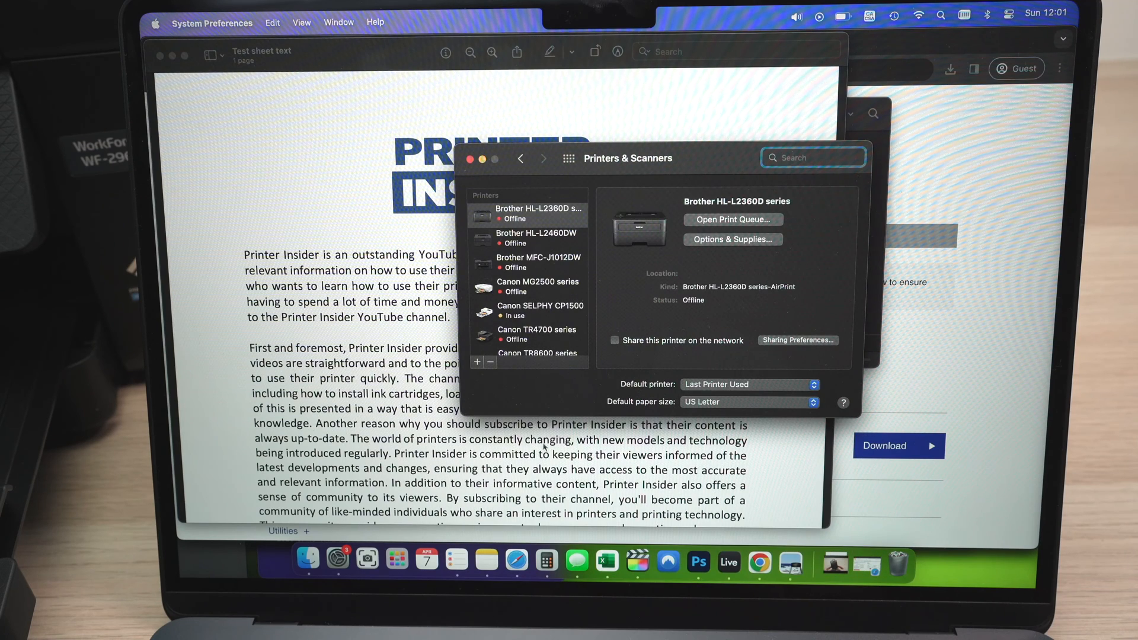
scroll("down", 3)
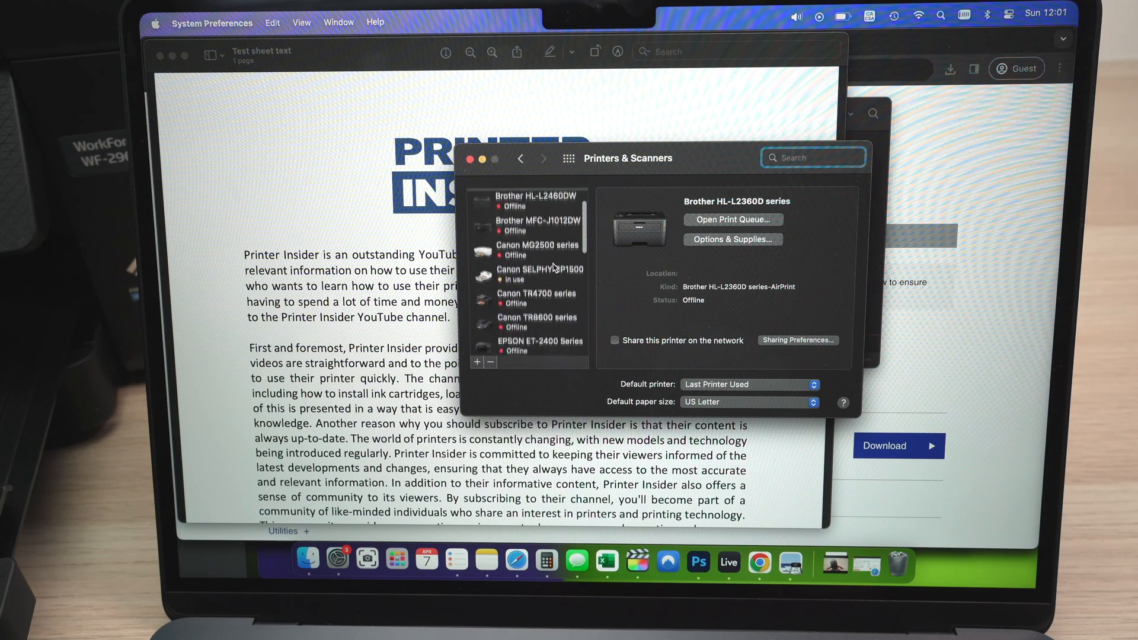
scroll("down", 3)
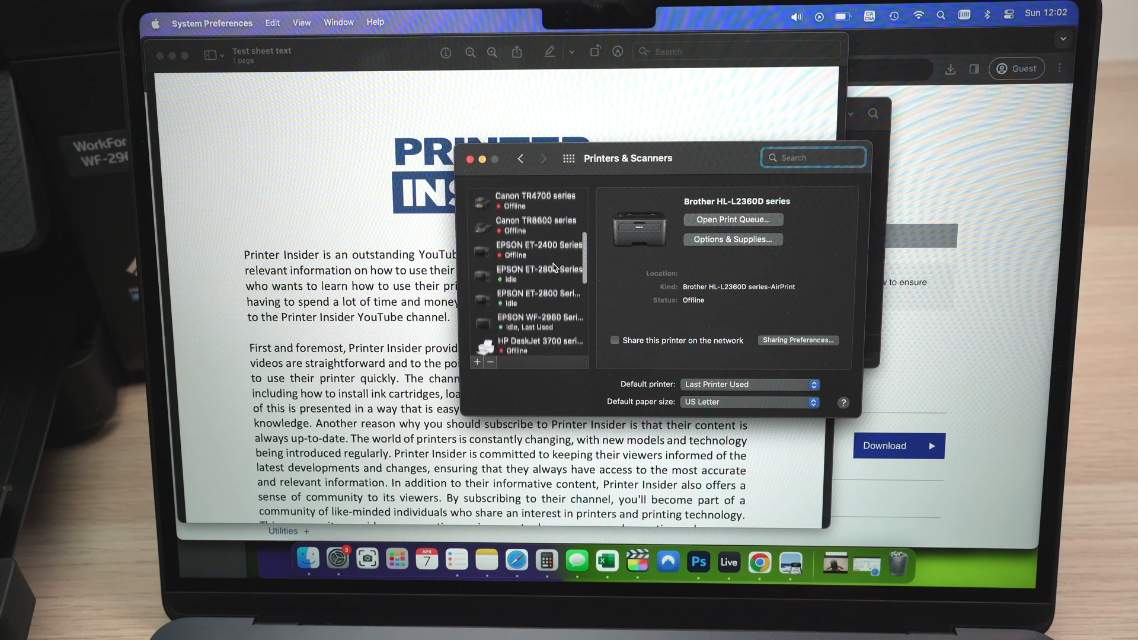
scroll("down", 3)
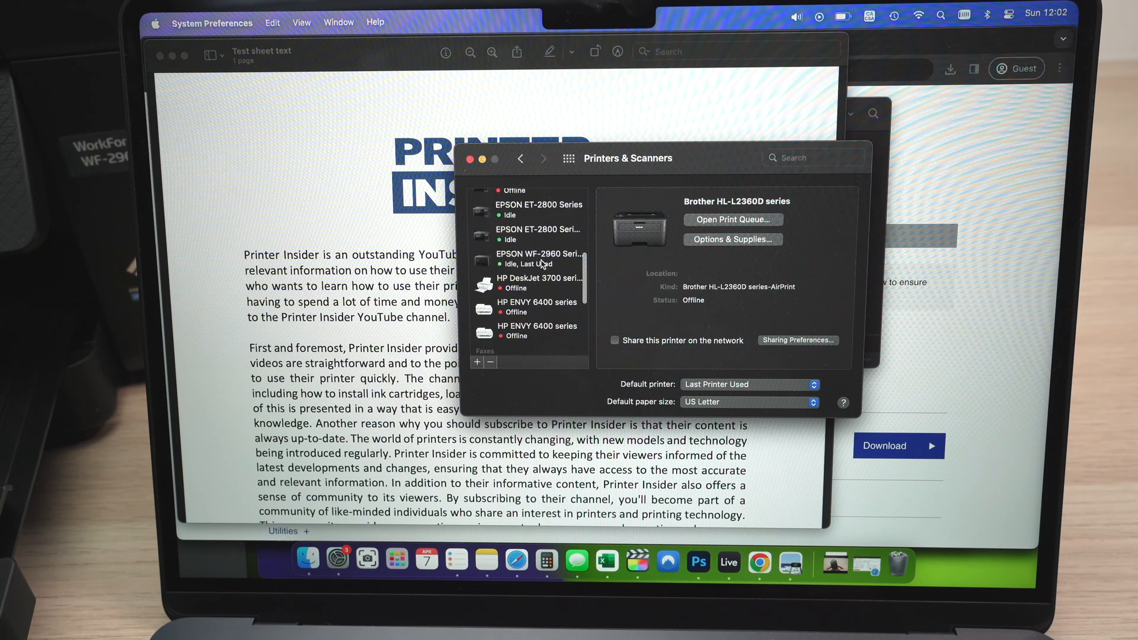
left_click(539, 258)
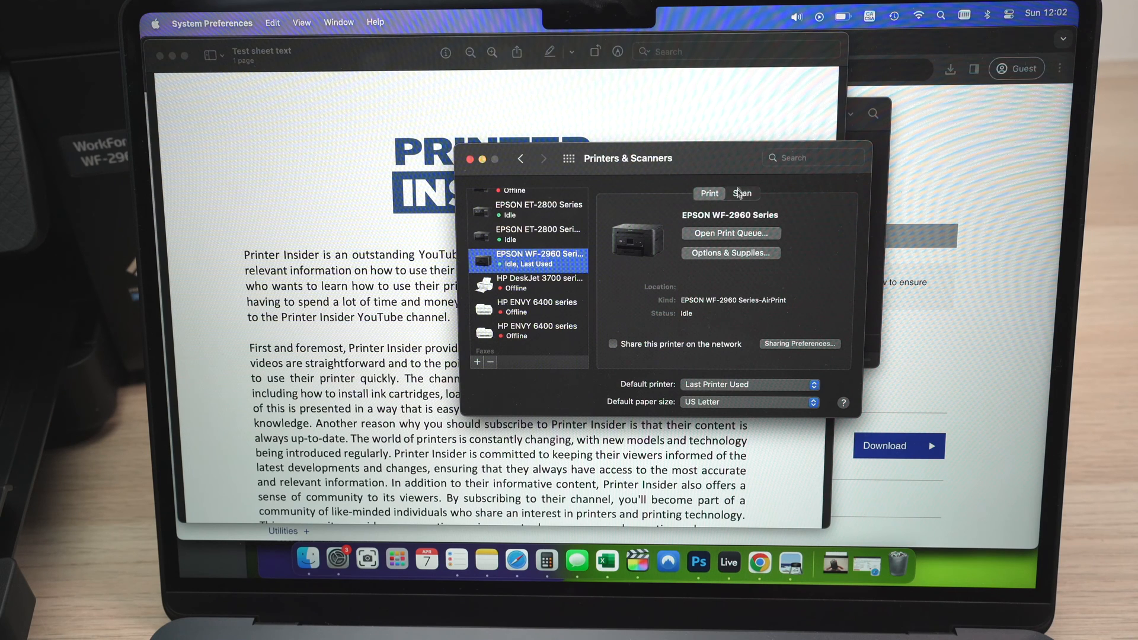
Switch to the Scan section and launch the WF-2960's Scanner window.
left_click(742, 193)
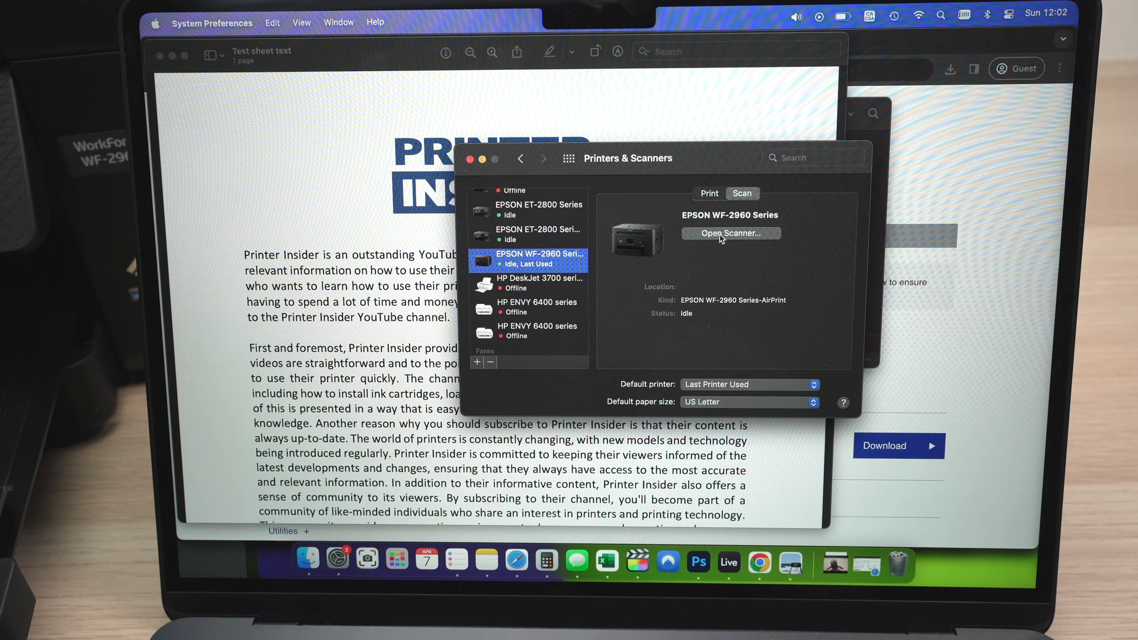
left_click(732, 232)
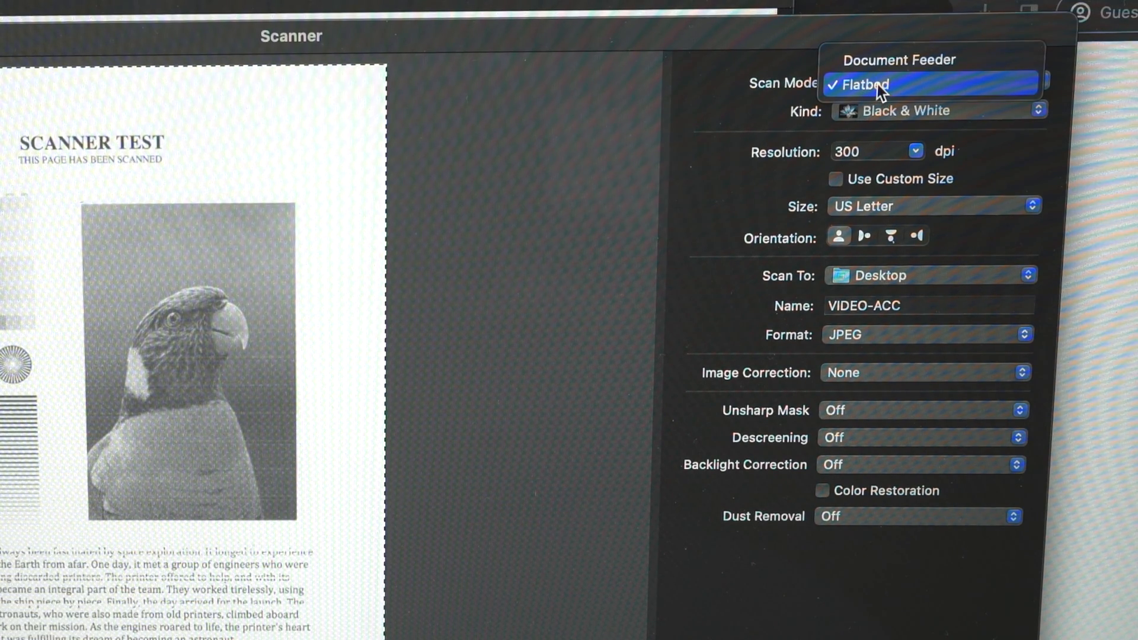
mouse_move(898, 77)
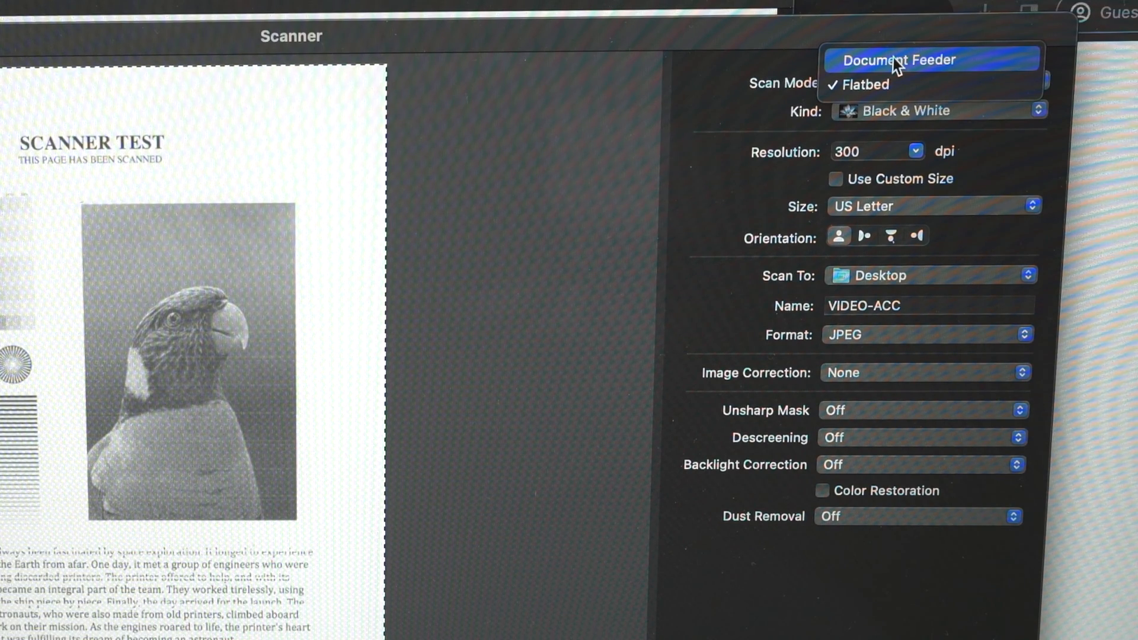
Set Scan Mode to Document Feeder with Color kind, then list the resolution choices.
left_click(898, 59)
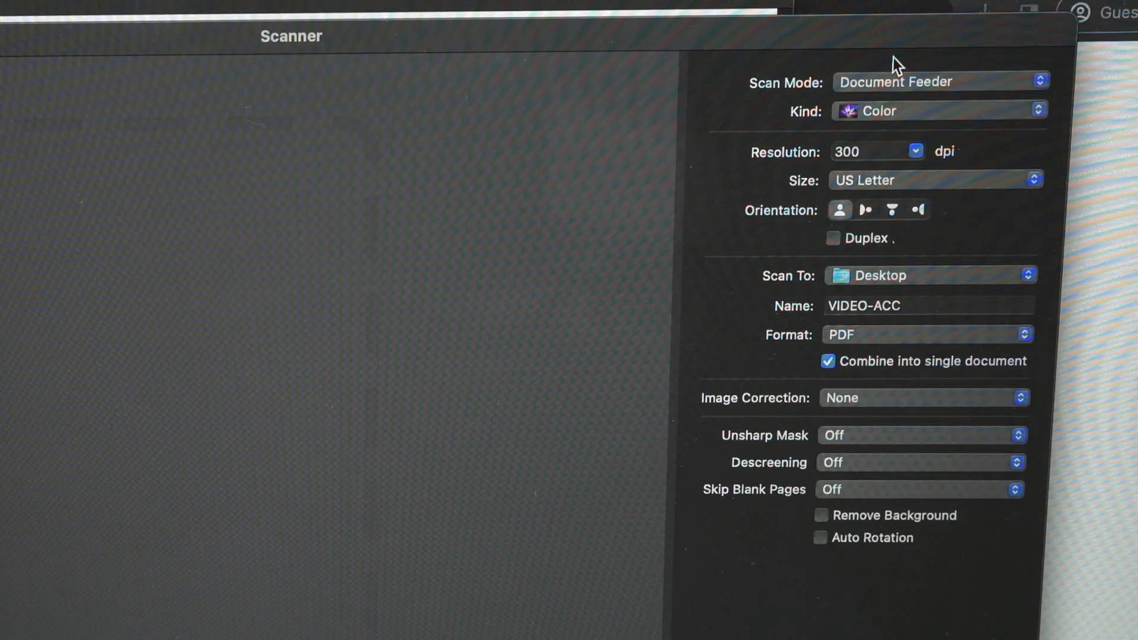
mouse_move(907, 121)
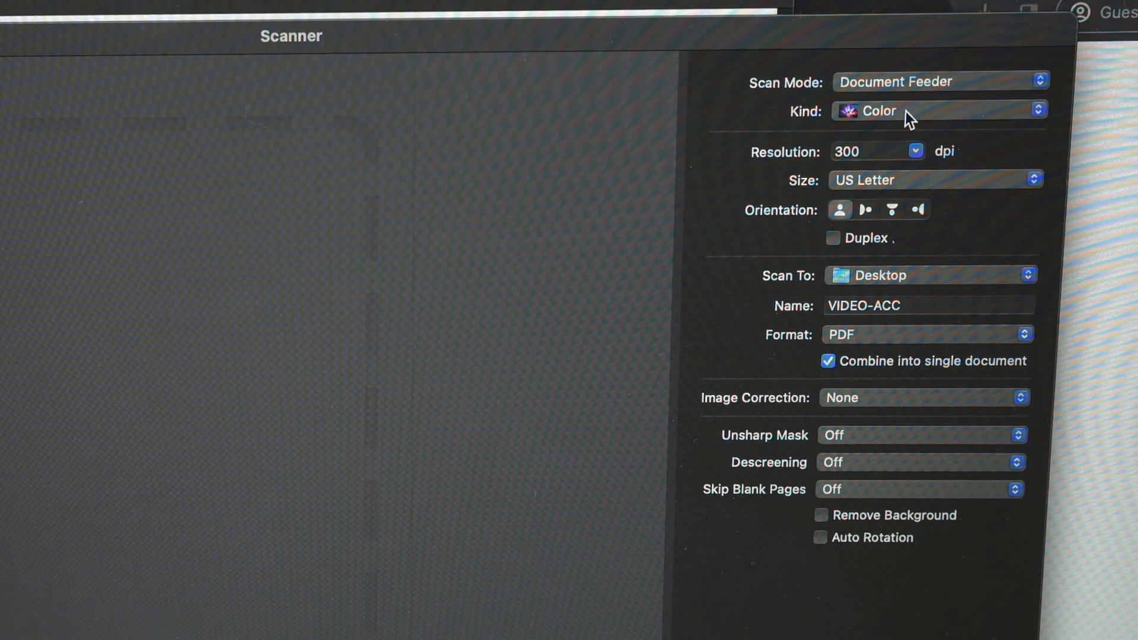
left_click(889, 111)
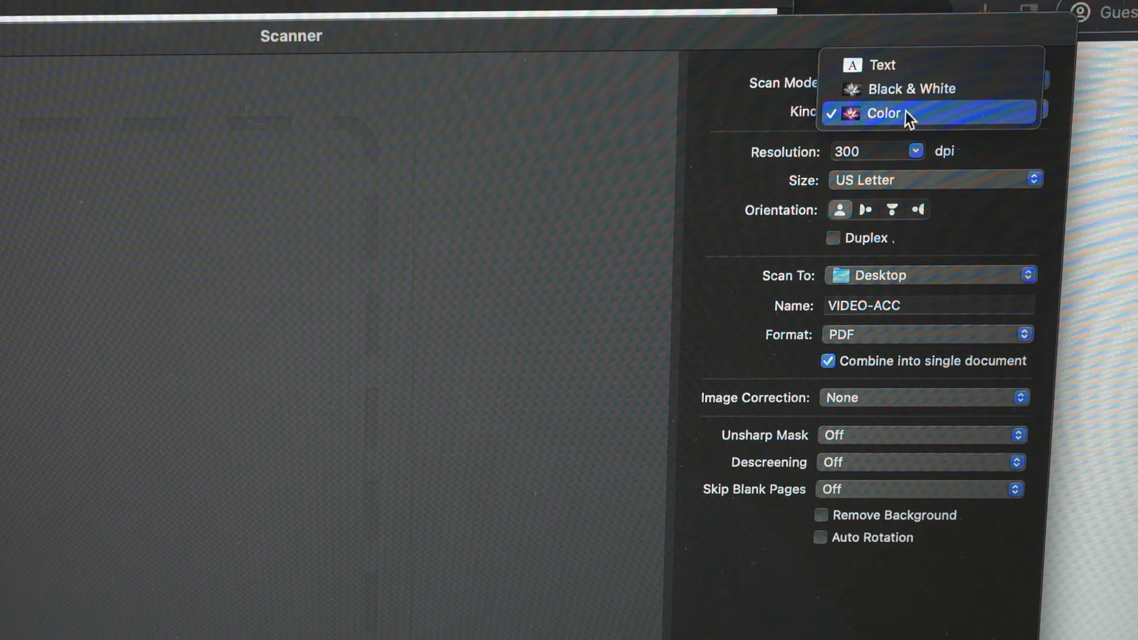
left_click(883, 112)
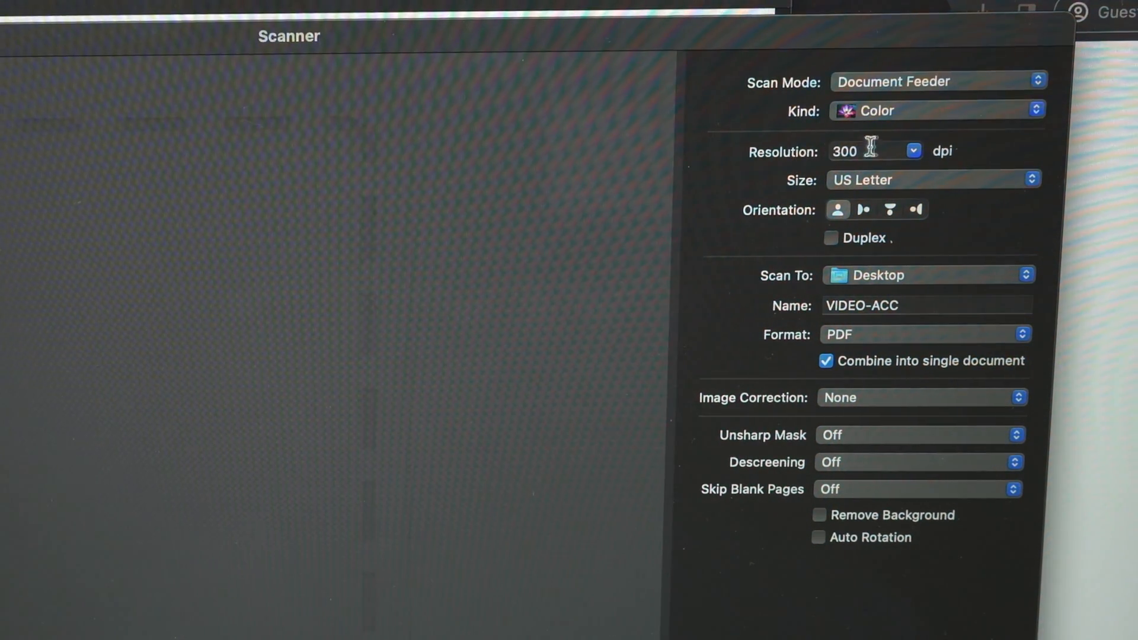
left_click(910, 152)
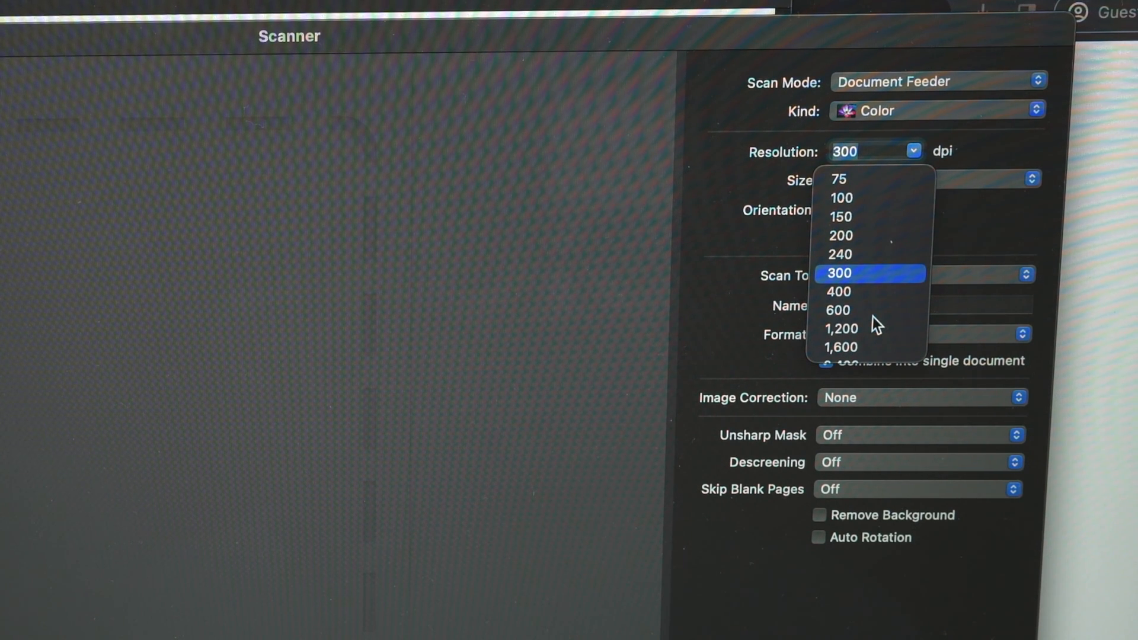
mouse_move(851, 243)
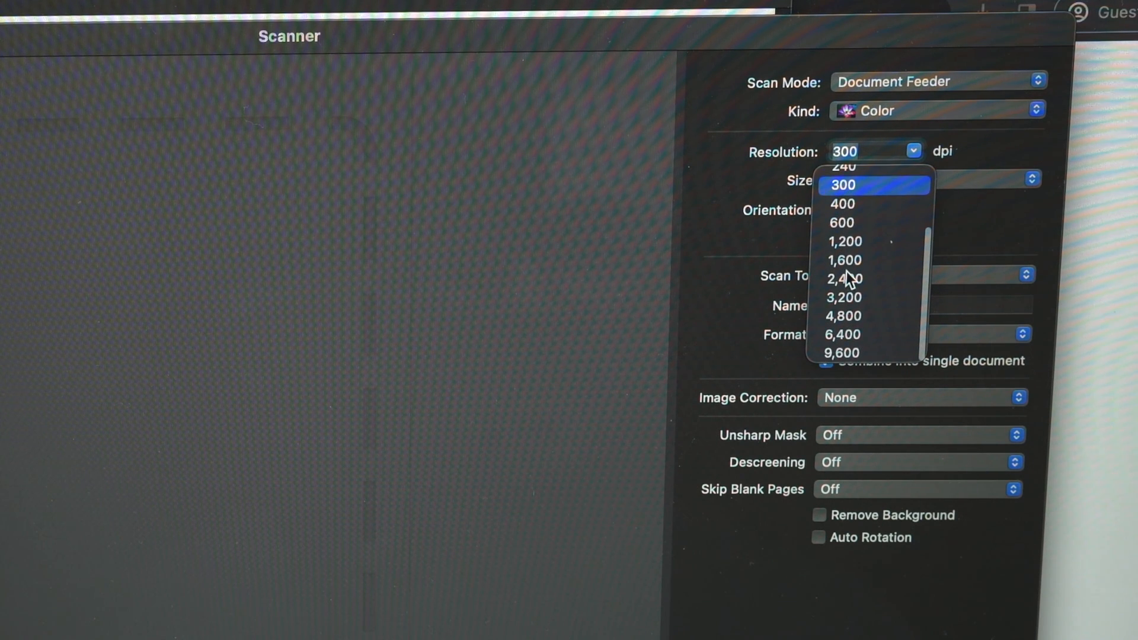
mouse_move(845, 358)
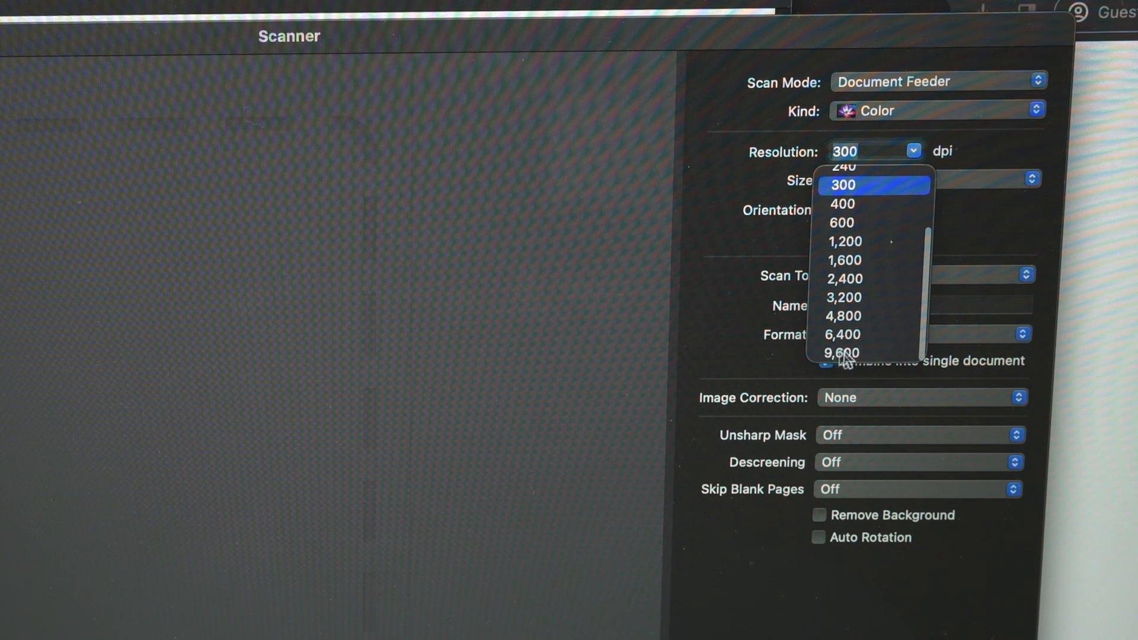
mouse_move(870, 351)
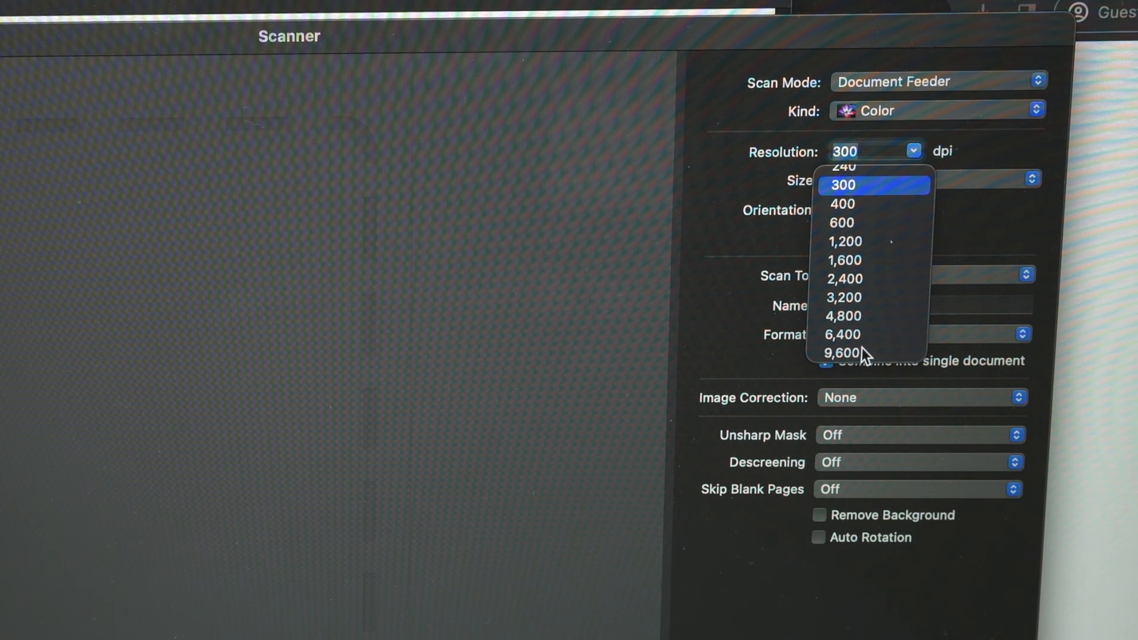
mouse_move(834, 368)
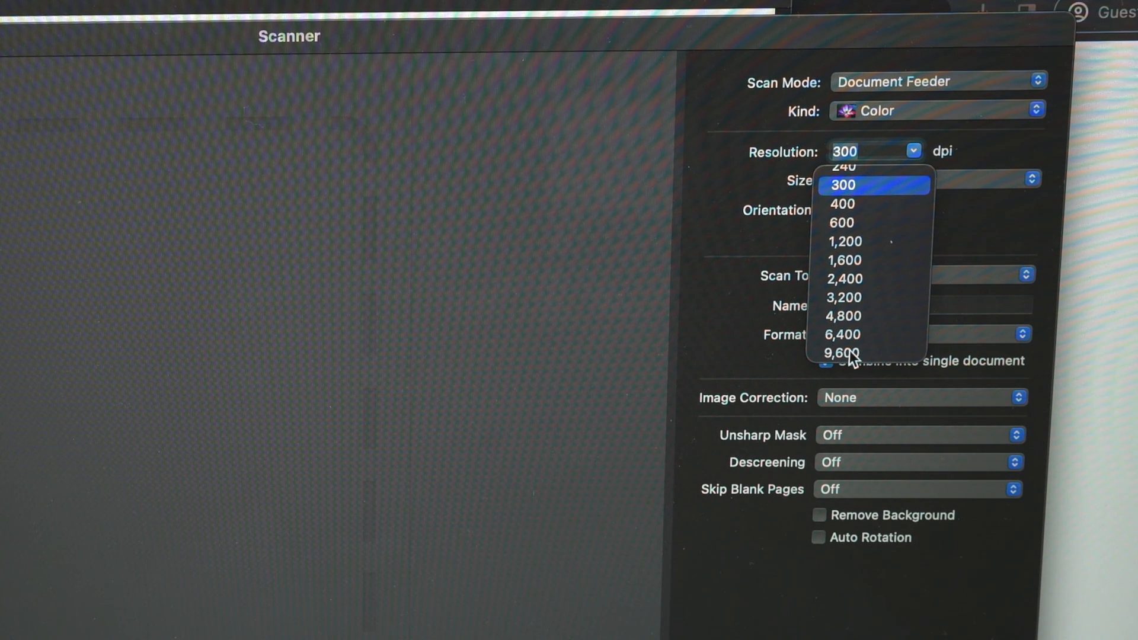
mouse_move(858, 325)
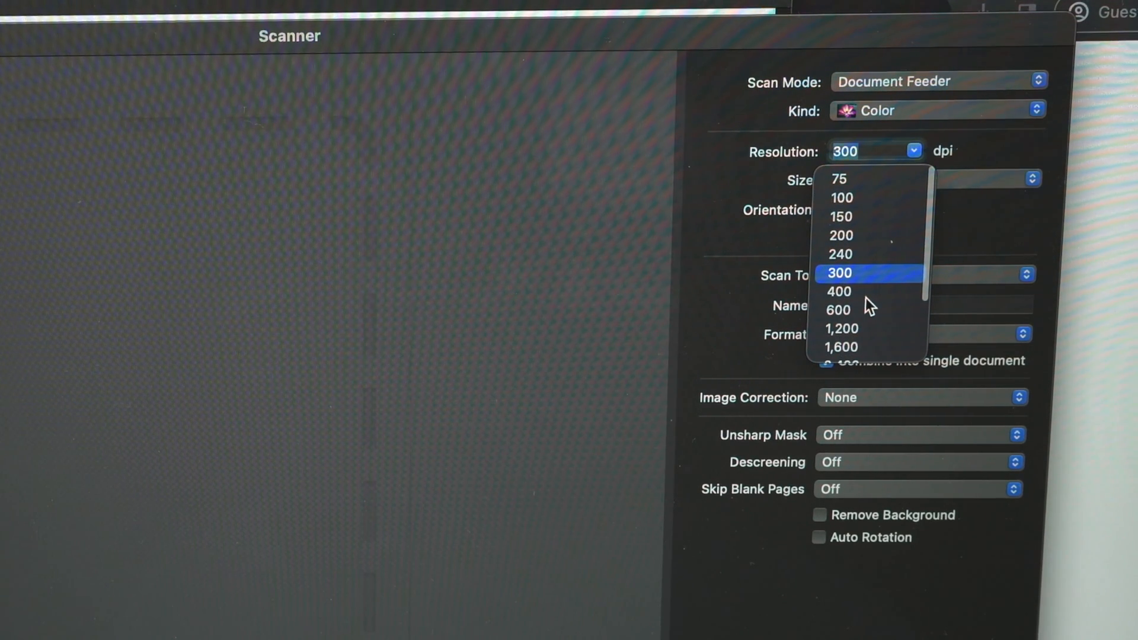
Set resolution to 200 dpi and keep the US Letter paper size.
left_click(839, 236)
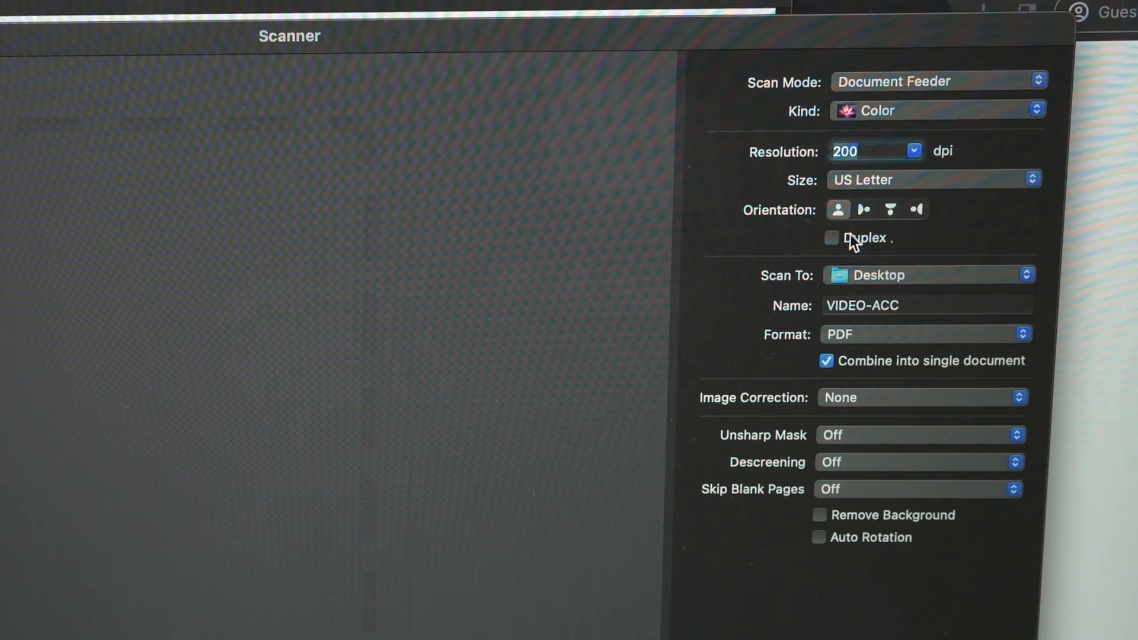
mouse_move(771, 296)
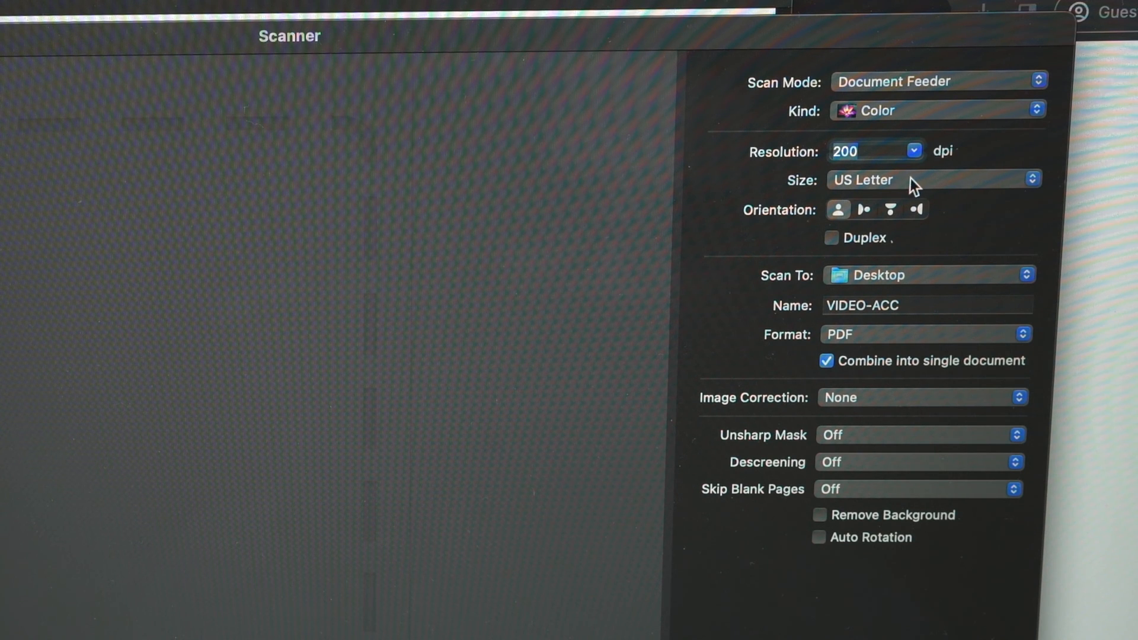
left_click(932, 180)
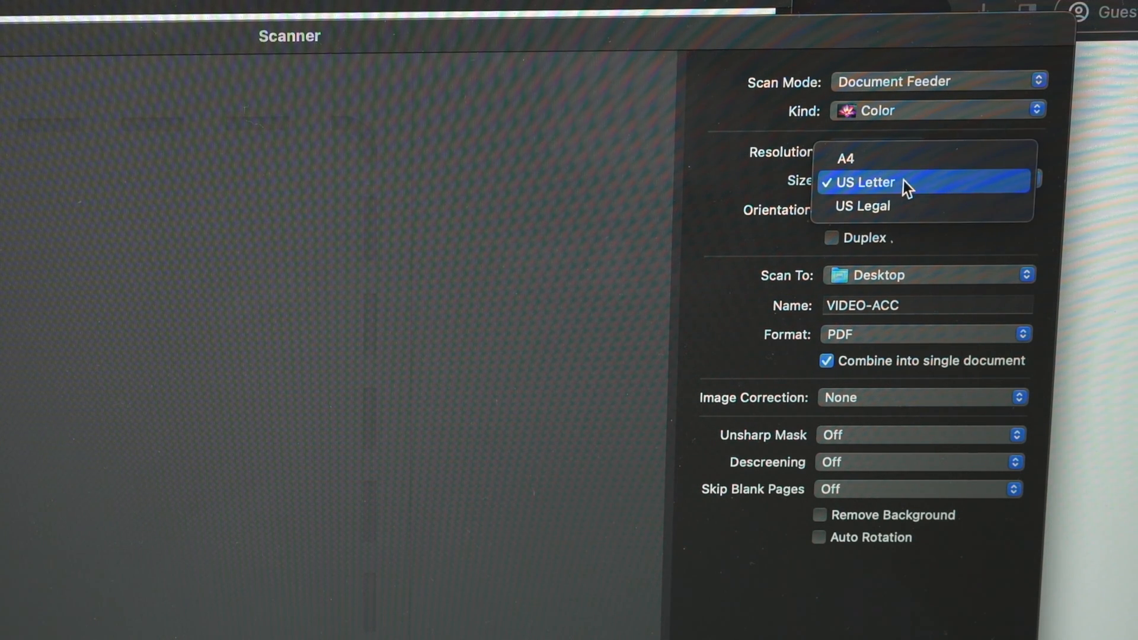
left_click(861, 182)
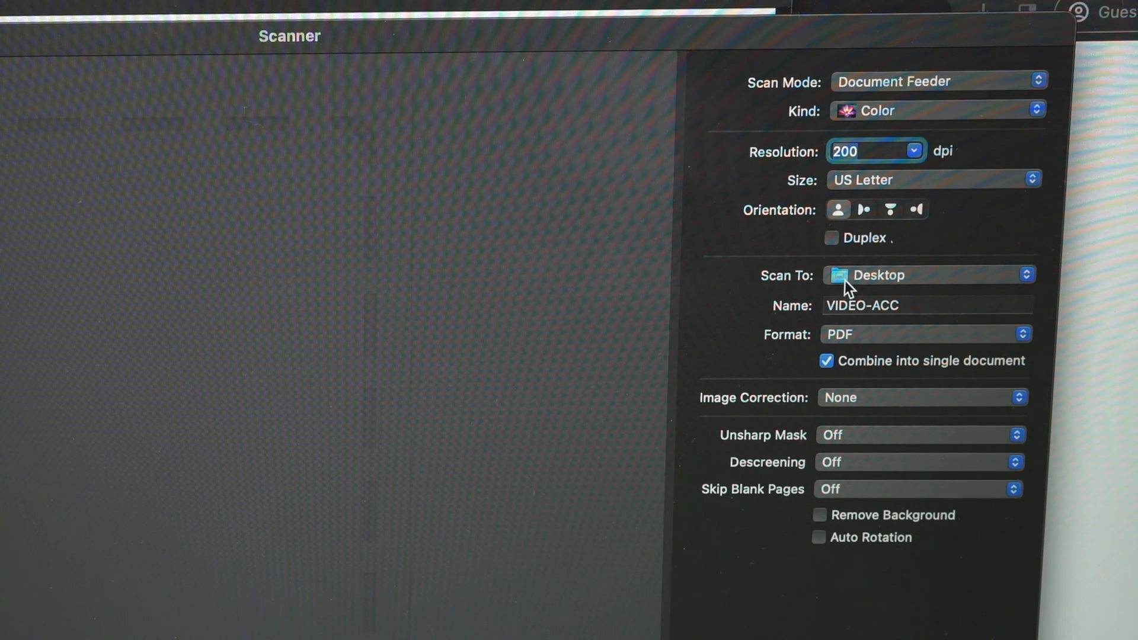
mouse_move(932, 282)
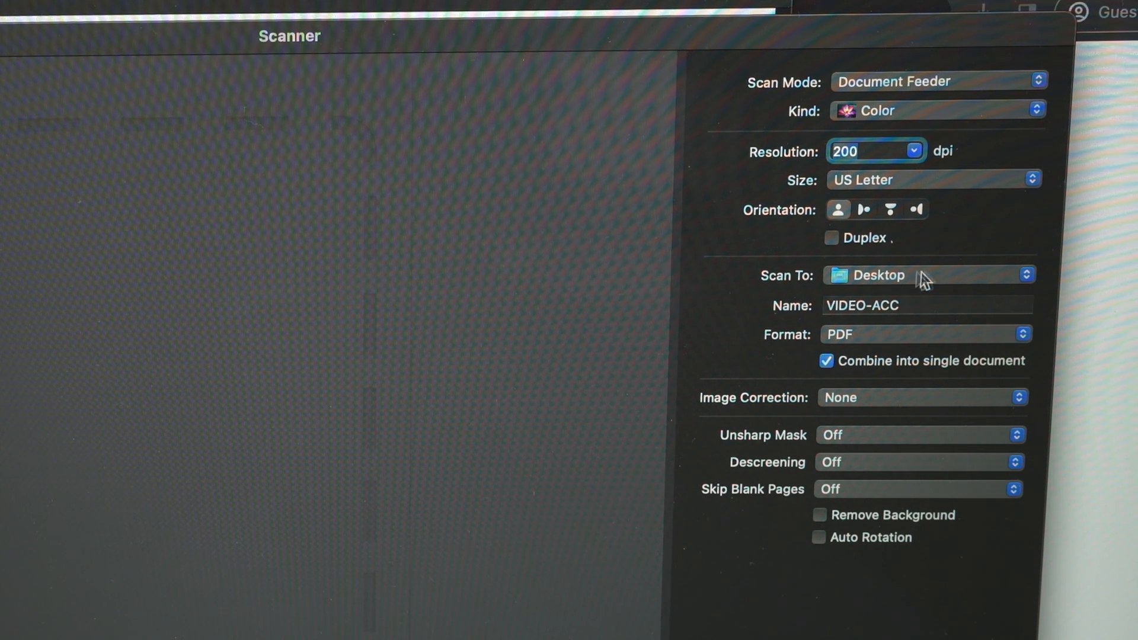
mouse_move(827, 302)
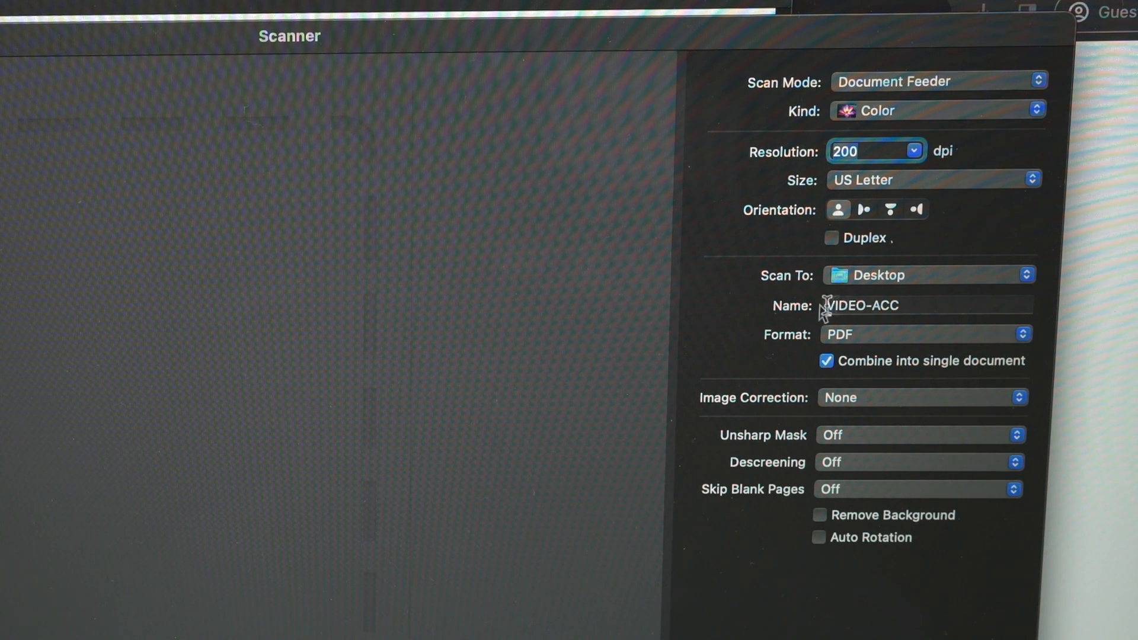
Rename the scan file from VIDEO-ACC to 'test scan epson'.
left_click(926, 306)
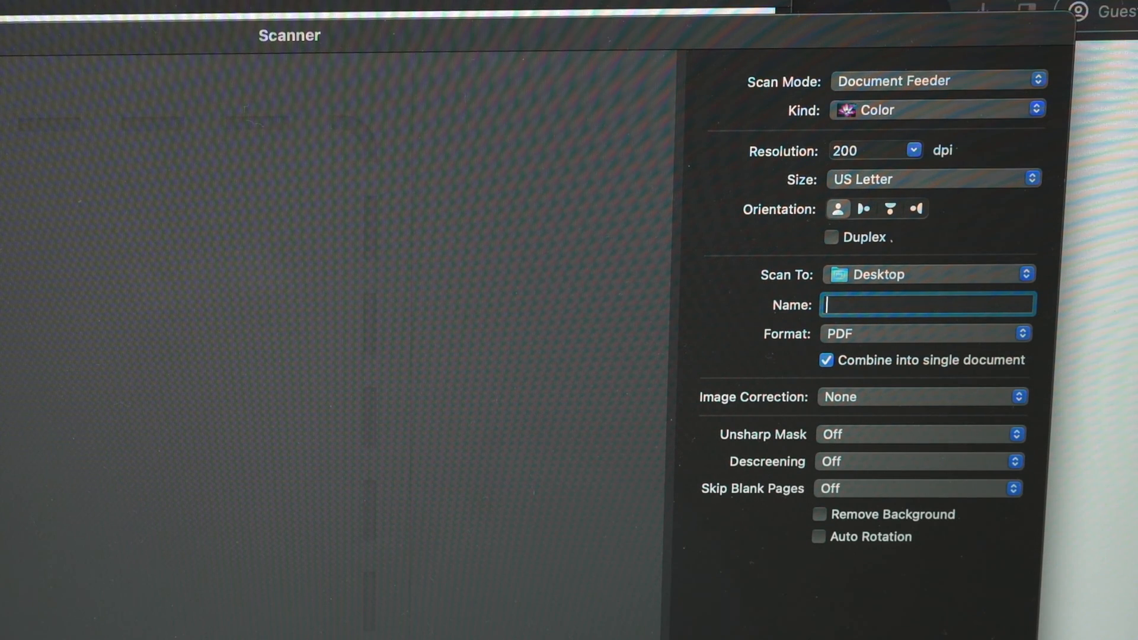
type("test")
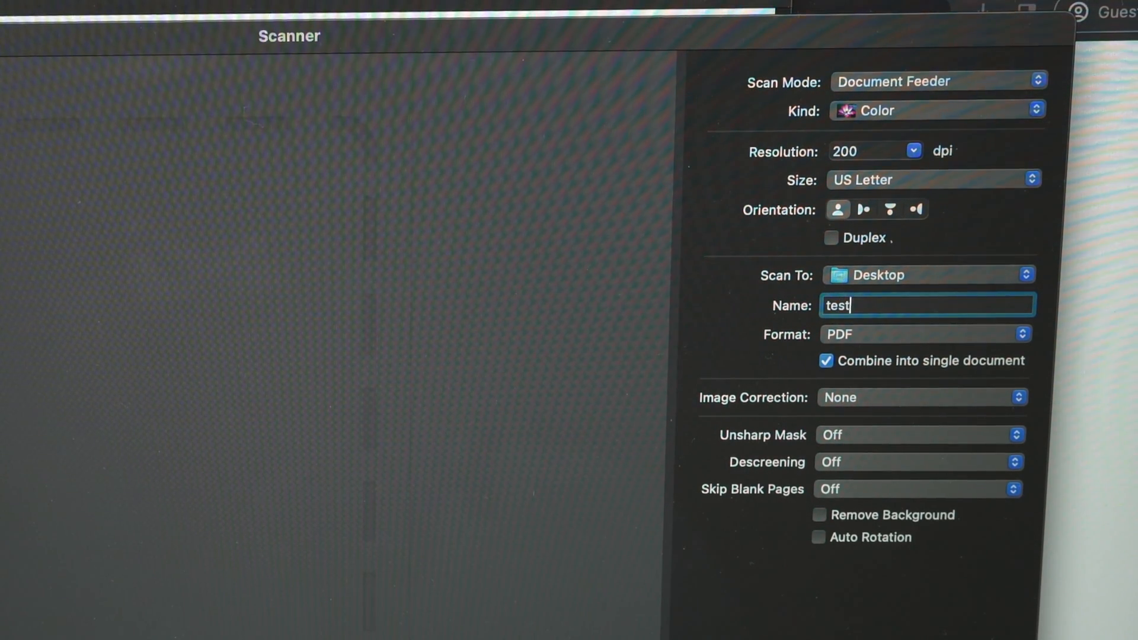
type("scan epso")
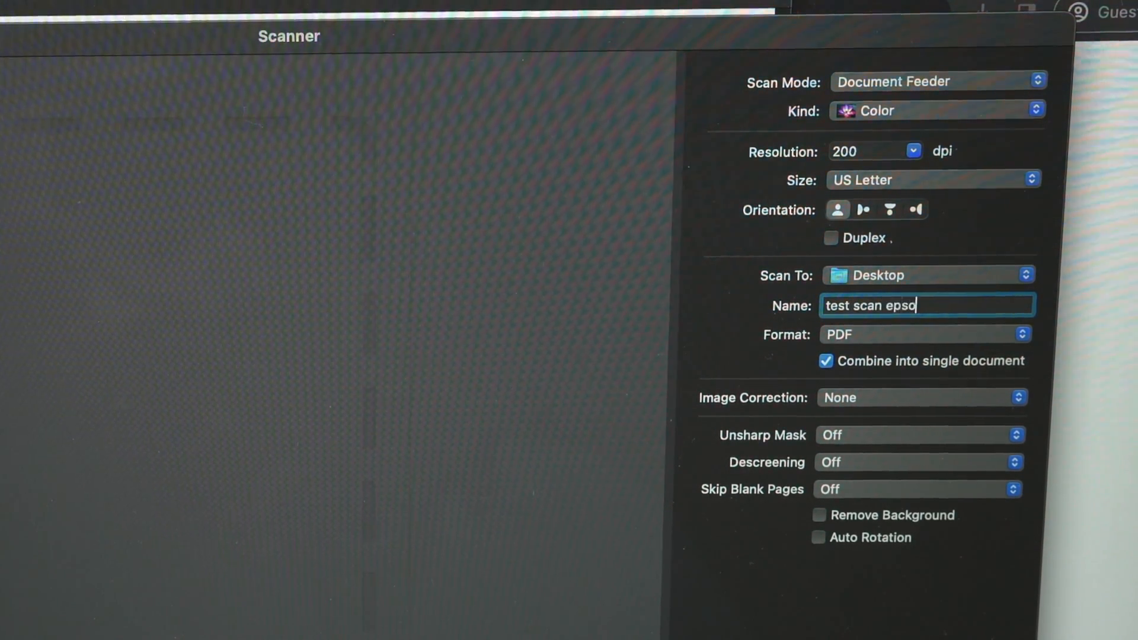
type("n")
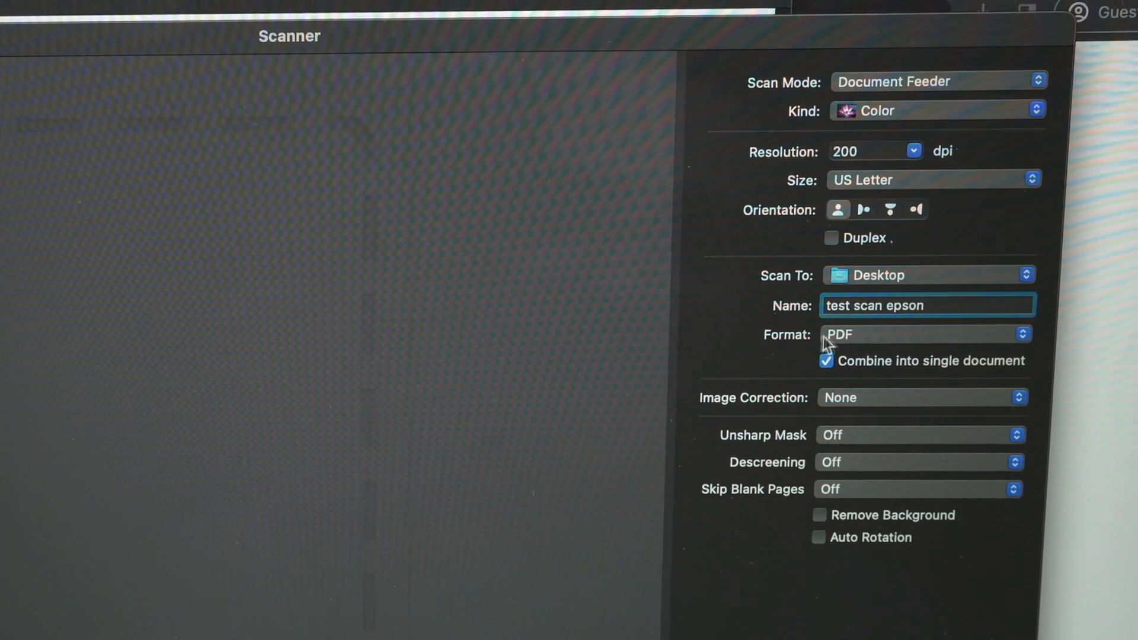
mouse_move(875, 346)
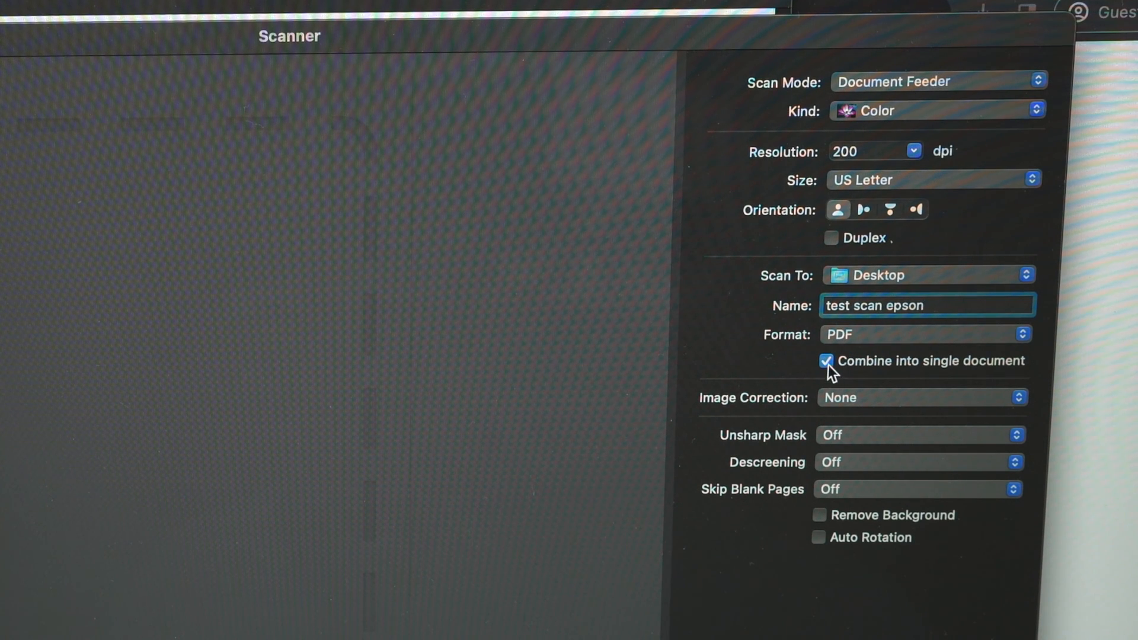
mouse_move(953, 380)
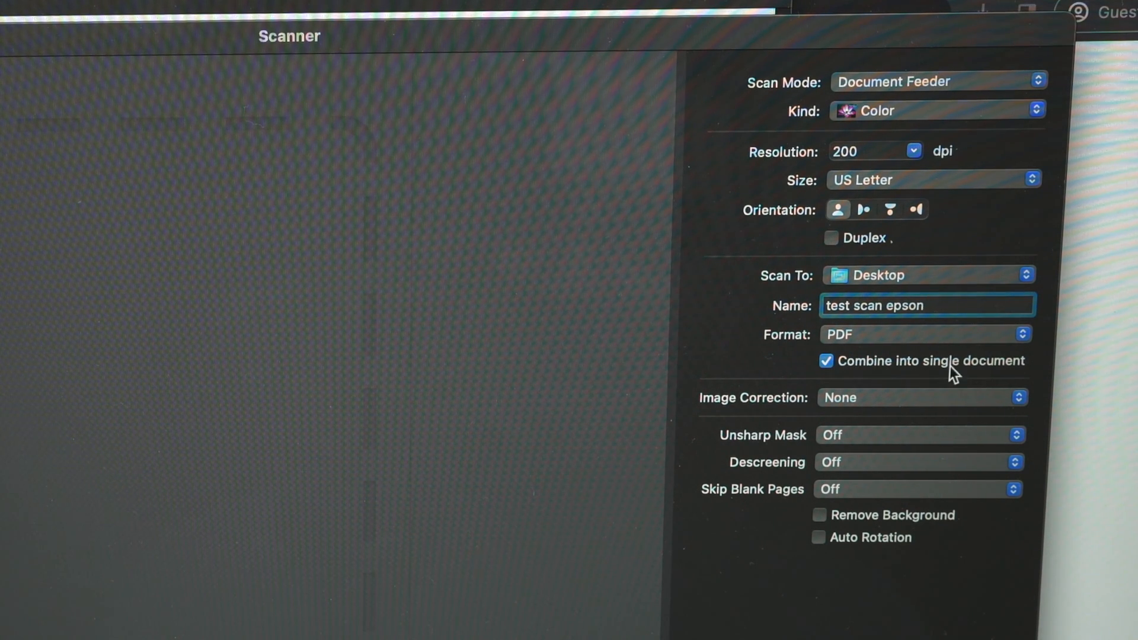
mouse_move(1005, 382)
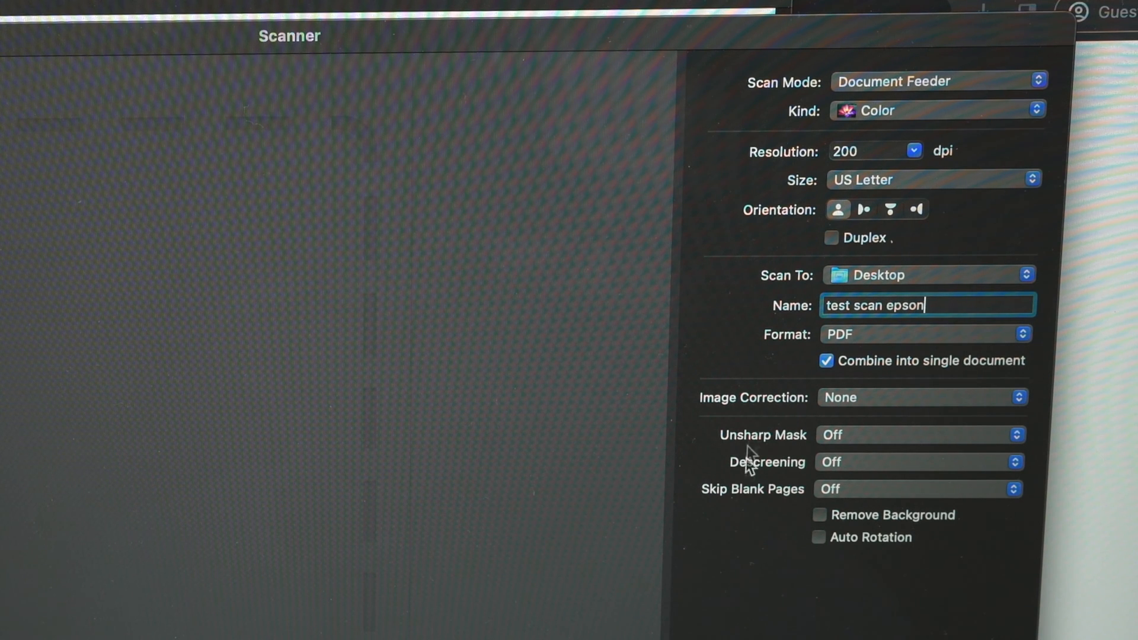
mouse_move(920, 481)
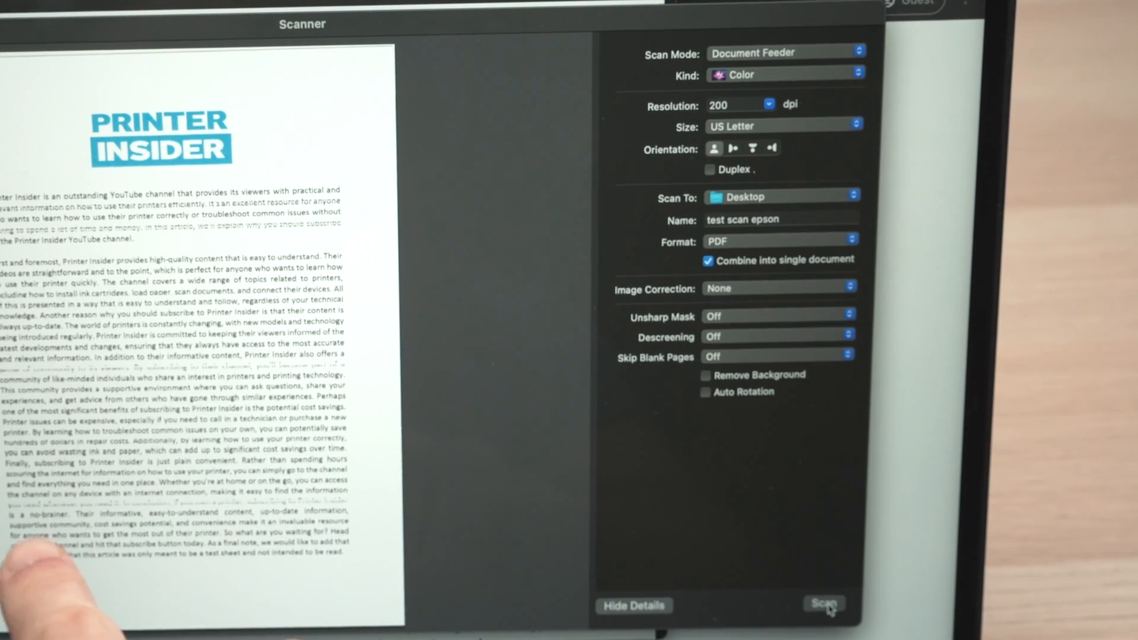
Start the scan, which reports no document loaded in the feeder.
left_click(824, 601)
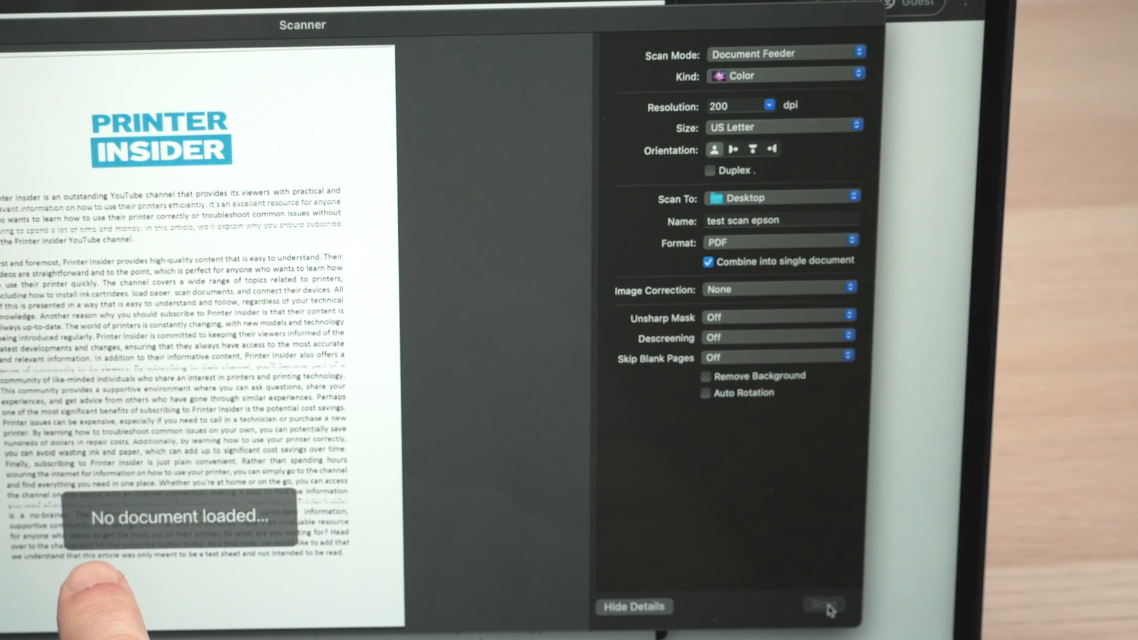